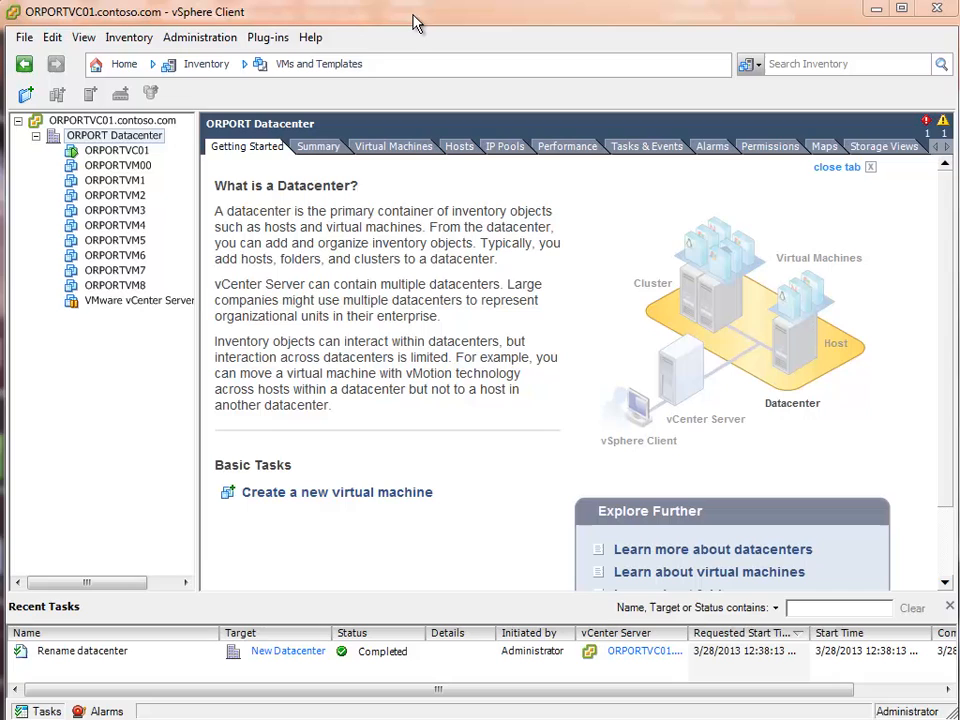
mouse_move(108, 136)
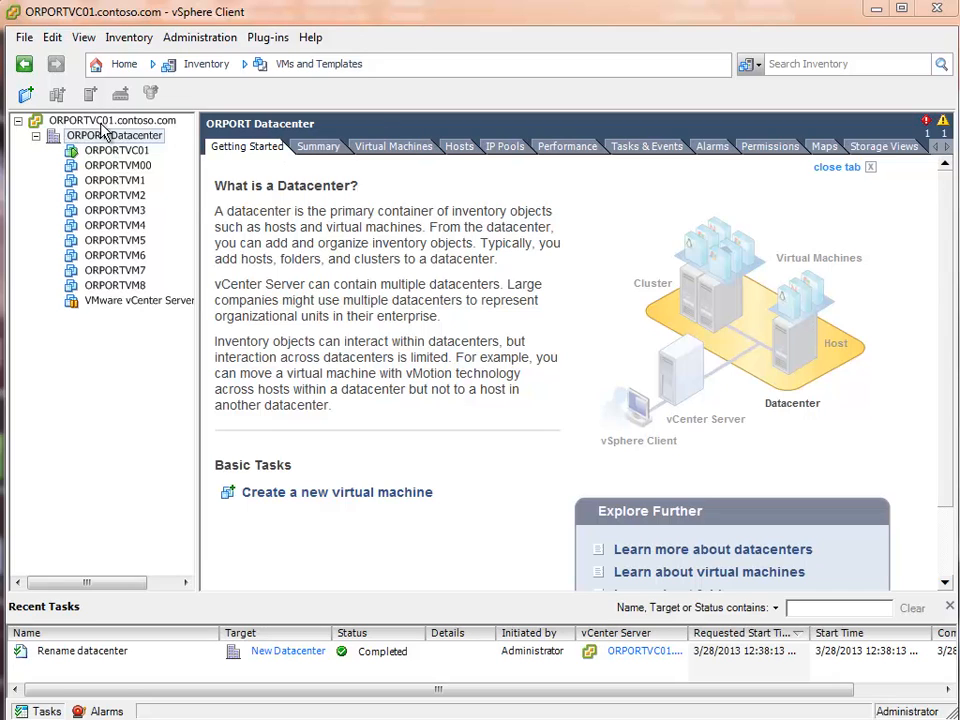
mouse_move(96, 340)
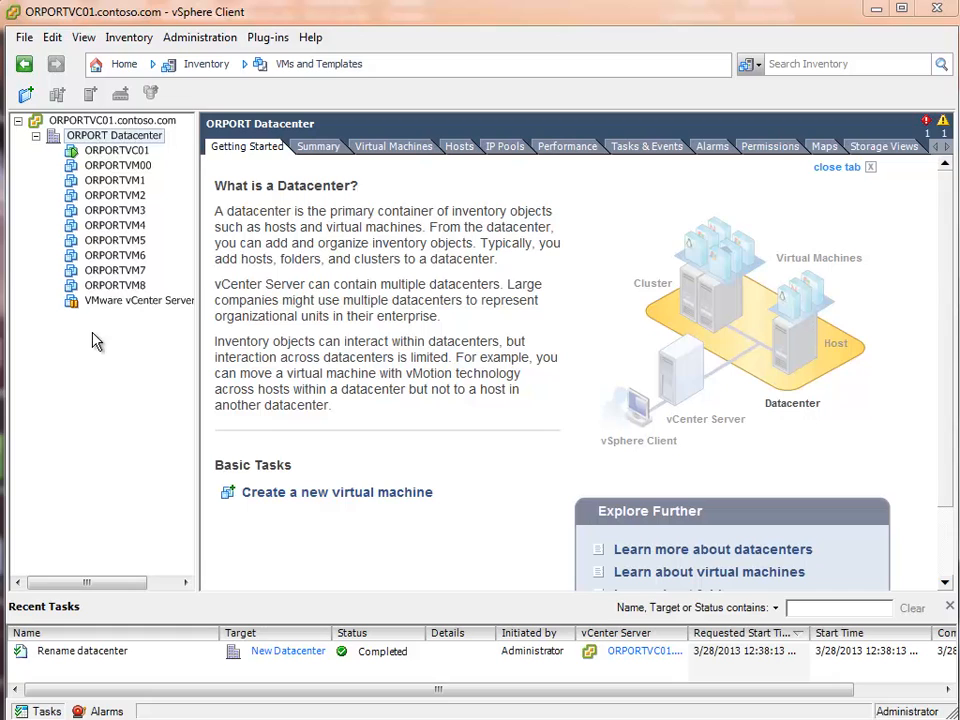
mouse_move(124, 198)
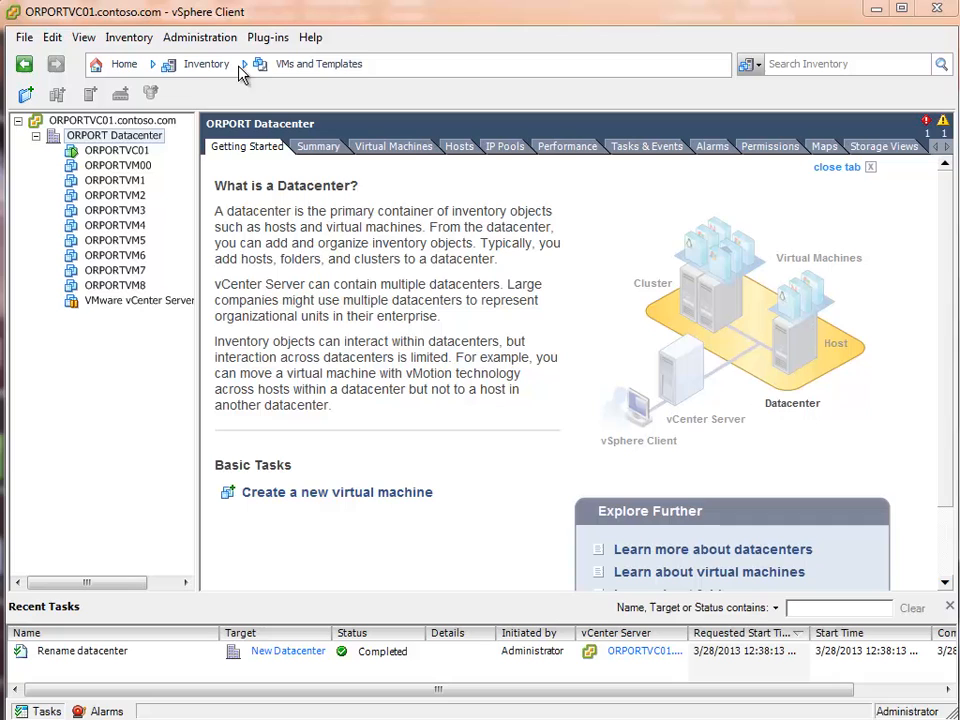
Step: Choose vCenter Multi-Hypervisor Manager from the inventory views list
click(244, 64)
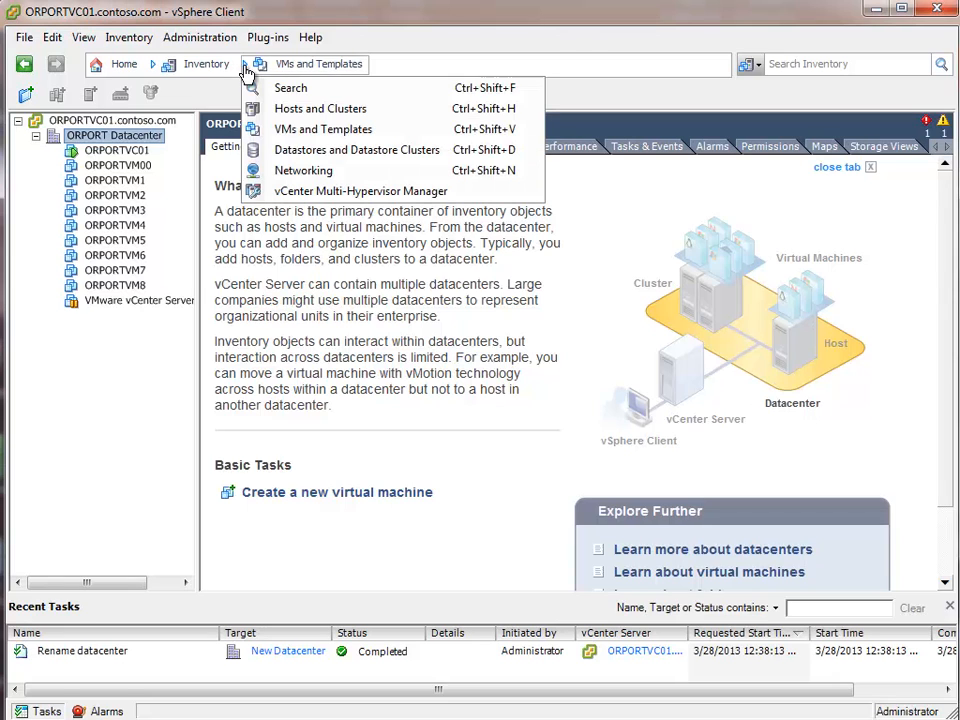
mouse_move(304, 170)
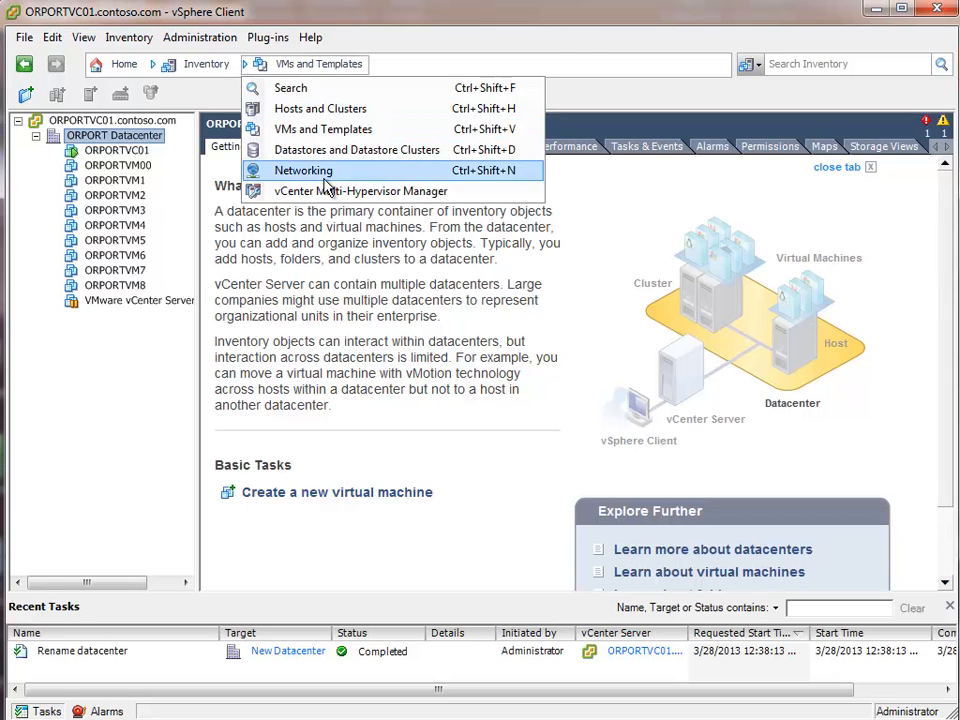
mouse_move(360, 192)
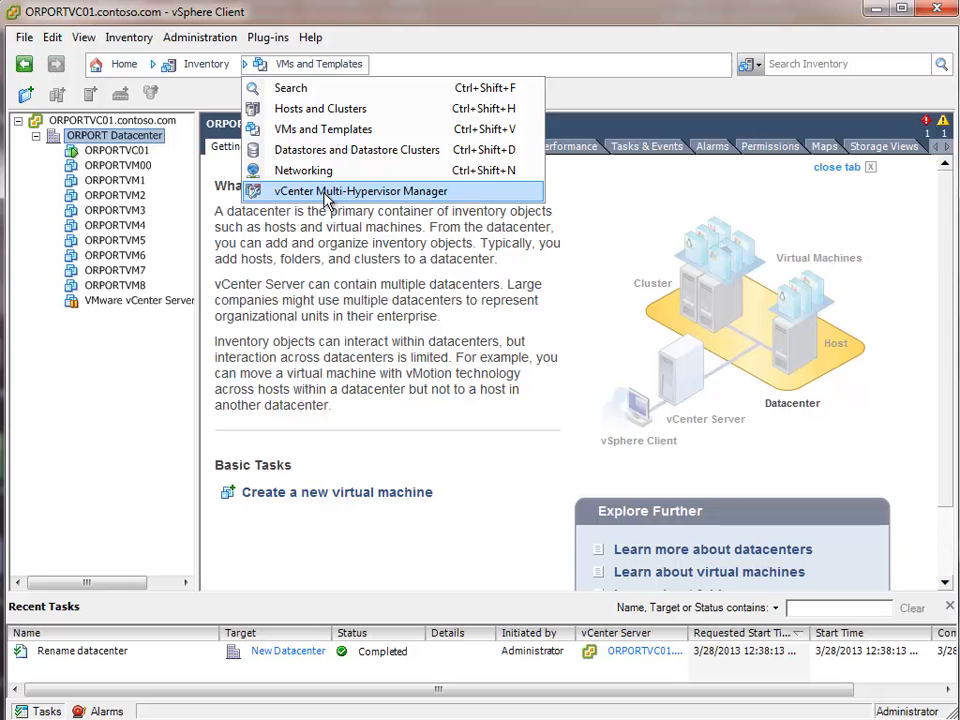
click(360, 192)
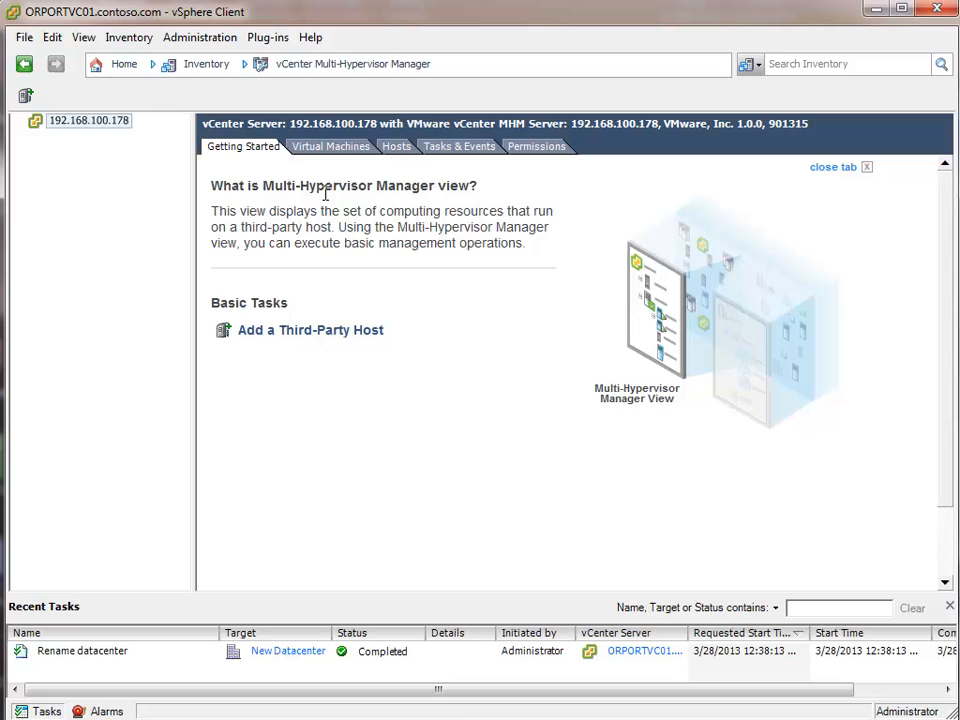
mouse_move(296, 344)
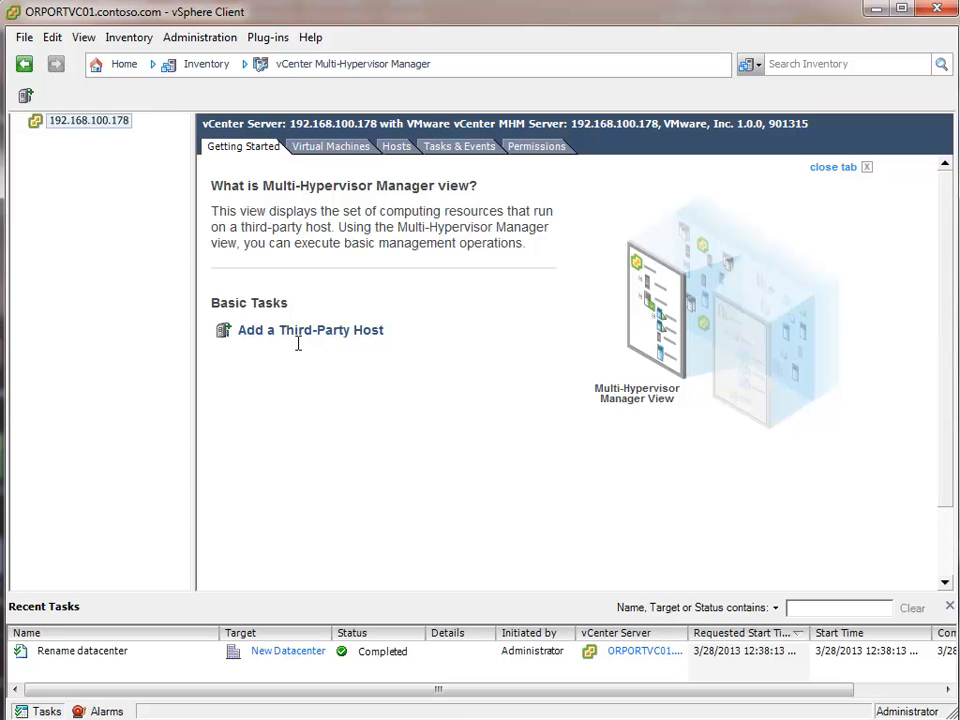
mouse_move(310, 330)
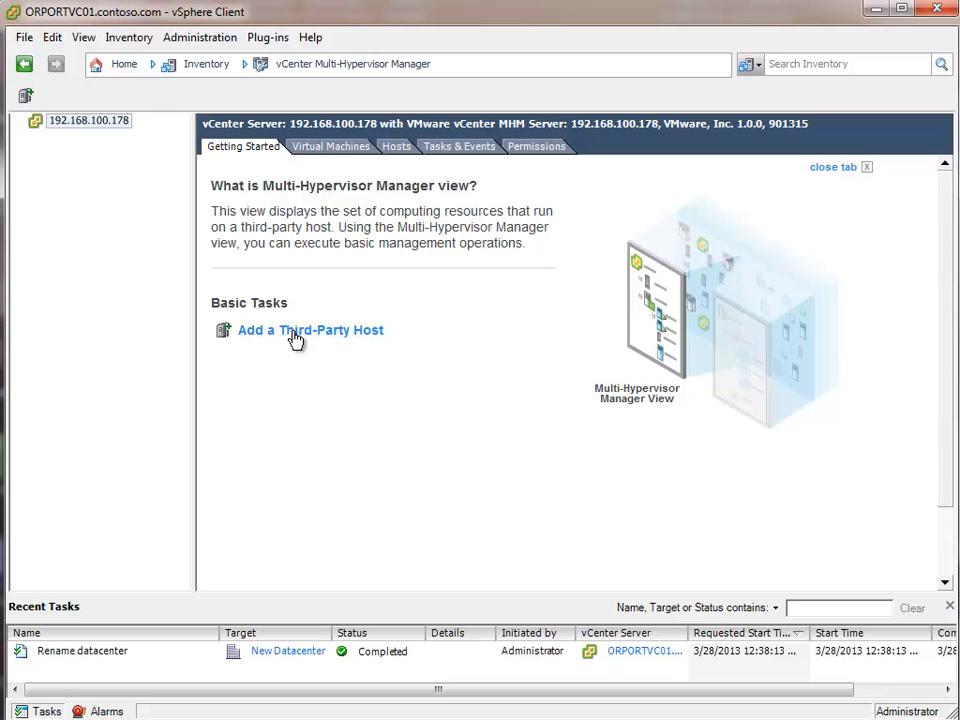
Step: Add third-party host 192.168.100.88 with user administrator and its password, reaching the insecure-connection warning
click(310, 330)
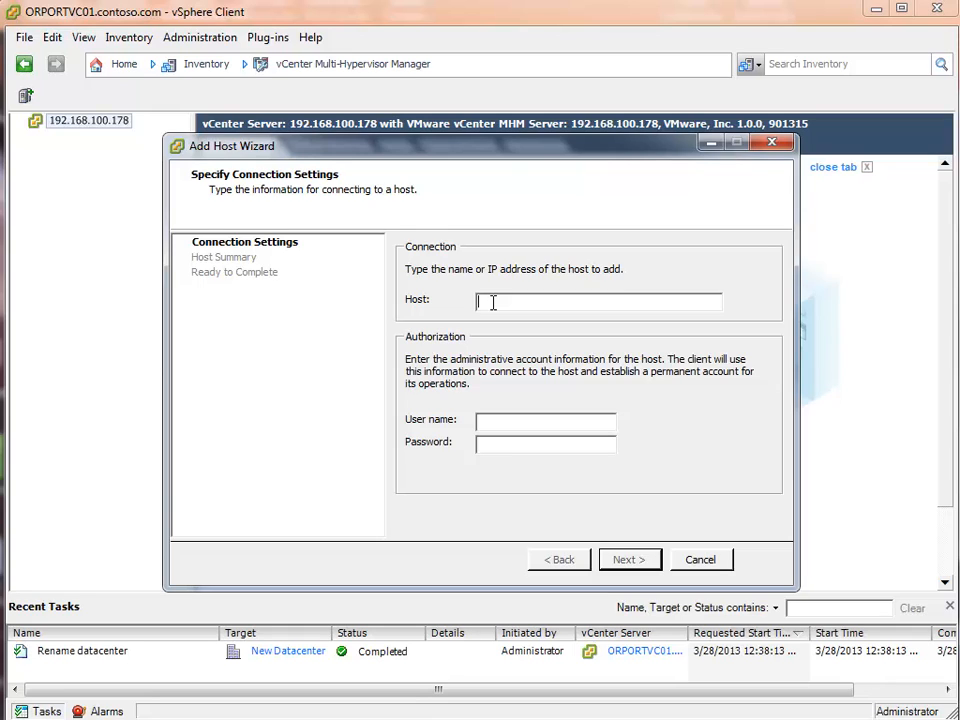
text(192.168.100.88)
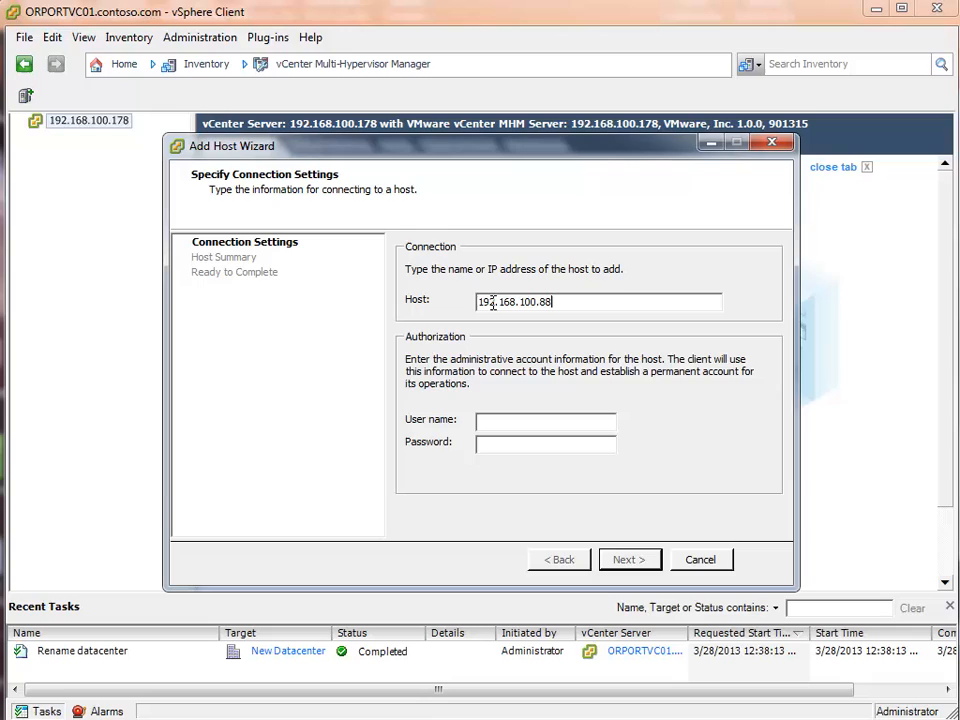
text(a)
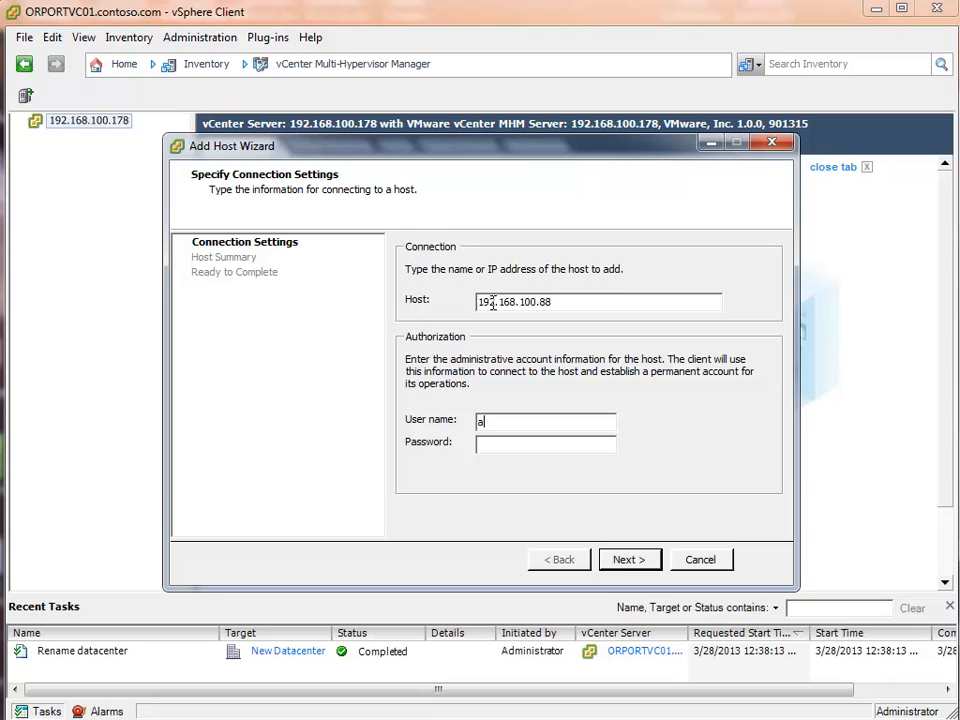
text(dministrator)
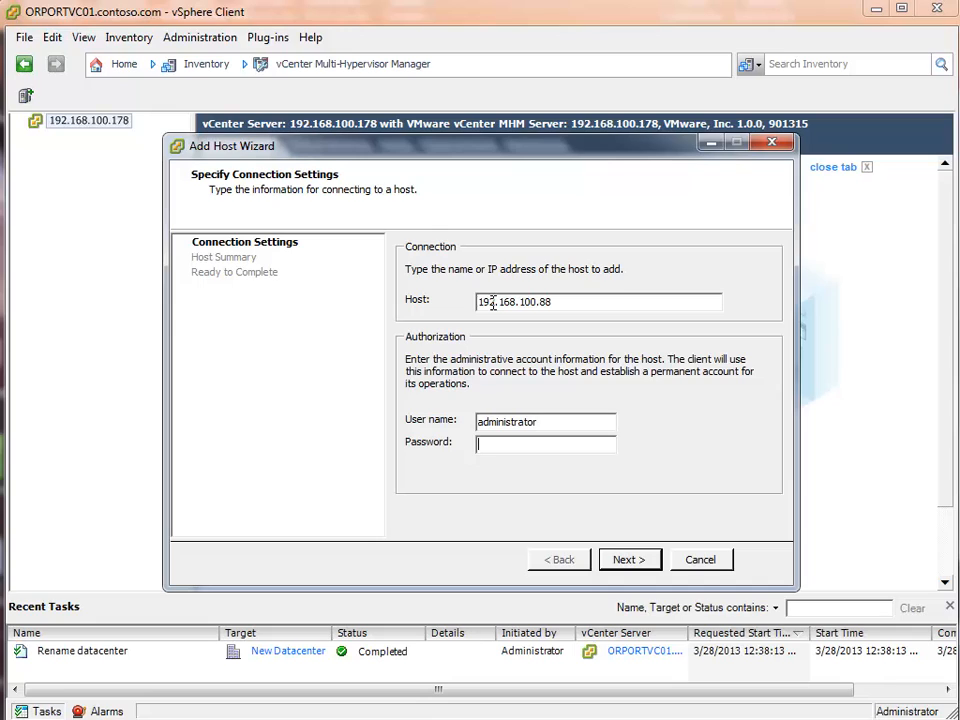
text(****)
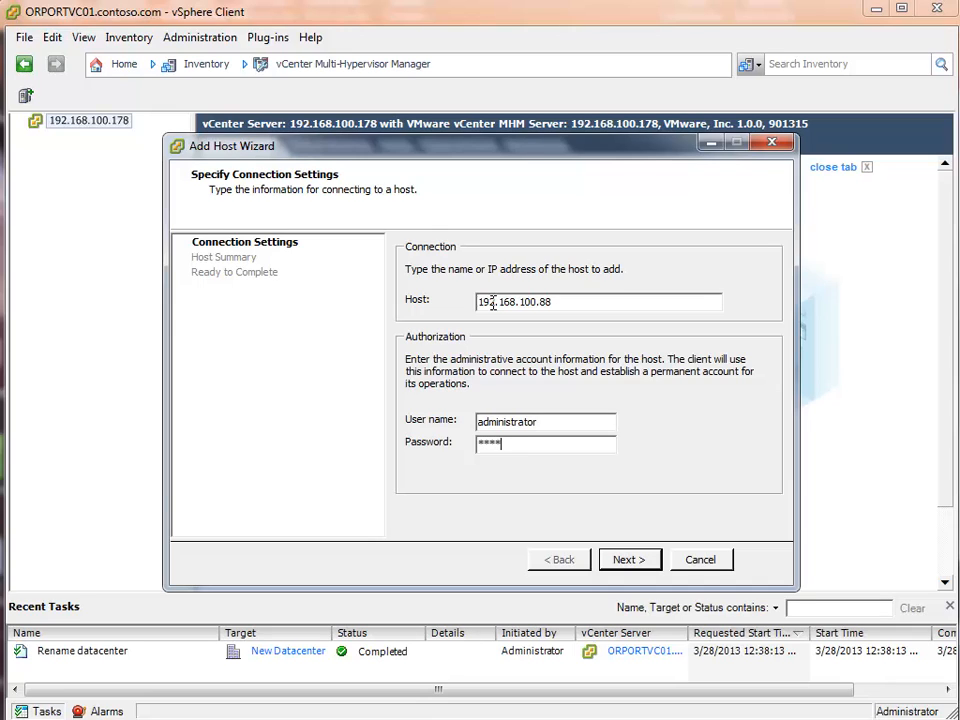
text(****)
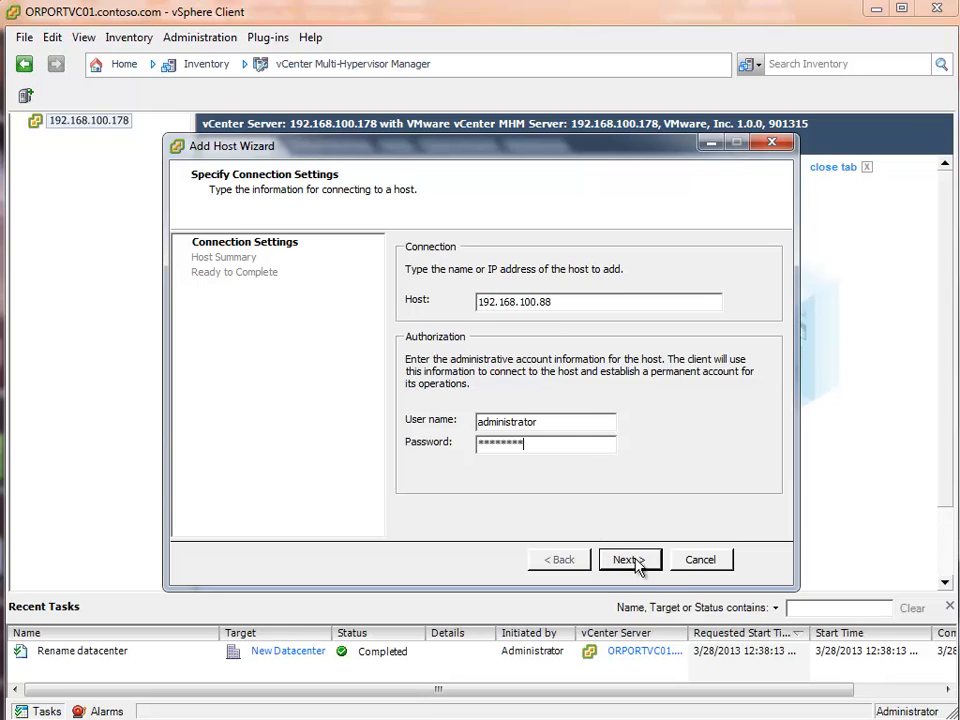
click(628, 560)
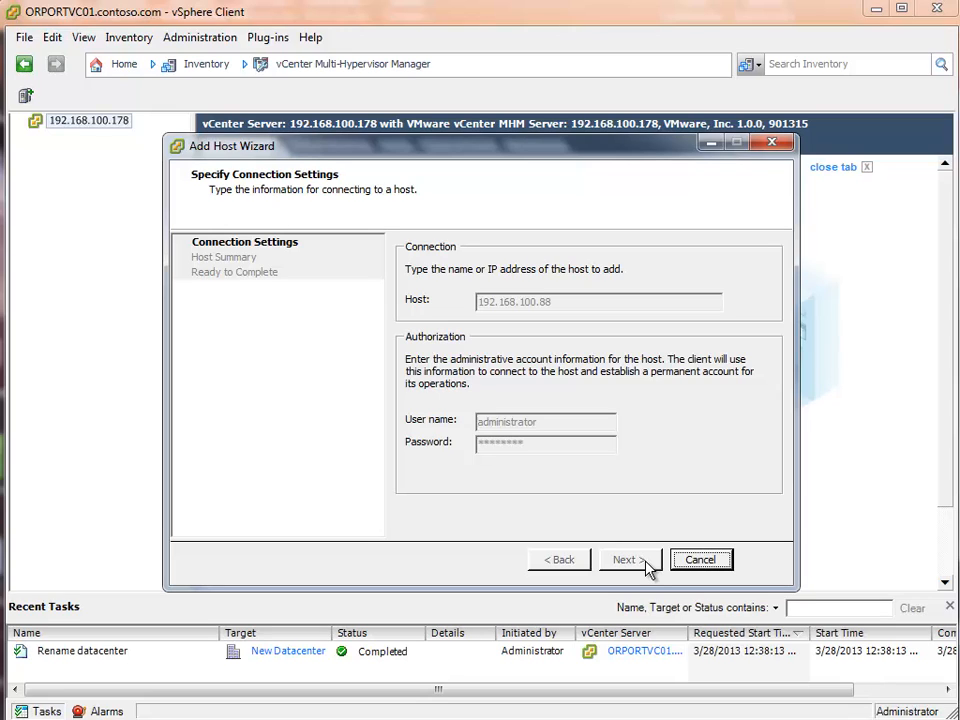
click(628, 560)
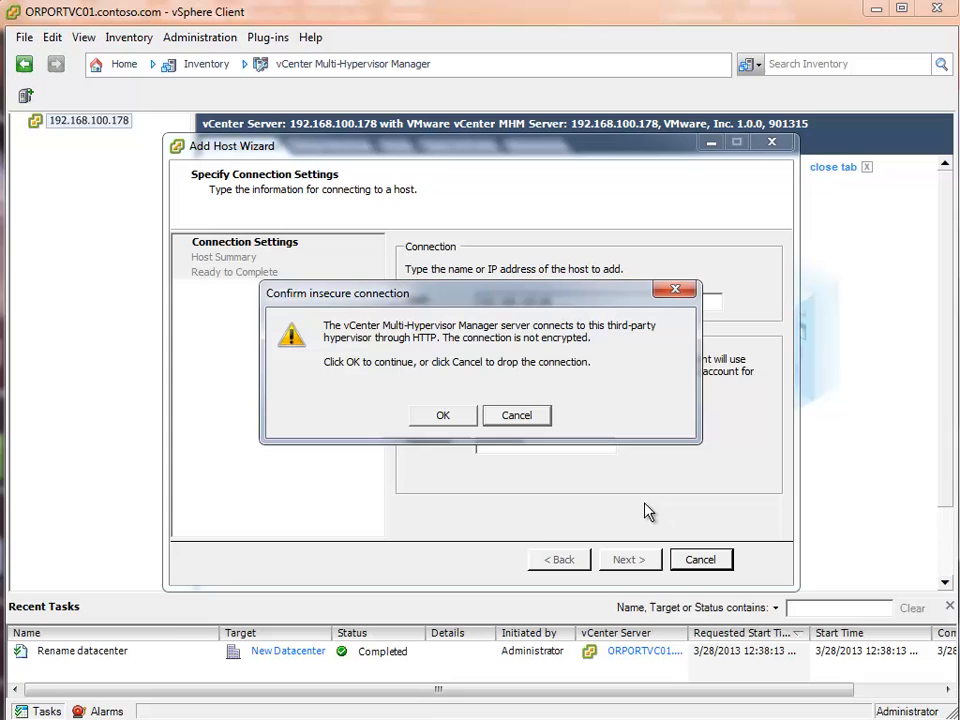
mouse_move(536, 300)
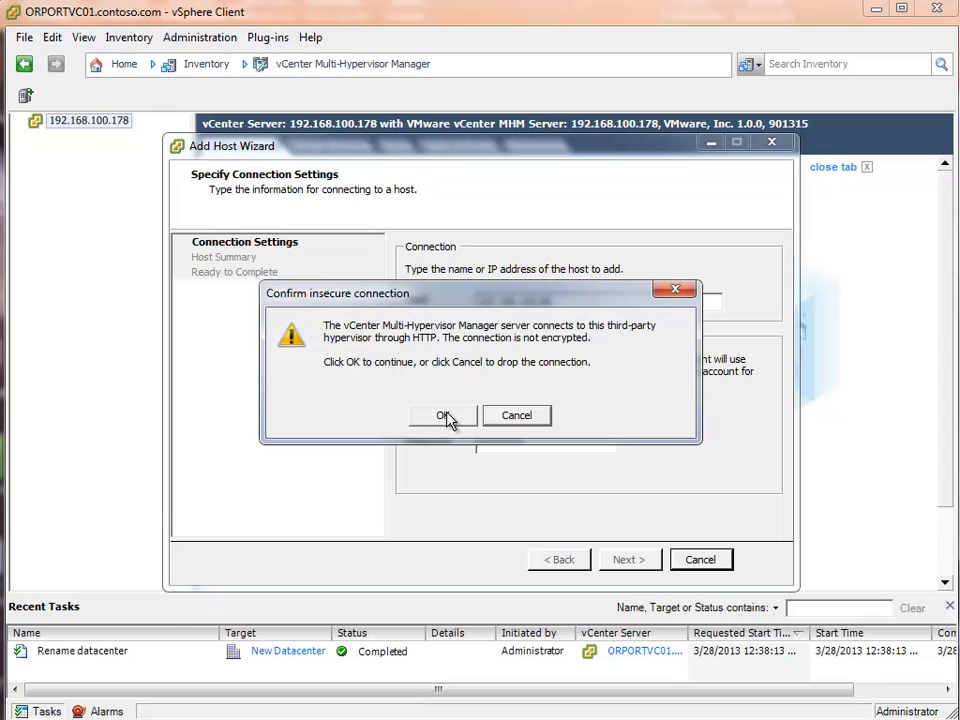
Step: Accept the unencrypted connection, pass the host summary and finish adding 192.168.100.88
click(442, 414)
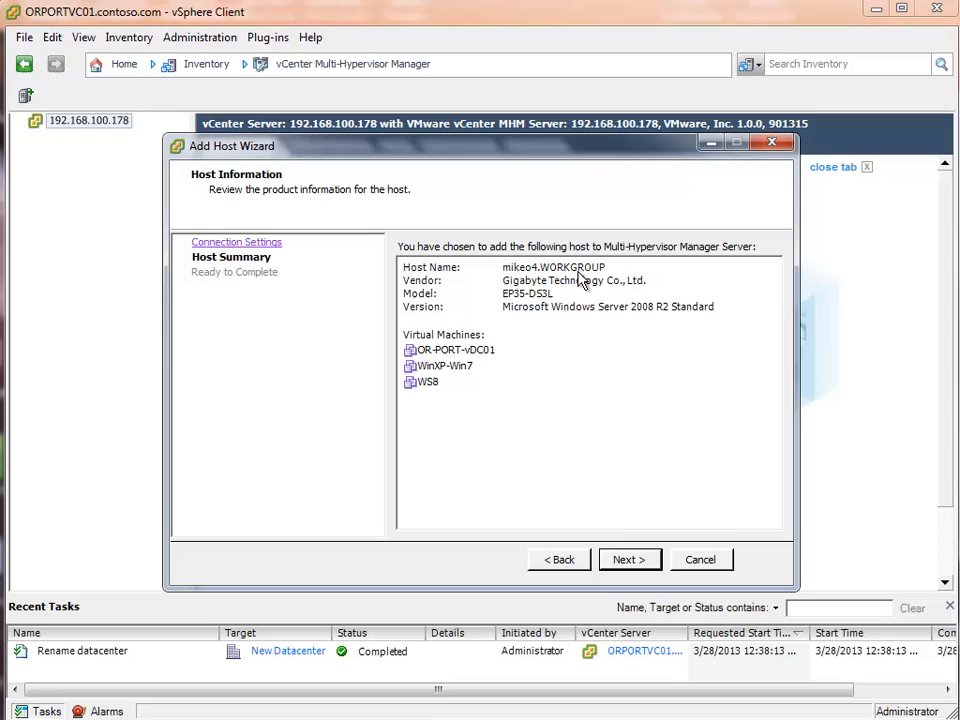
mouse_move(584, 490)
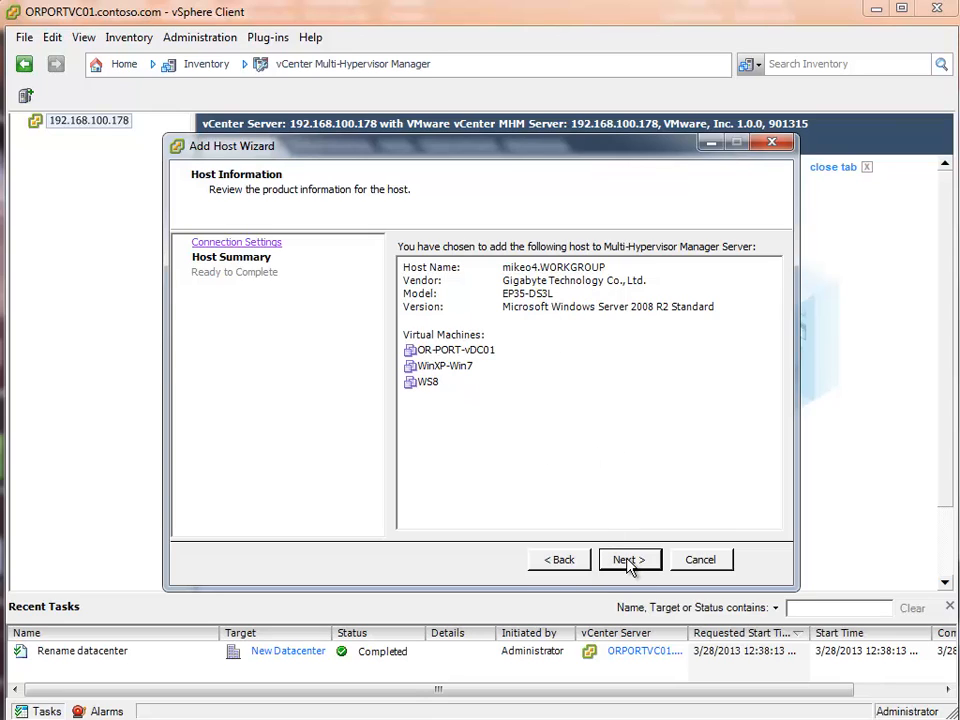
click(628, 560)
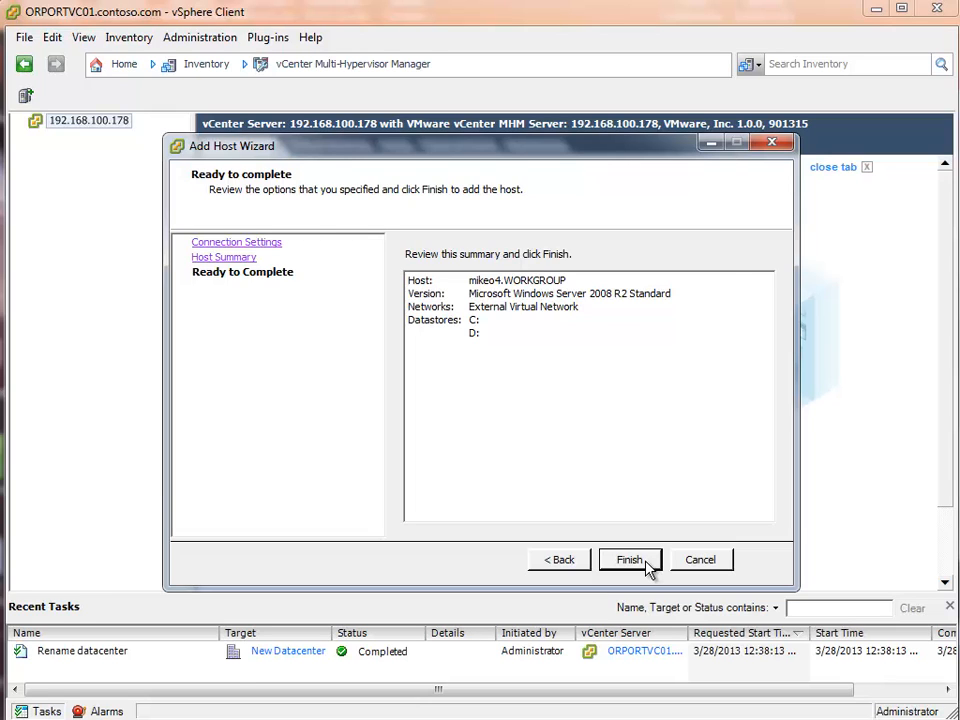
click(630, 560)
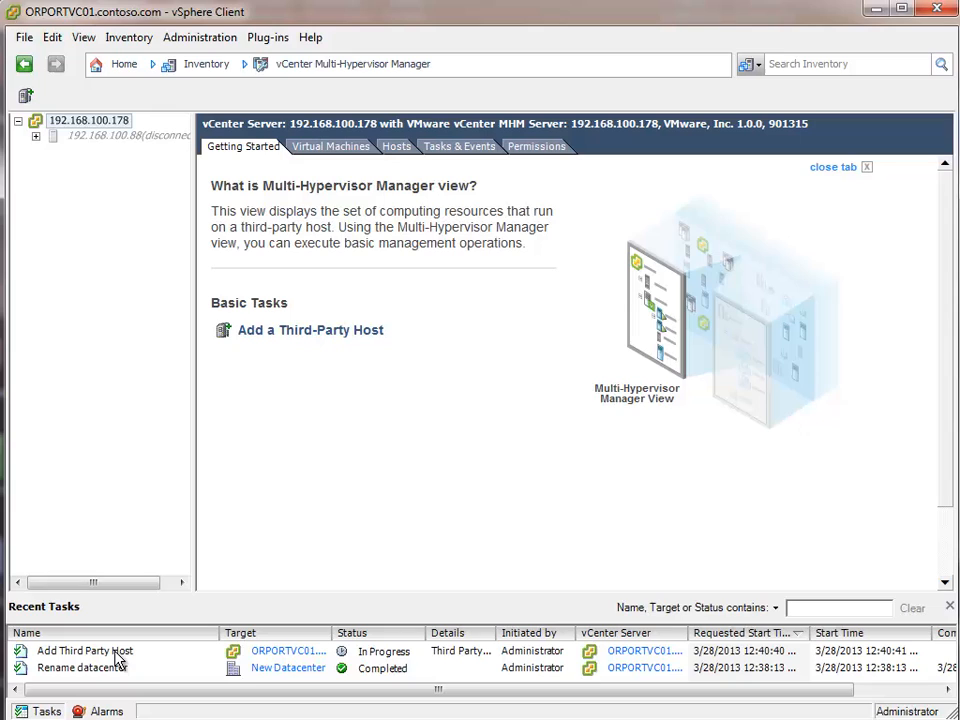
mouse_move(288, 652)
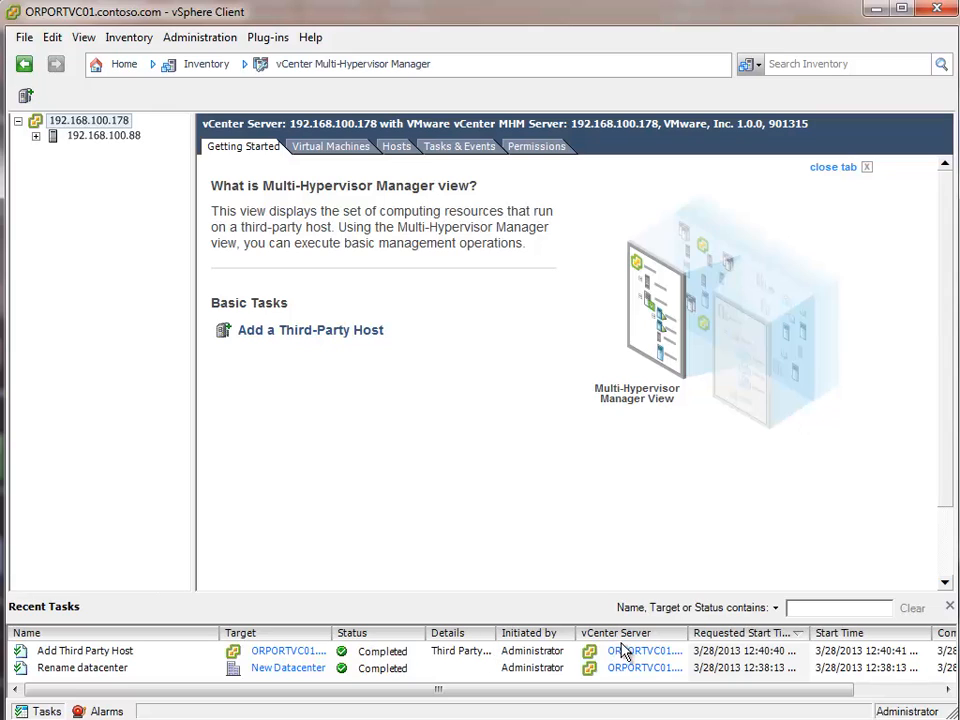
mouse_move(120, 156)
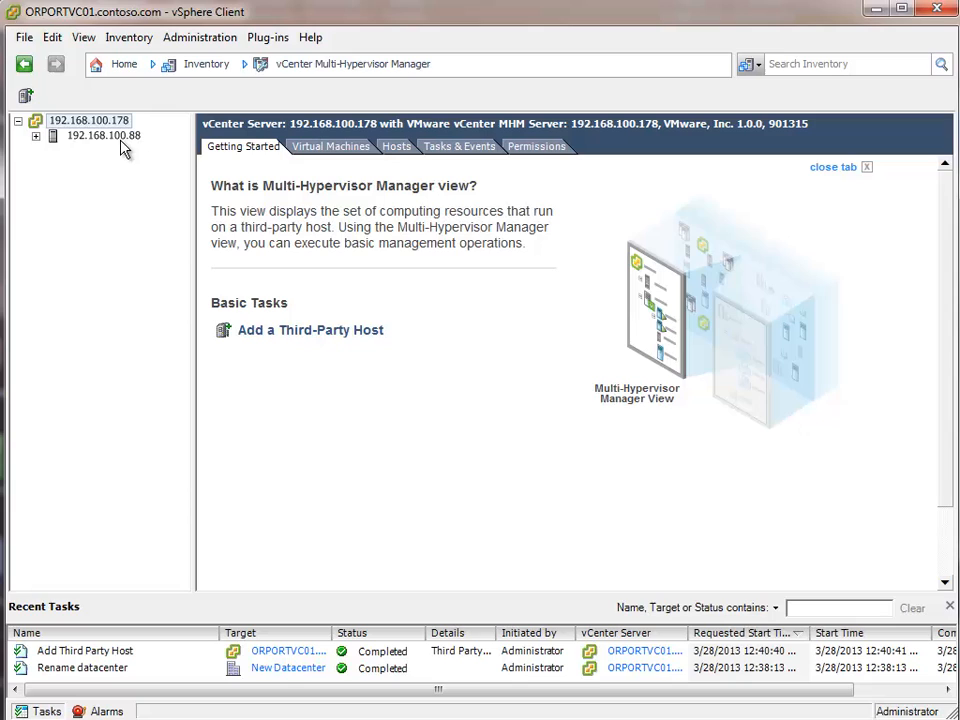
Step: Expand host 192.168.100.88 to show OR-PORT-vDC01, WinXP-Win7 and WS8
click(36, 136)
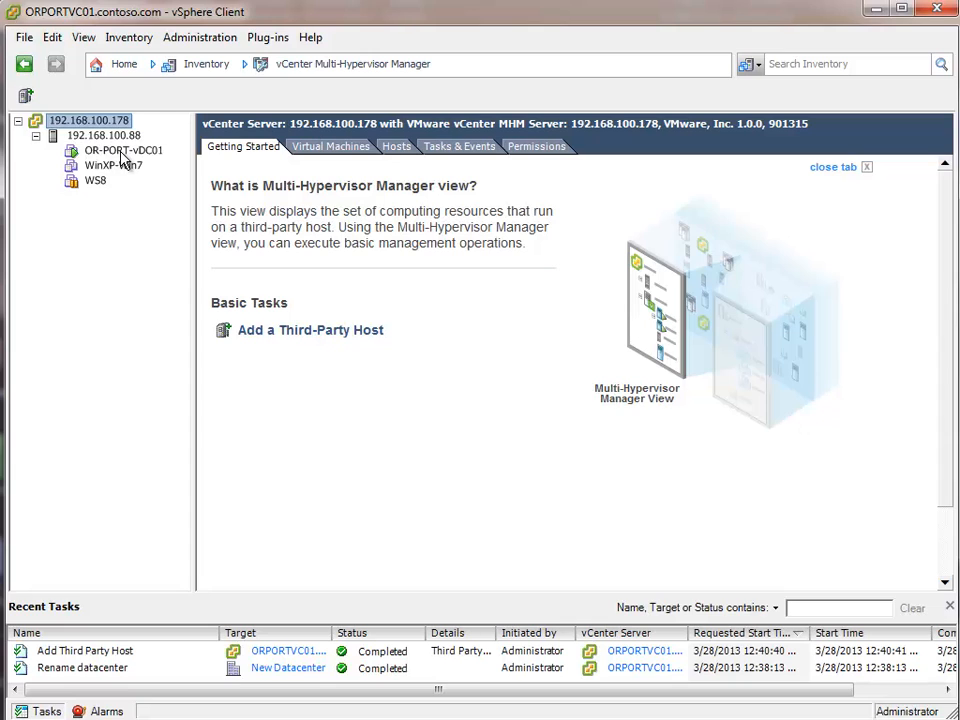
click(122, 150)
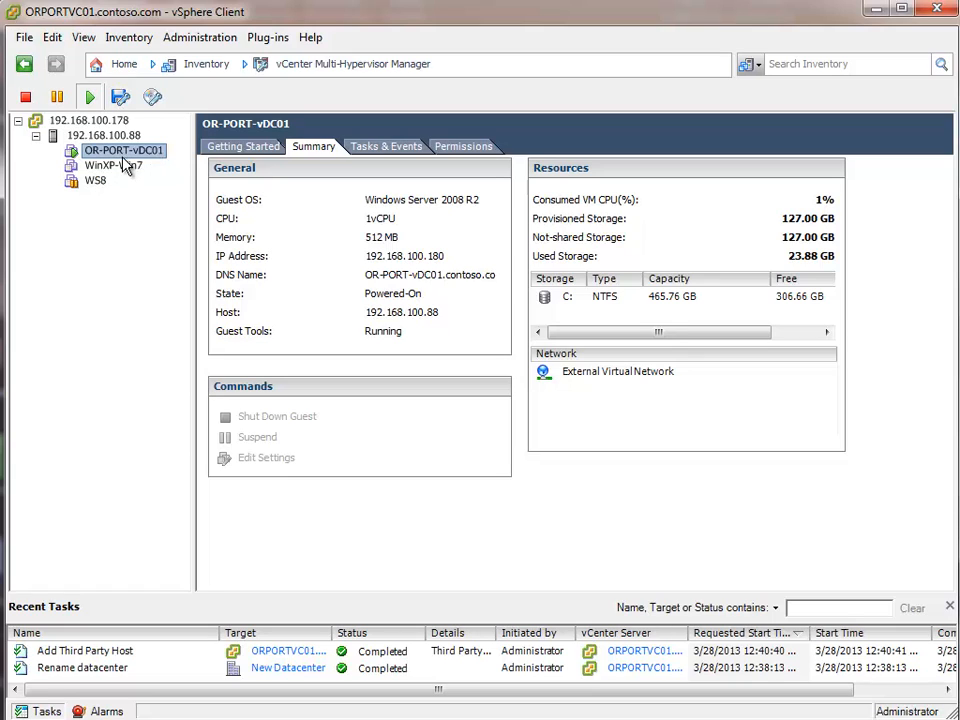
mouse_move(378, 302)
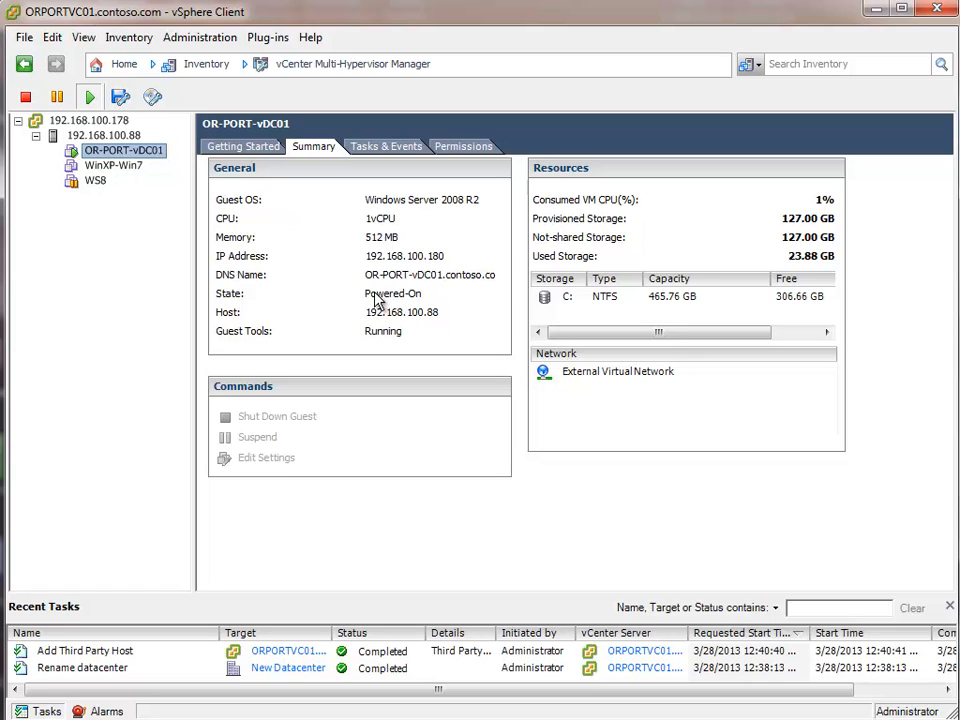
mouse_move(446, 212)
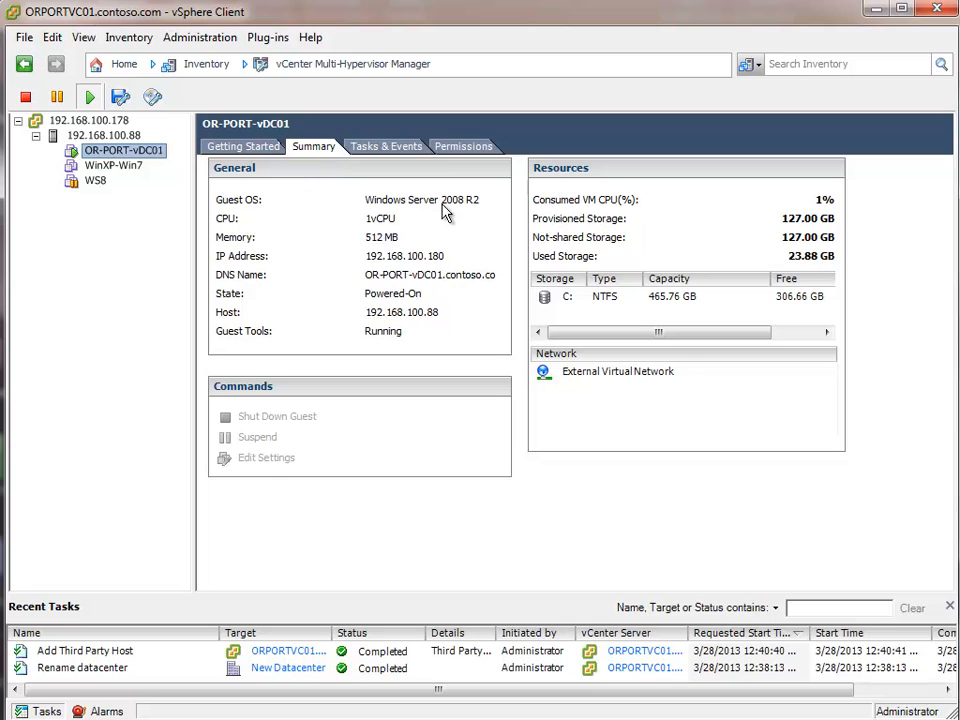
mouse_move(398, 288)
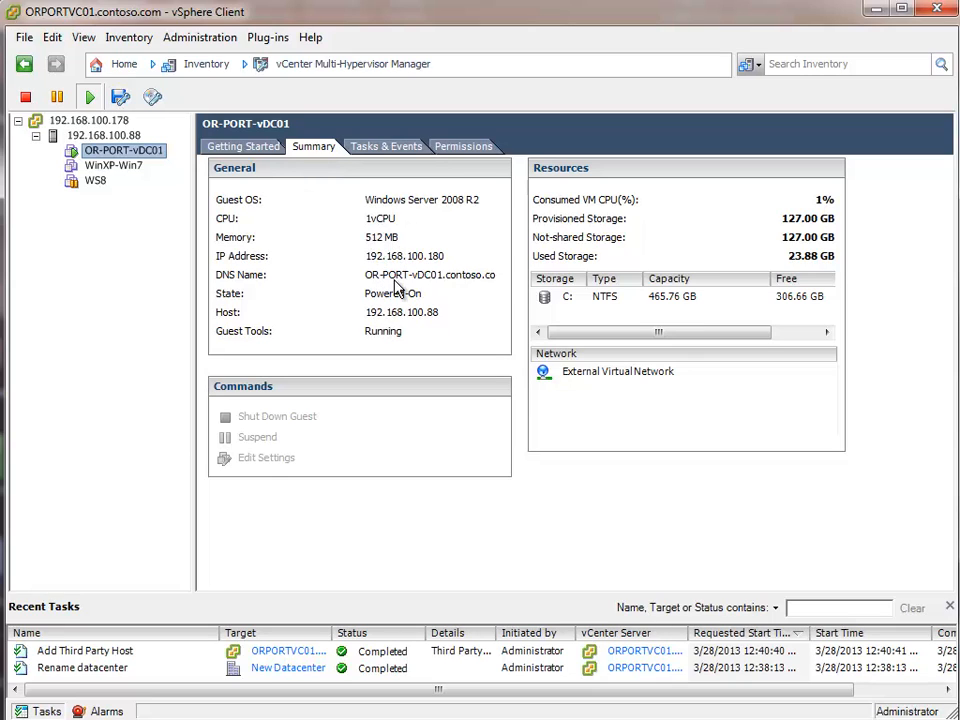
mouse_move(430, 262)
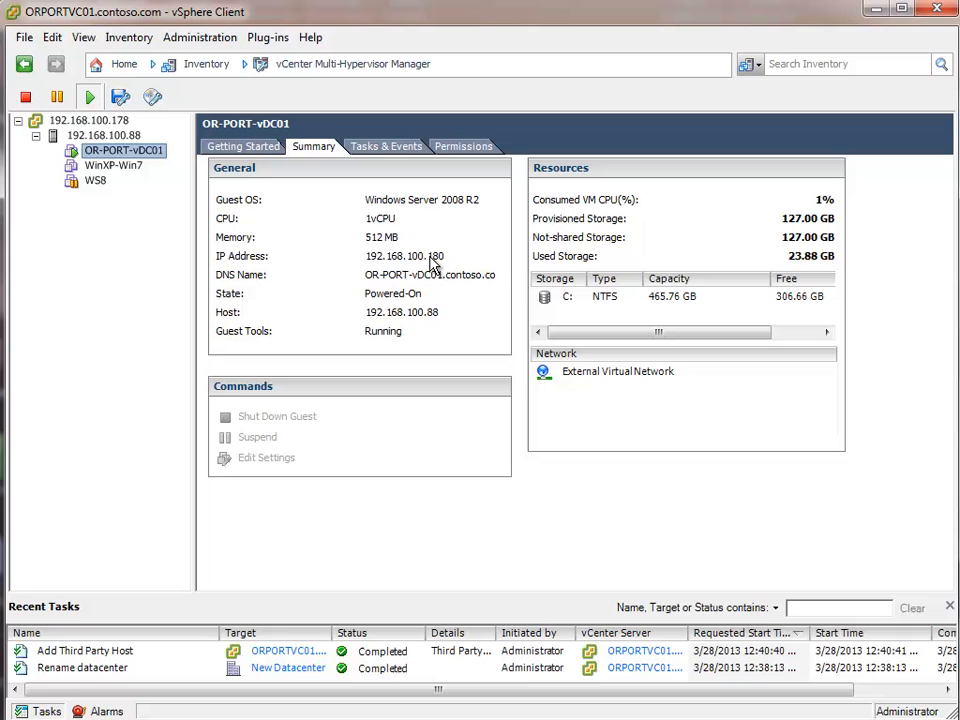
click(384, 146)
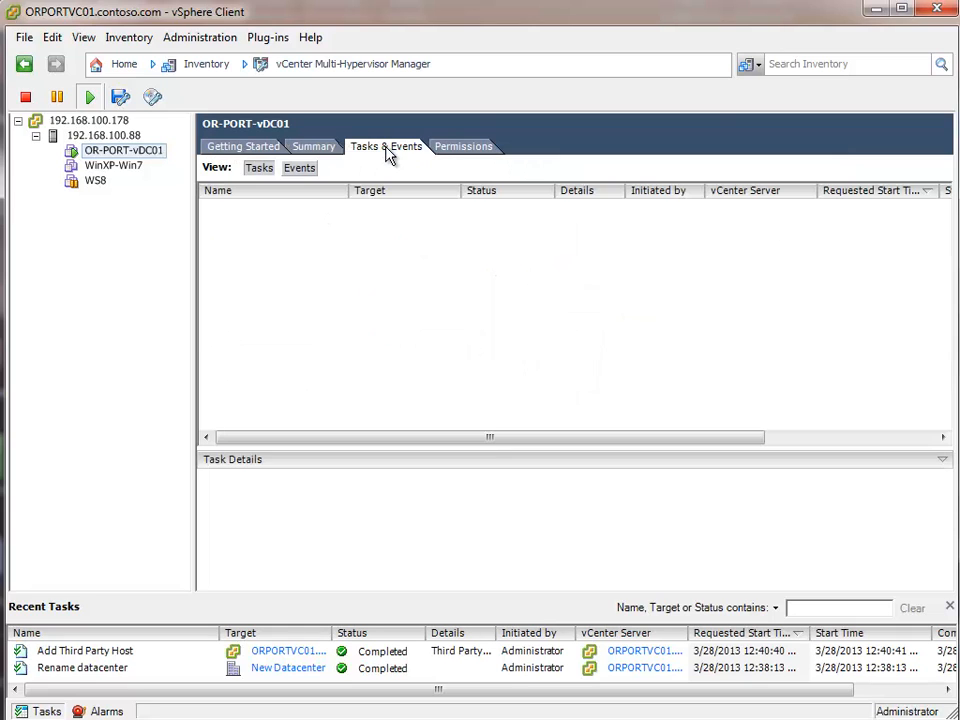
click(462, 146)
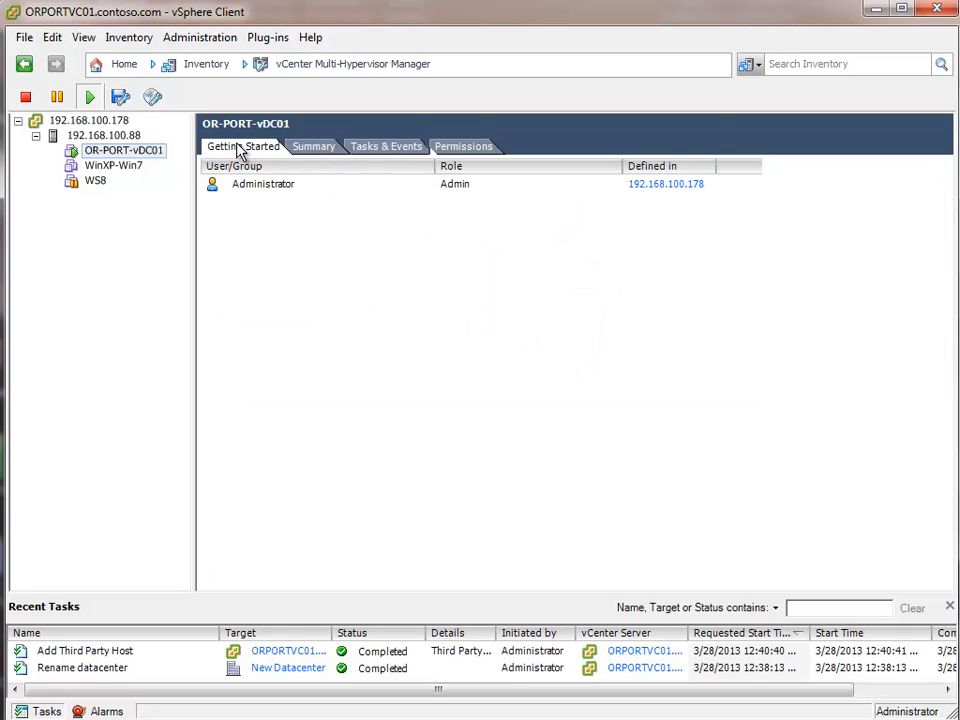
click(312, 146)
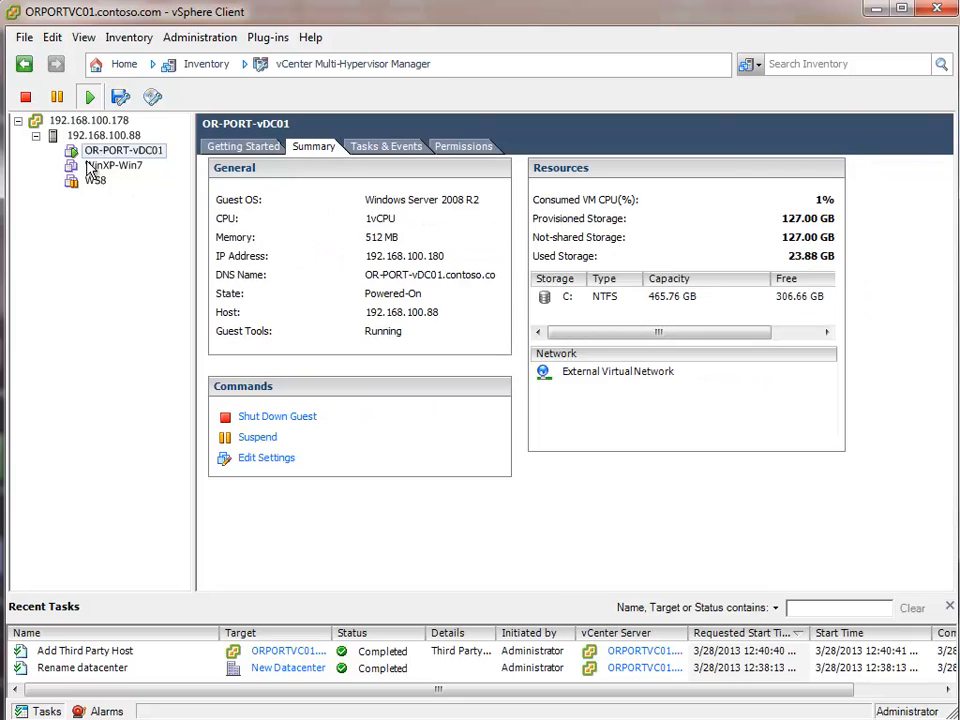
right_click(124, 148)
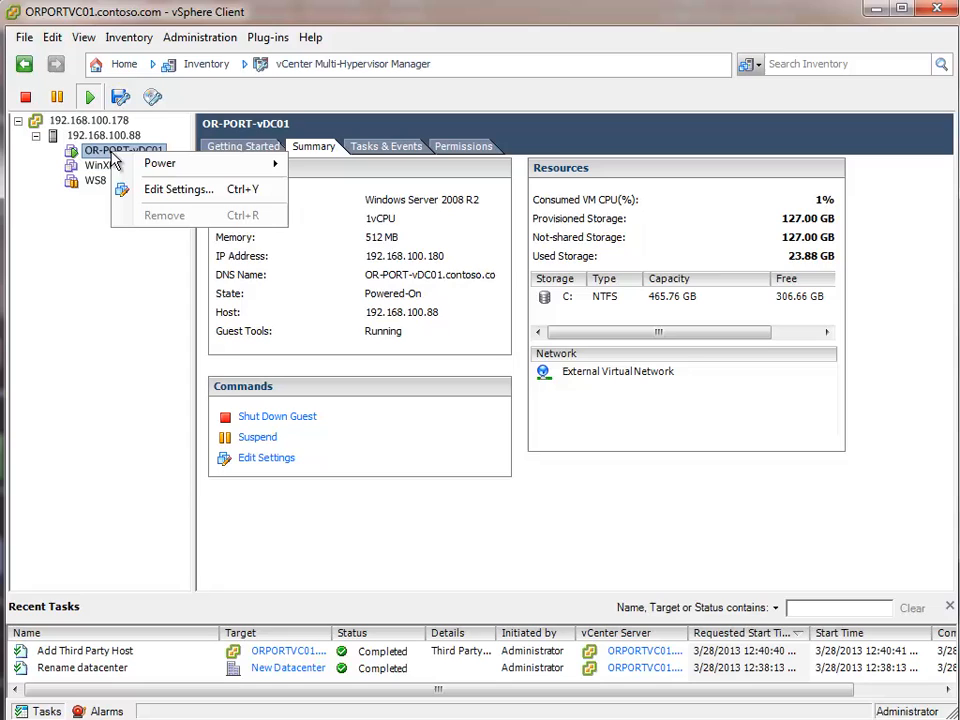
mouse_move(160, 162)
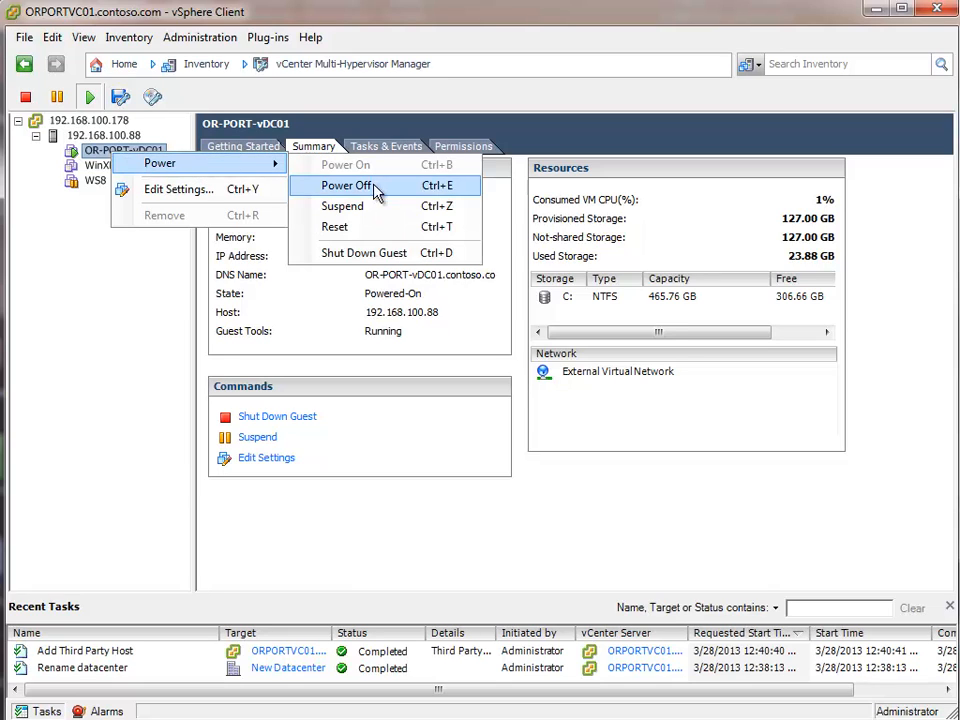
mouse_move(360, 252)
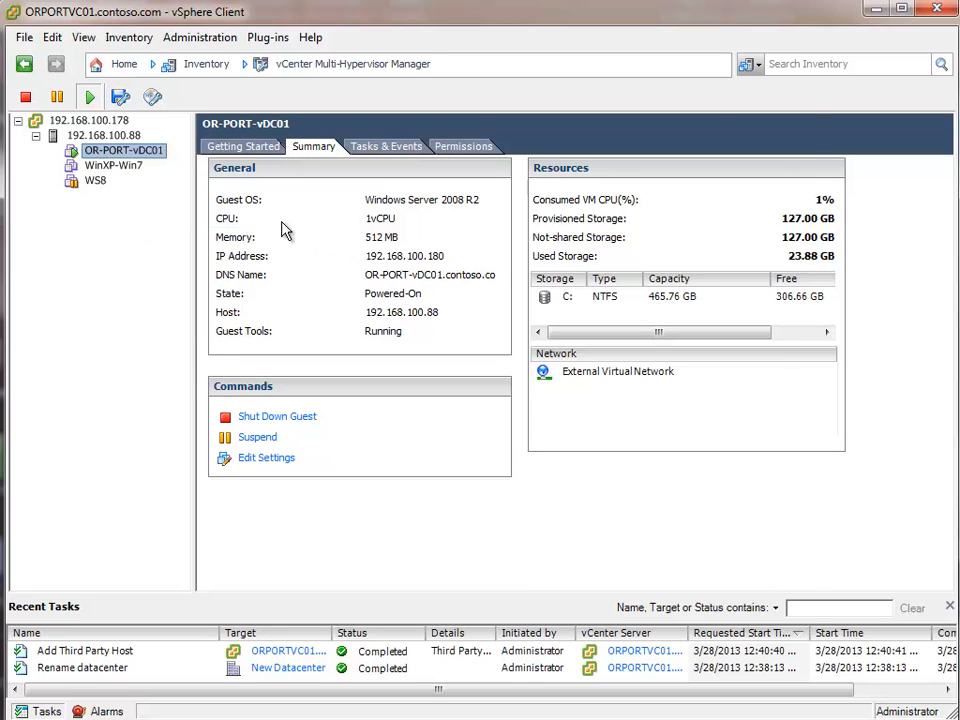
Step: Review OR-PORT-vDC01's floppy, hard disk and CD/DVD settings, cancel unchanged, then bring up WS8's actions
click(266, 456)
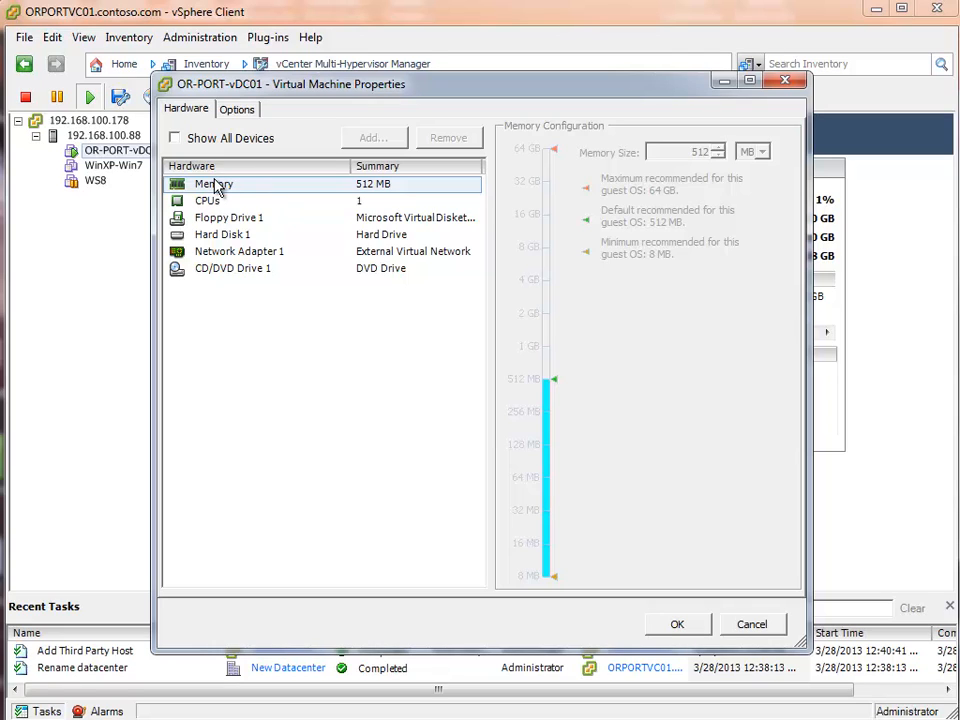
click(228, 216)
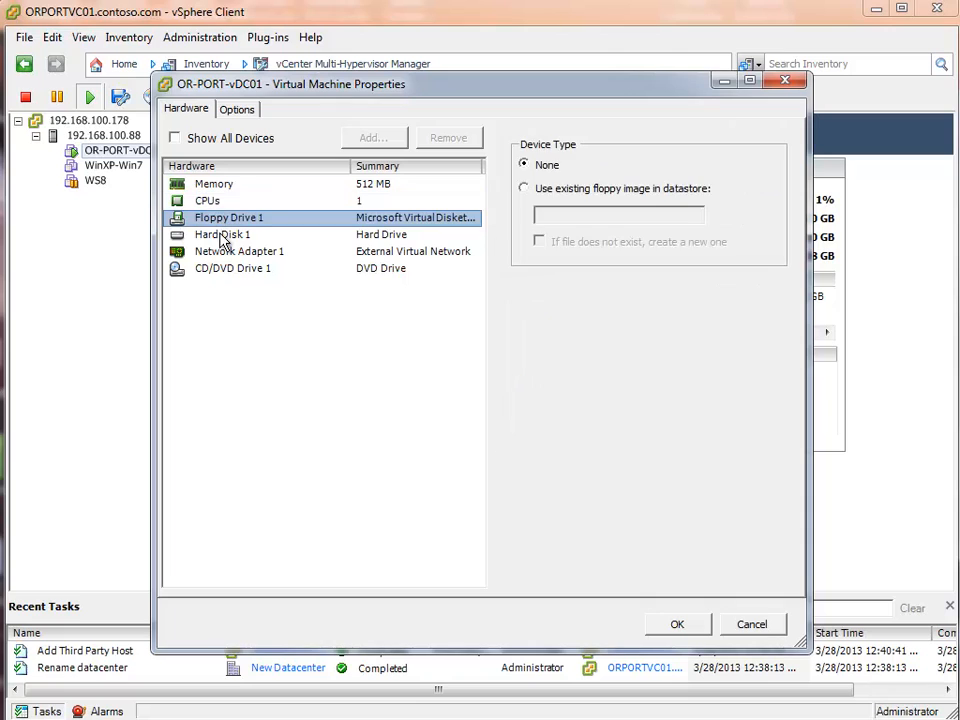
click(222, 234)
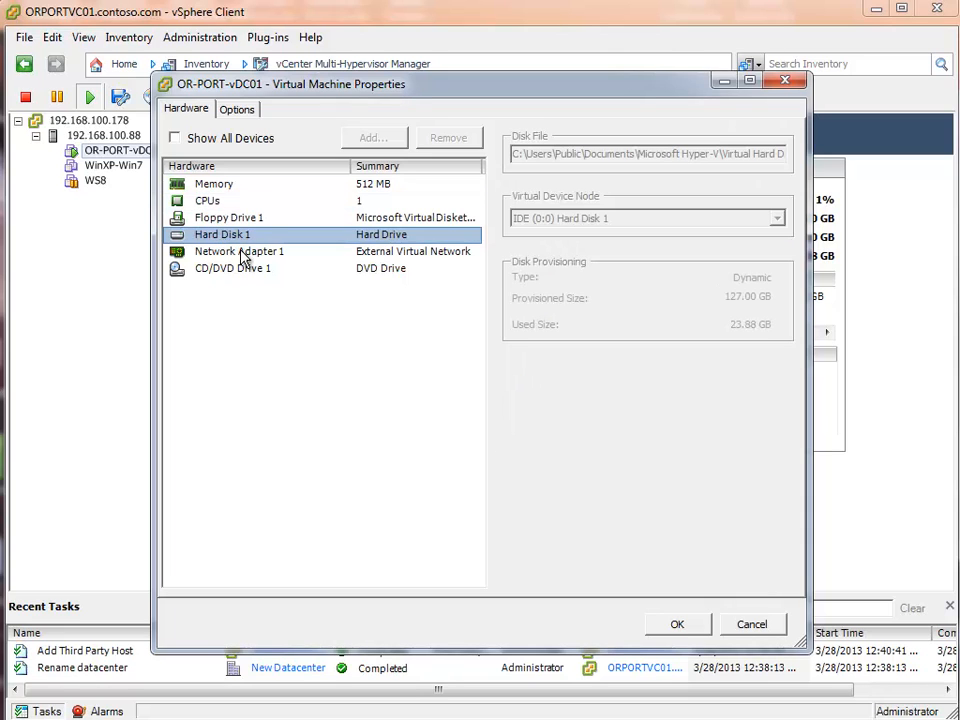
click(232, 268)
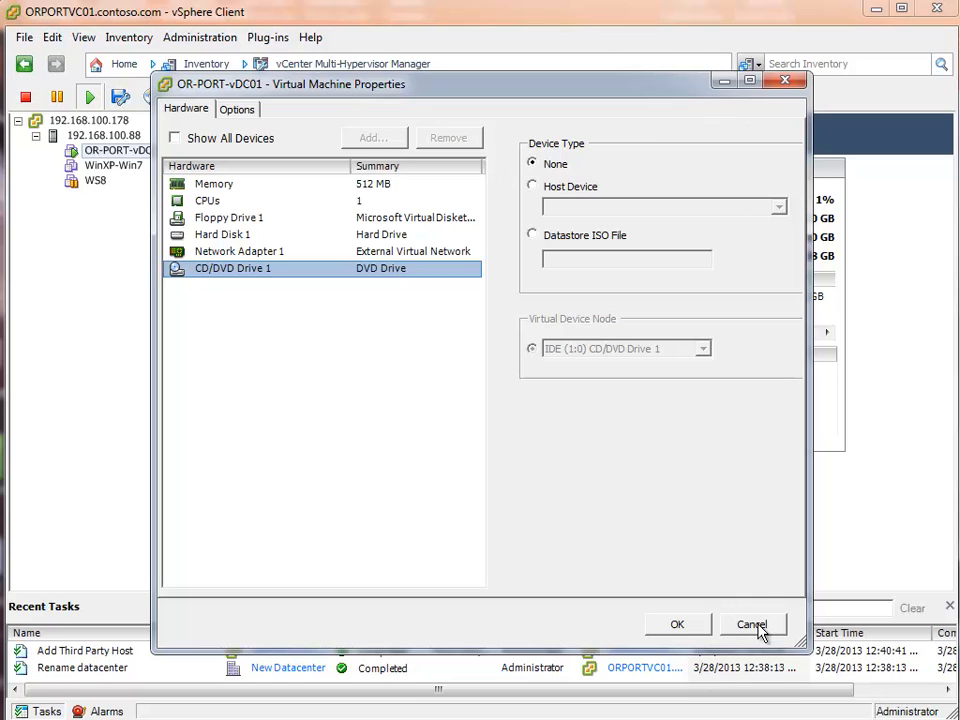
click(752, 624)
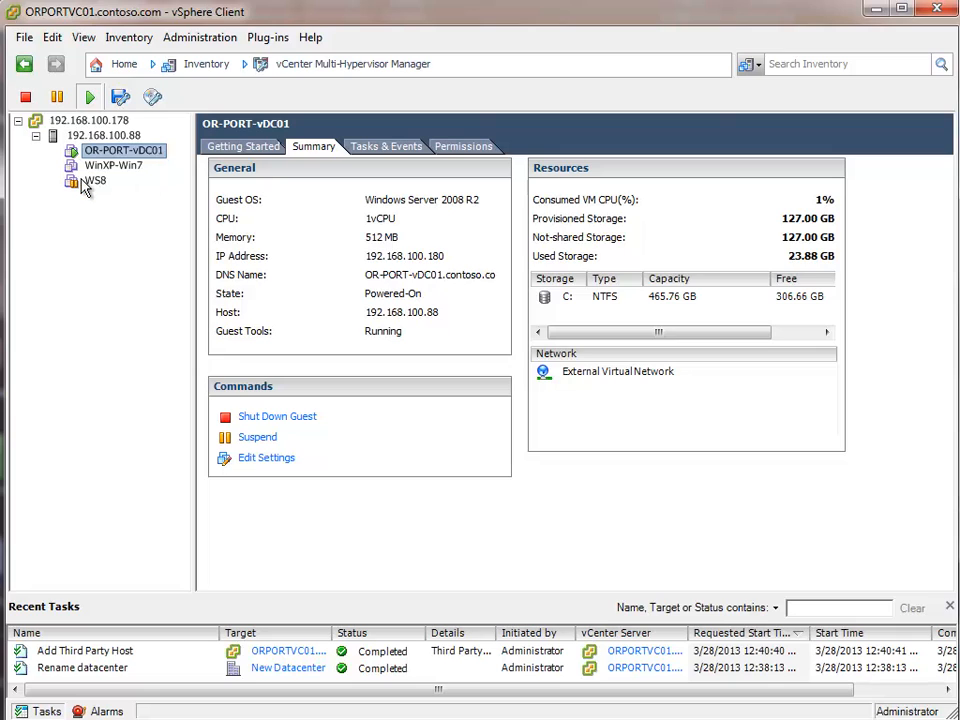
right_click(94, 180)
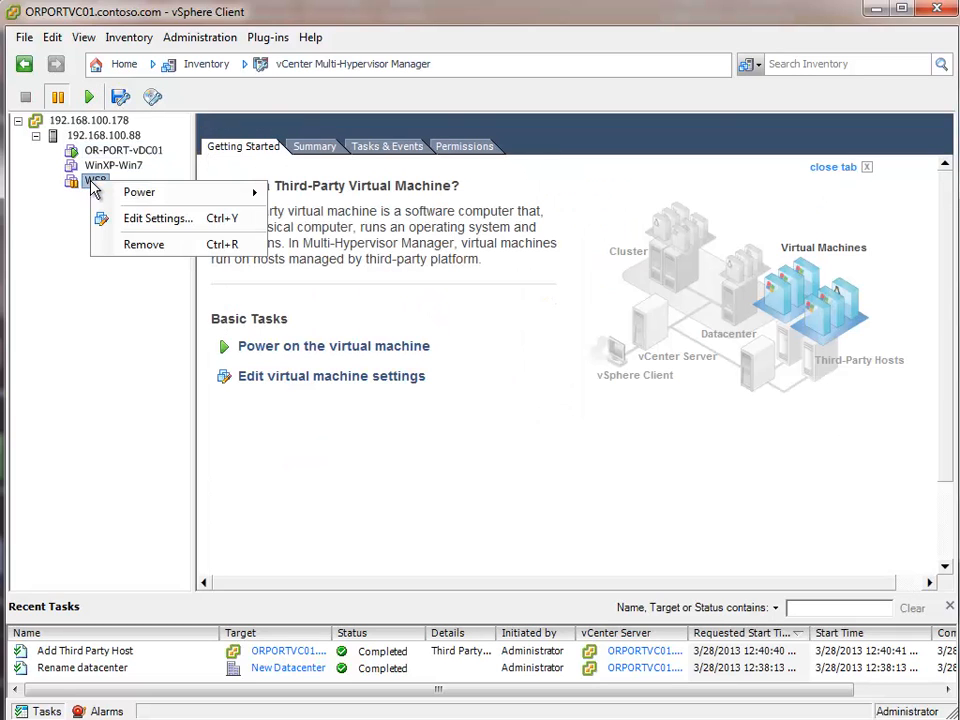
mouse_move(140, 192)
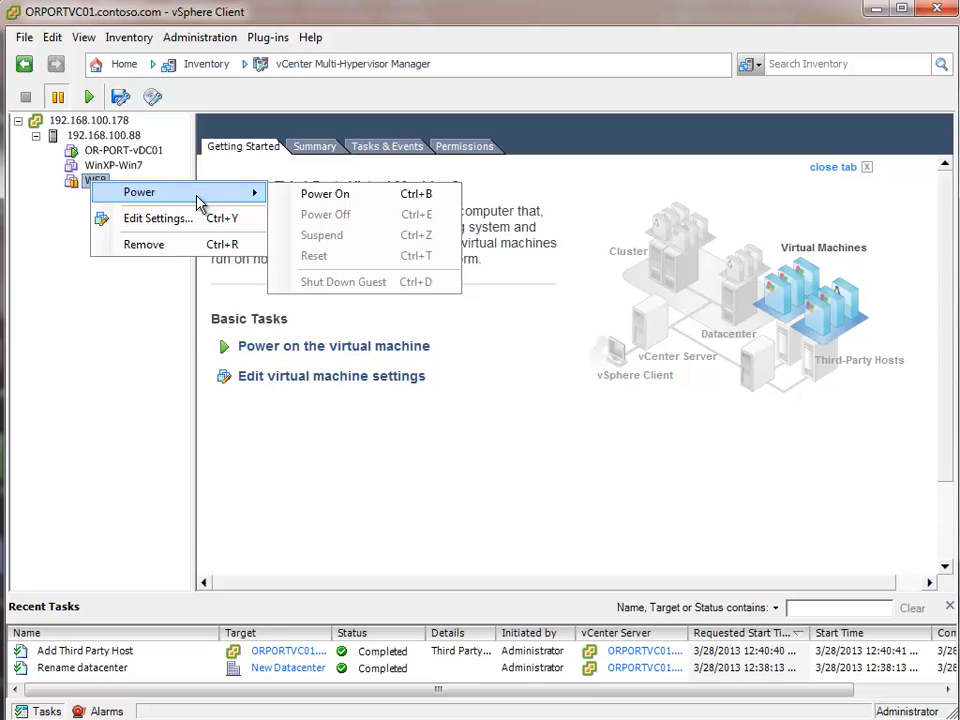
Step: Power on WS8, then show host 192.168.100.88's overview
click(324, 192)
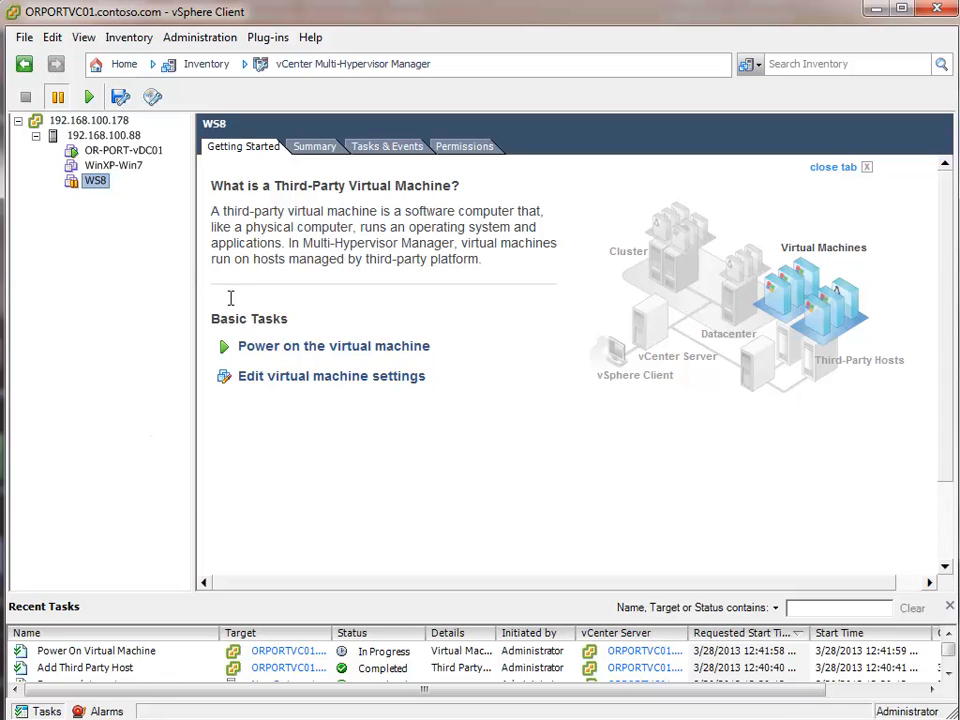
mouse_move(352, 292)
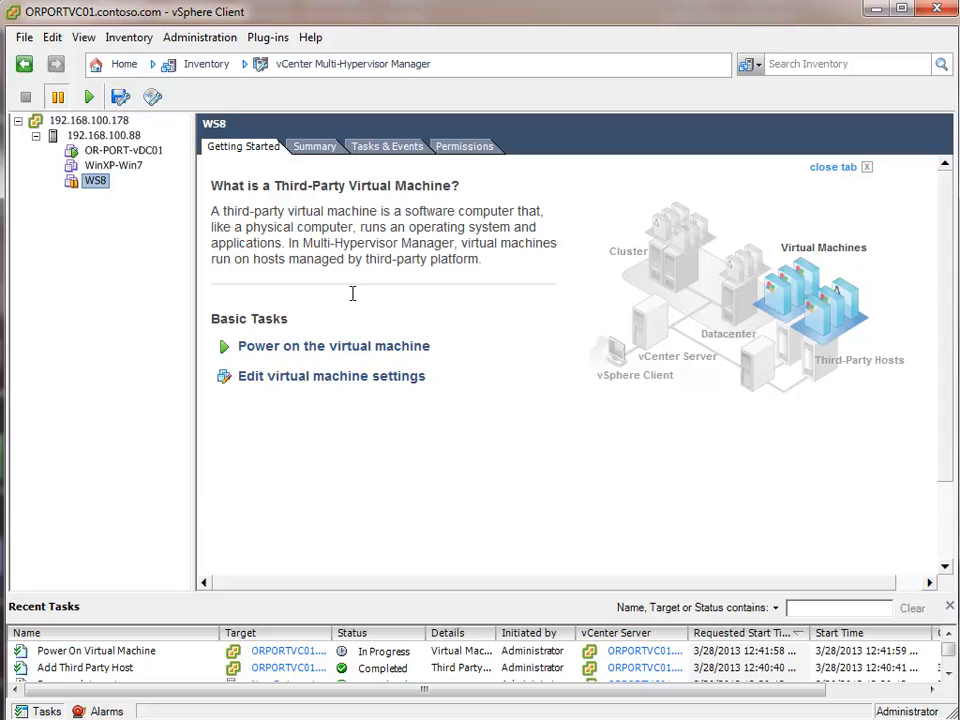
mouse_move(110, 136)
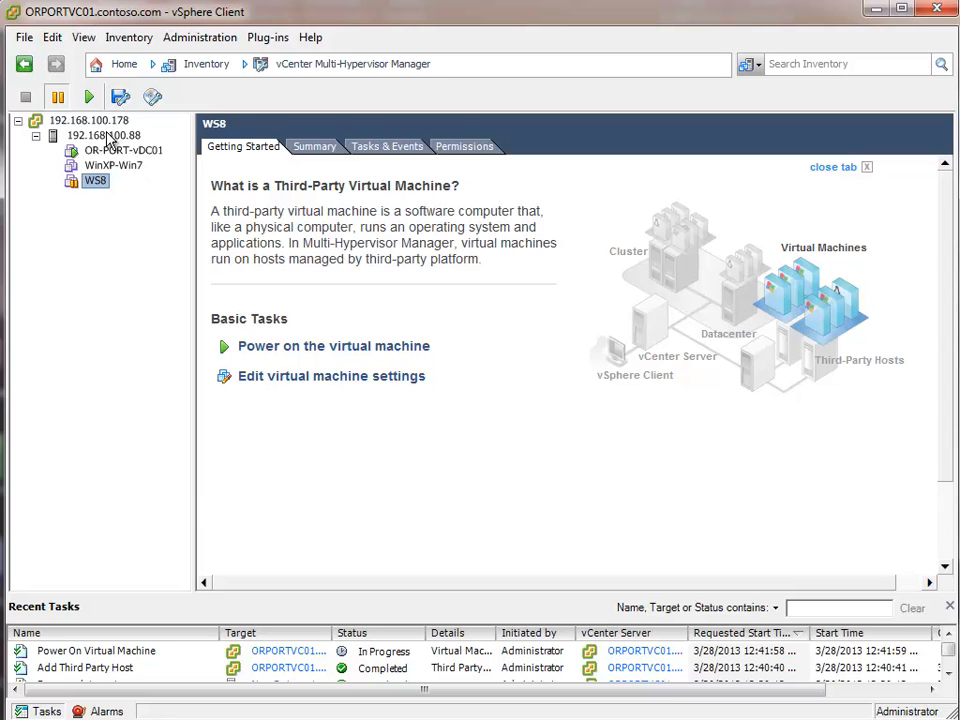
click(104, 136)
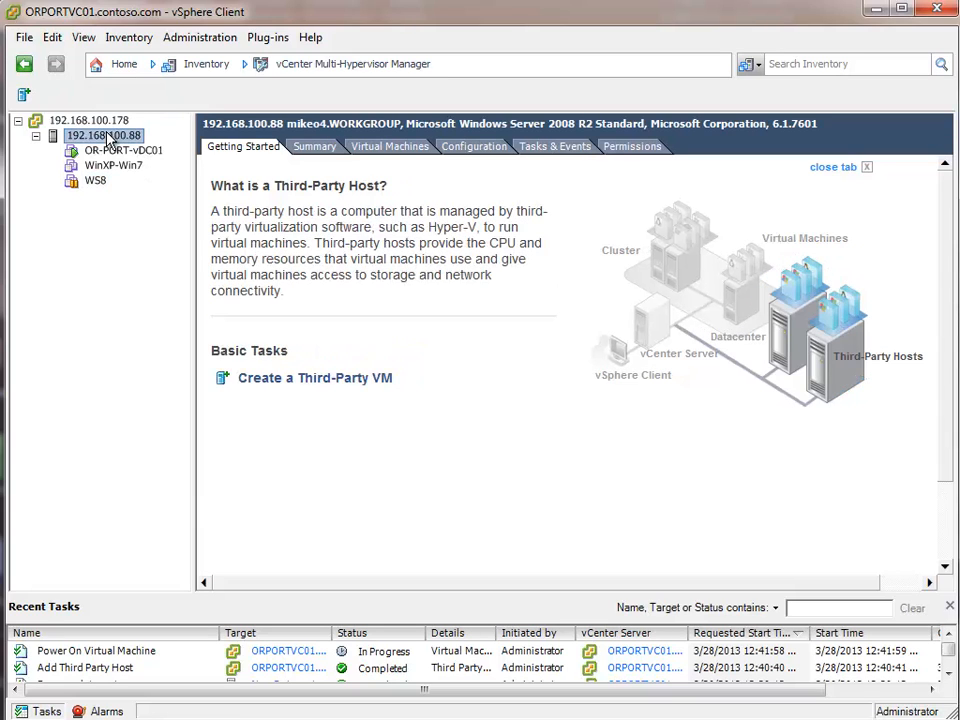
right_click(104, 136)
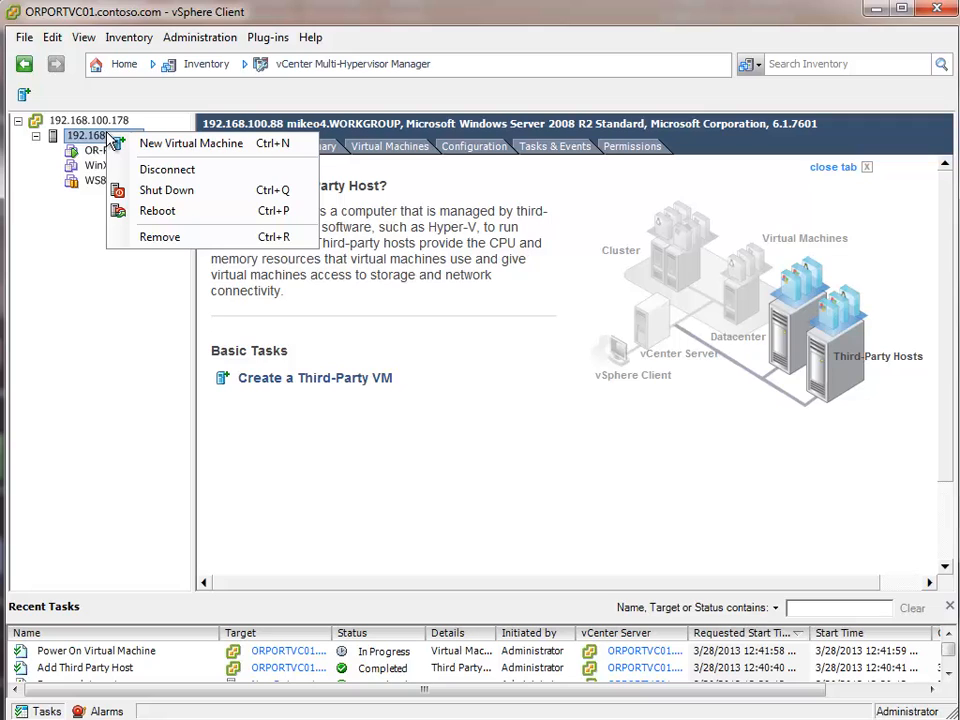
mouse_move(192, 144)
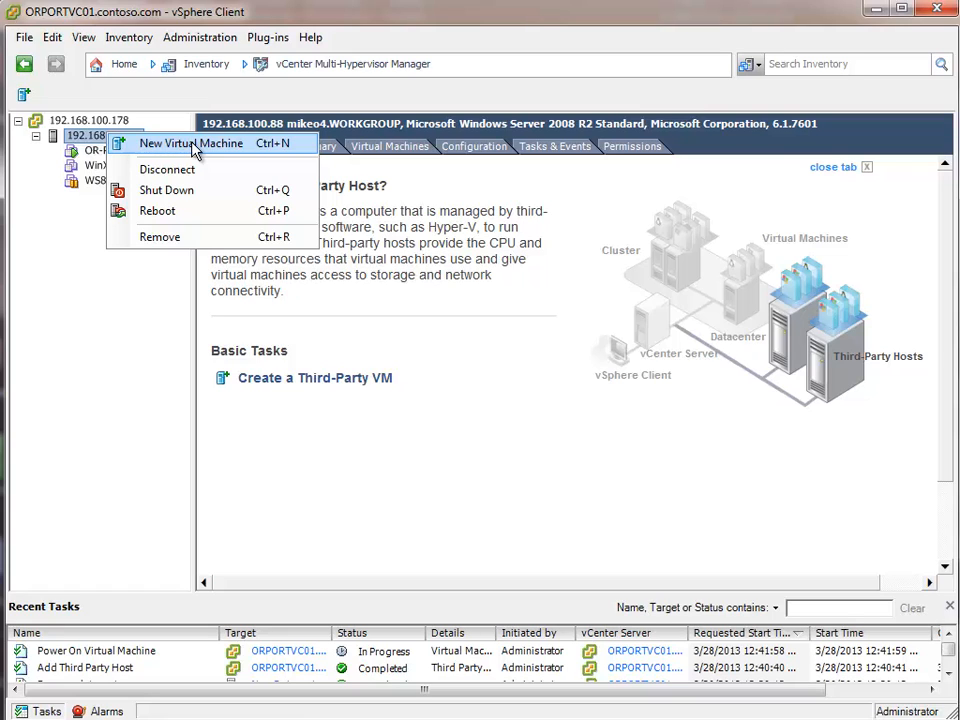
click(192, 144)
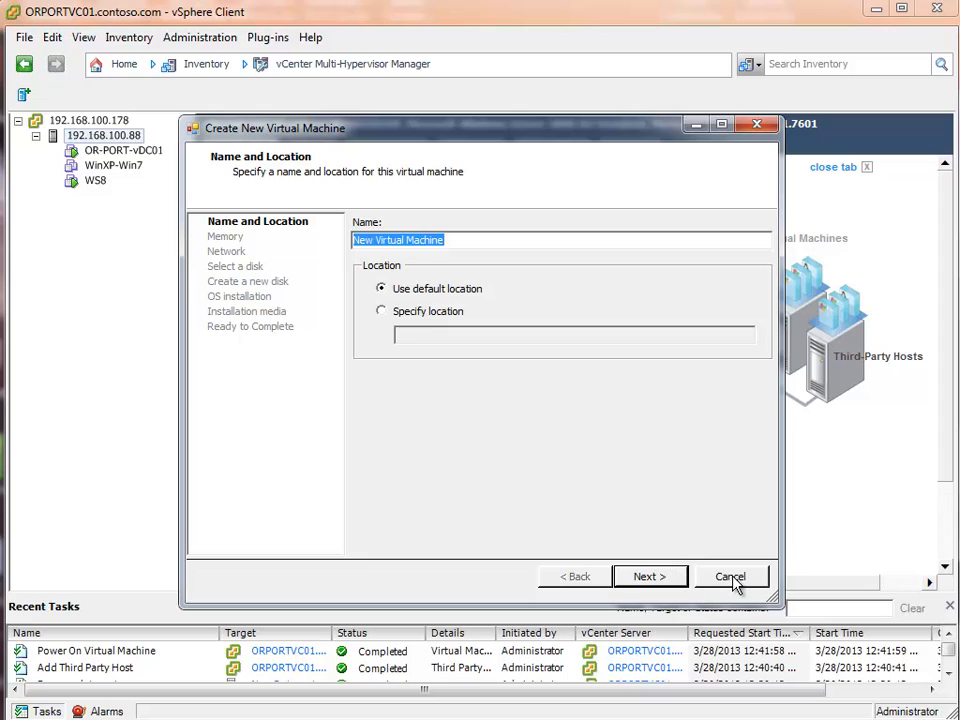
click(730, 576)
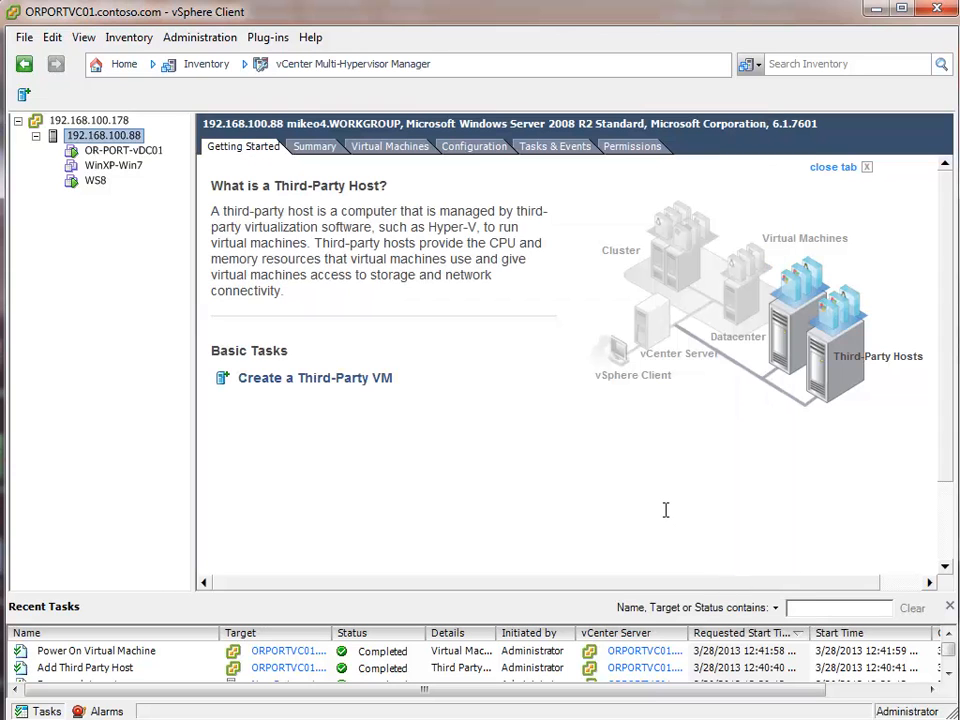
mouse_move(576, 448)
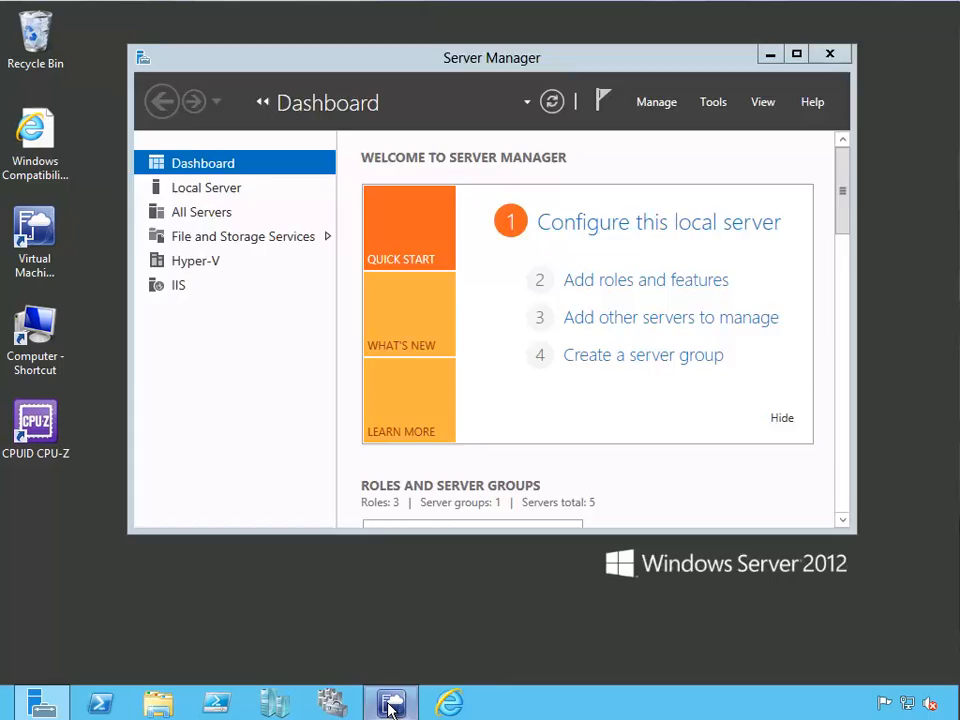
Step: In VMs and Services, select host WS2012-N2 under WS2012-CL01 to list its five VMs
click(390, 704)
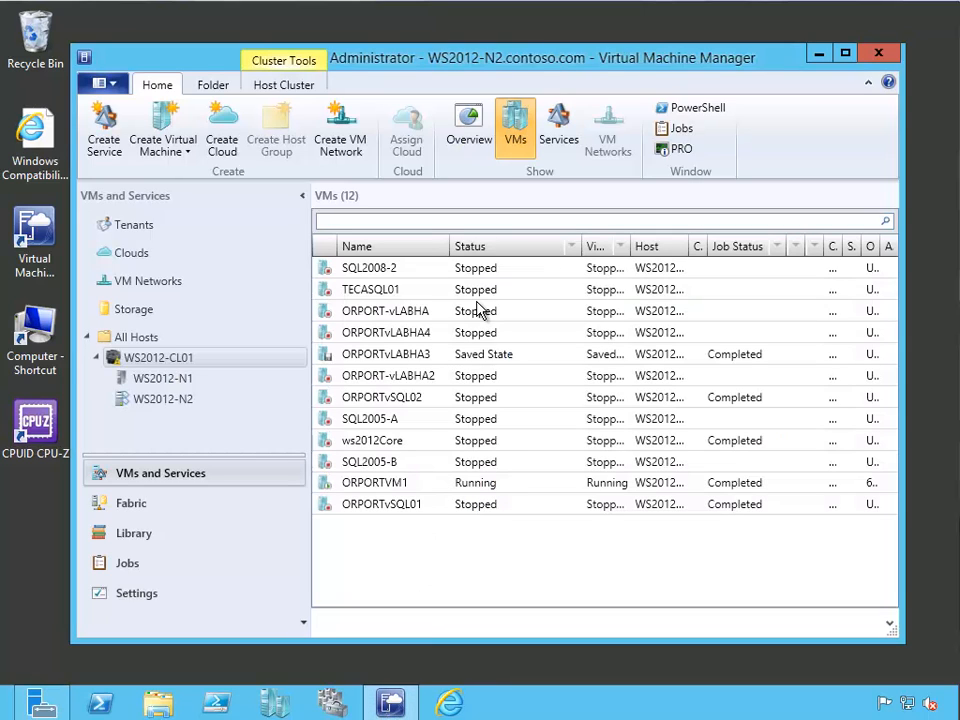
mouse_move(456, 368)
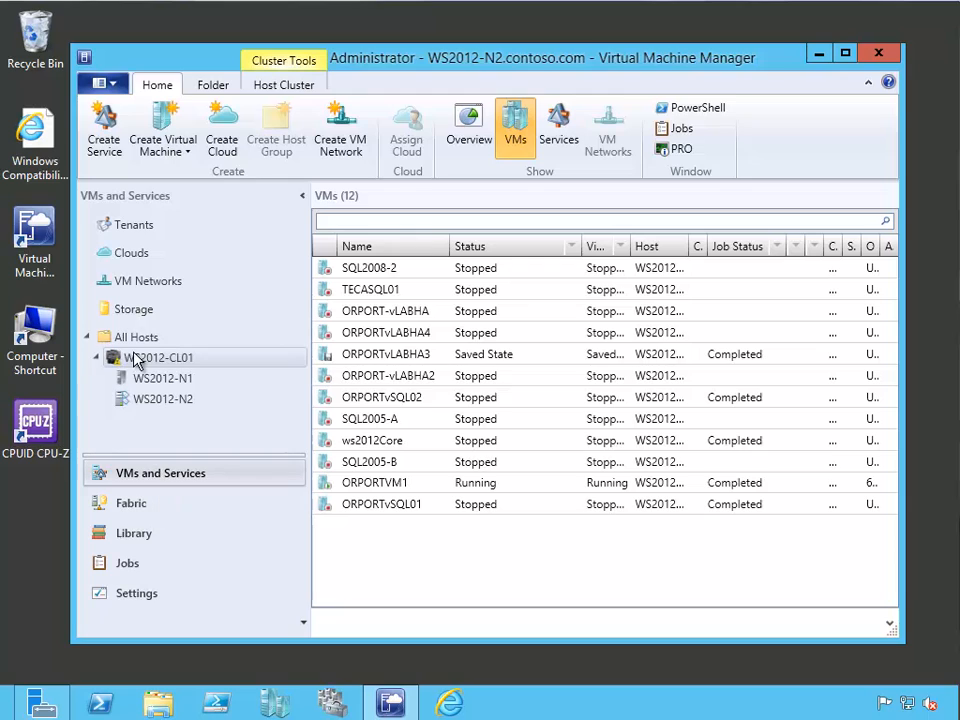
click(162, 400)
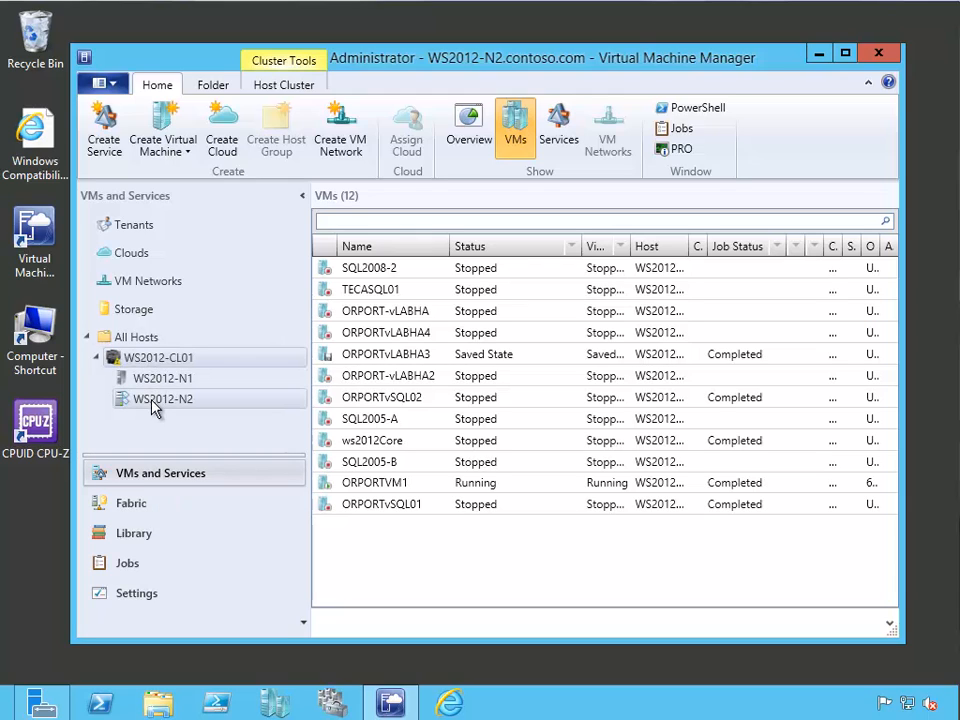
click(164, 398)
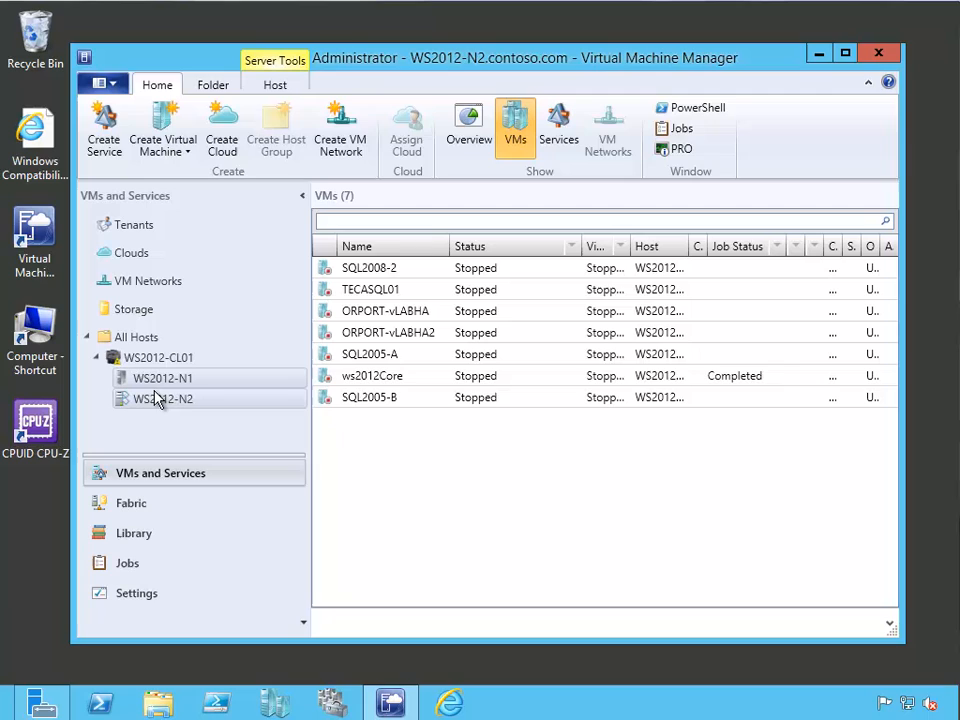
click(158, 356)
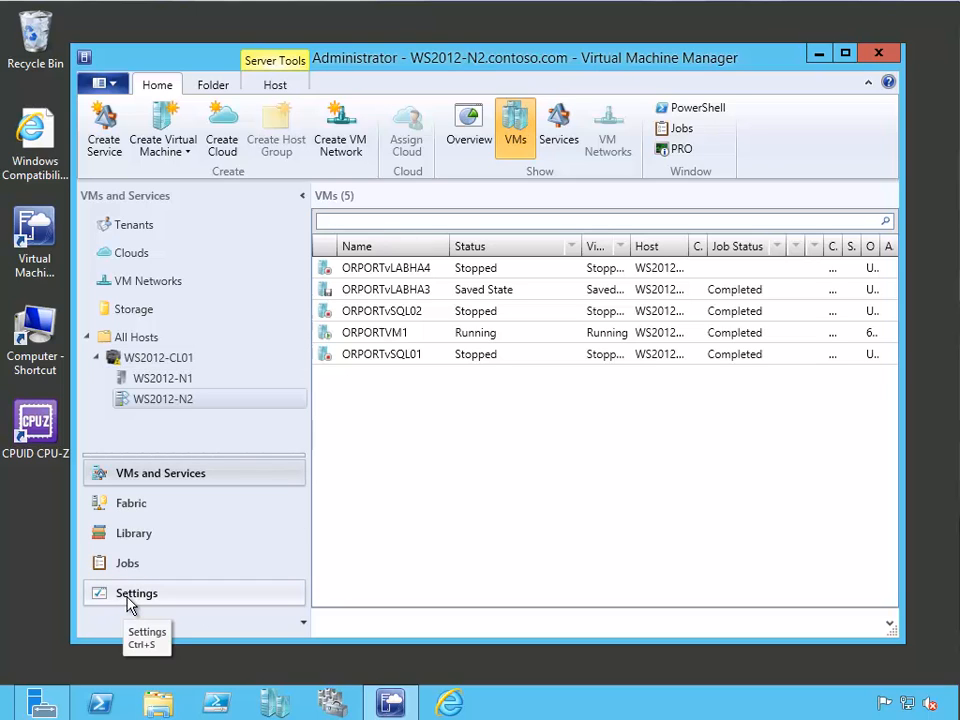
Step: Switch to the Settings workspace showing the four Run As Accounts
click(136, 592)
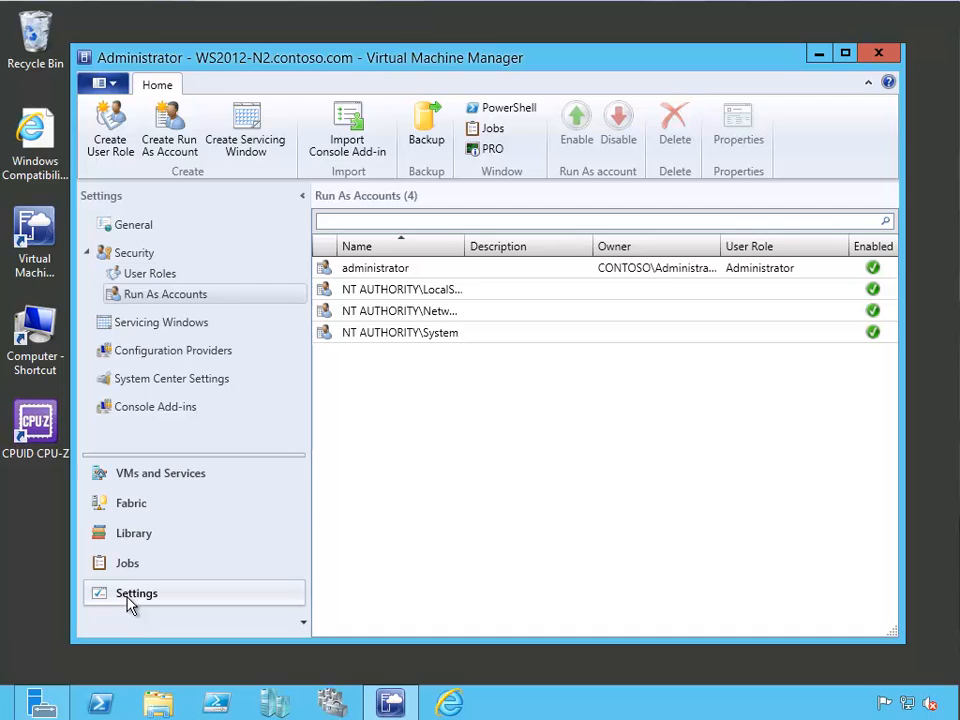
mouse_move(368, 560)
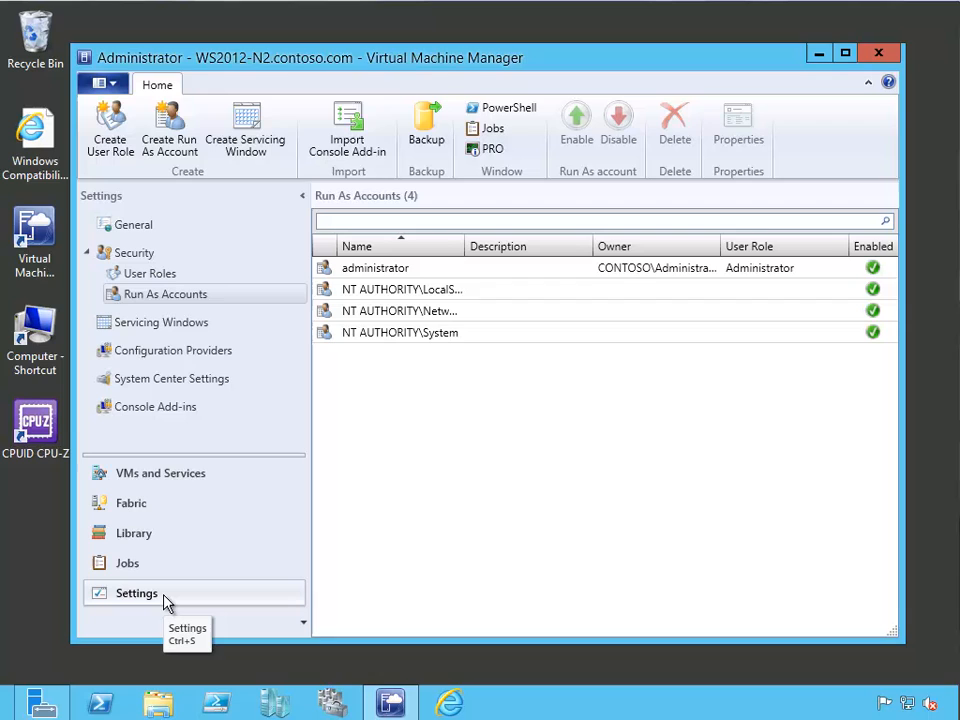
mouse_move(168, 124)
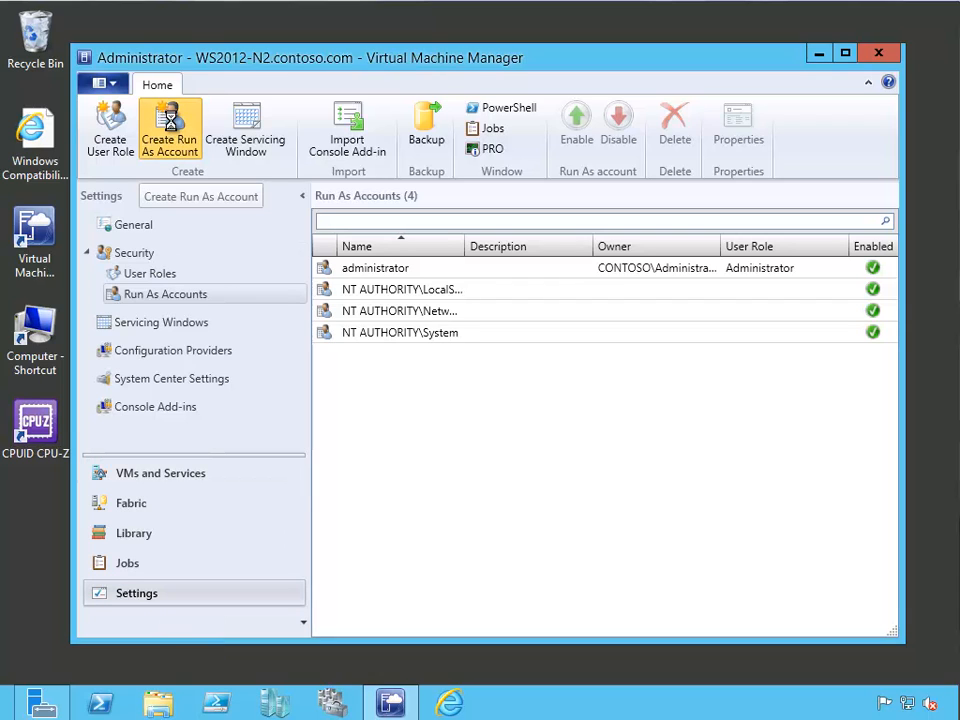
Step: Start a Run As account named vCenter Administrator for user Administrator with its password confirmed
click(170, 130)
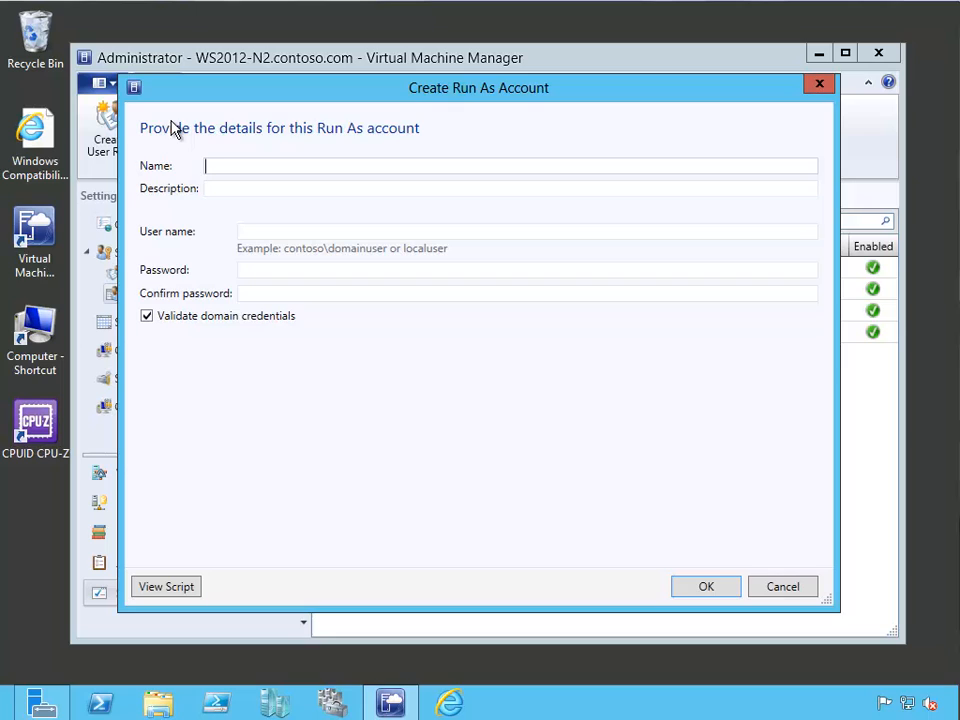
text(v)
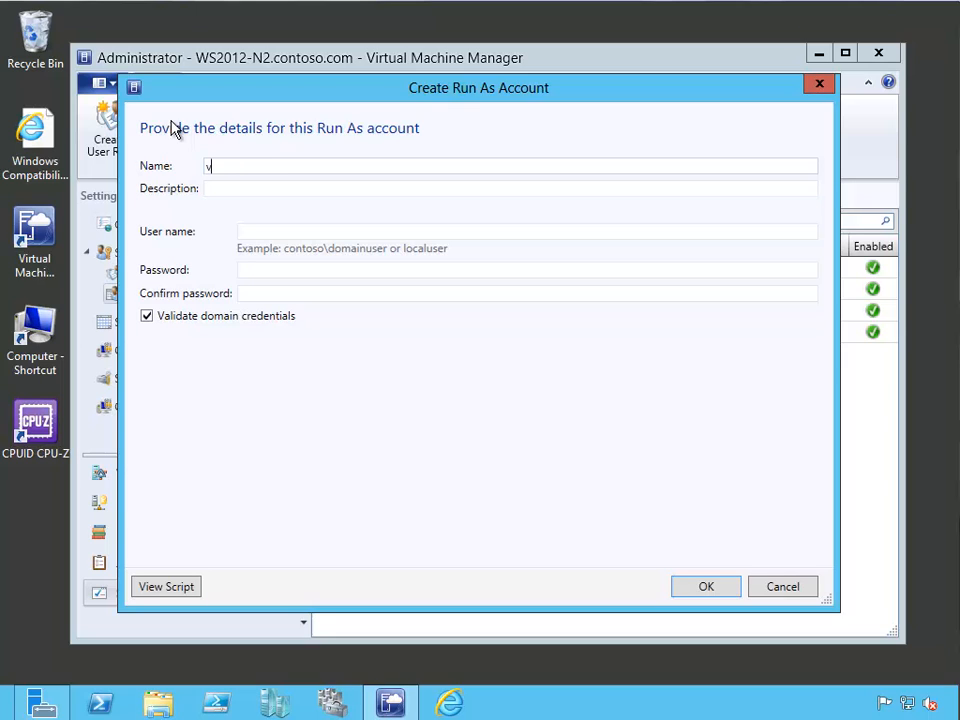
text(Center)
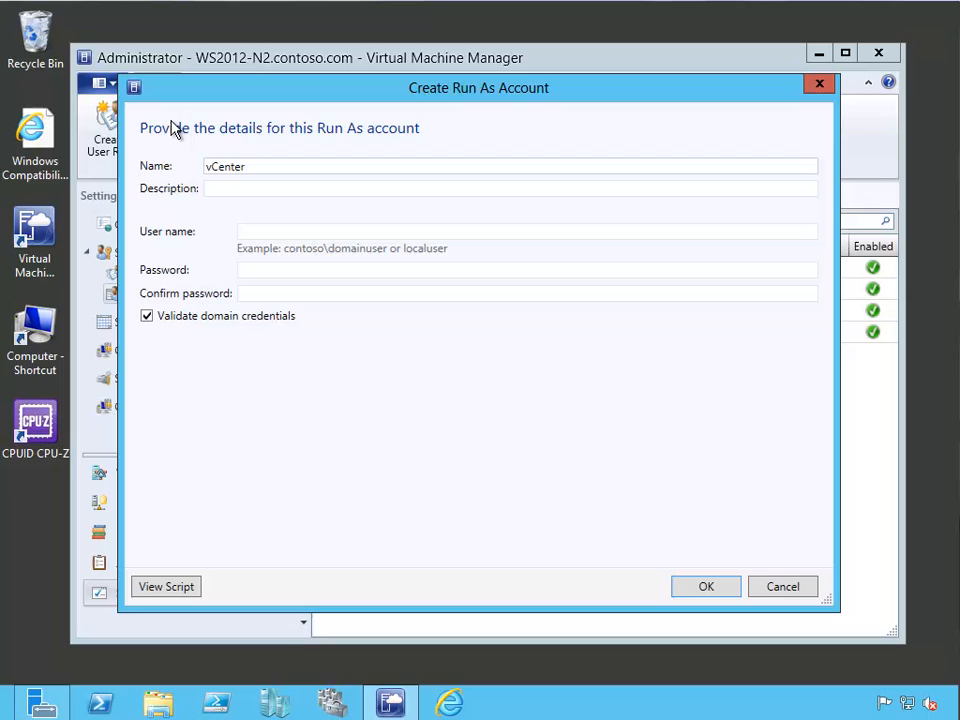
text(Administr)
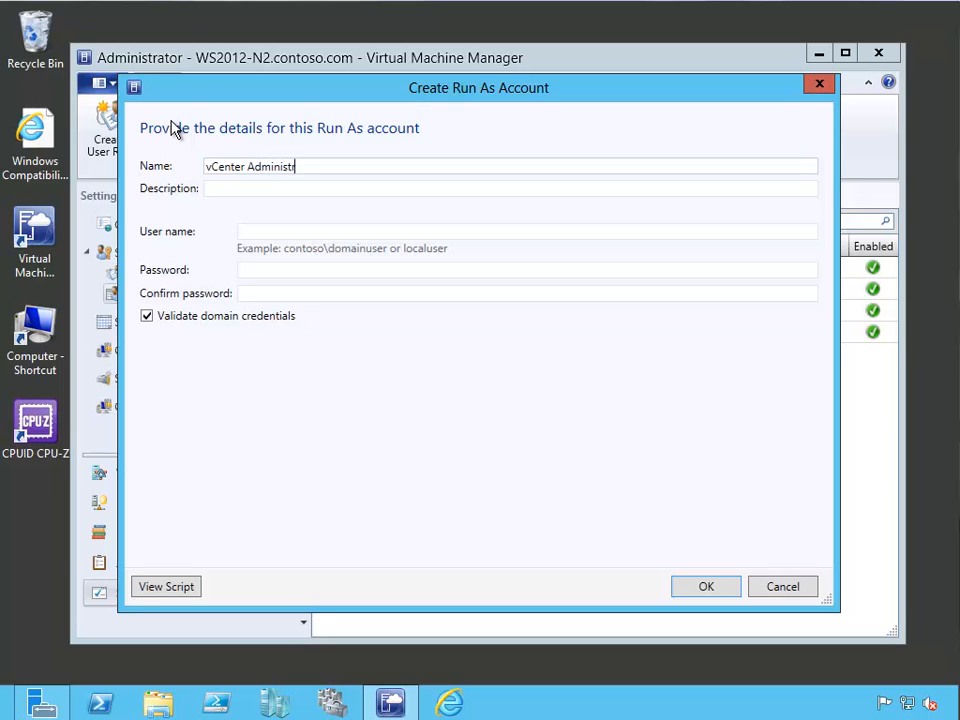
text(ator)
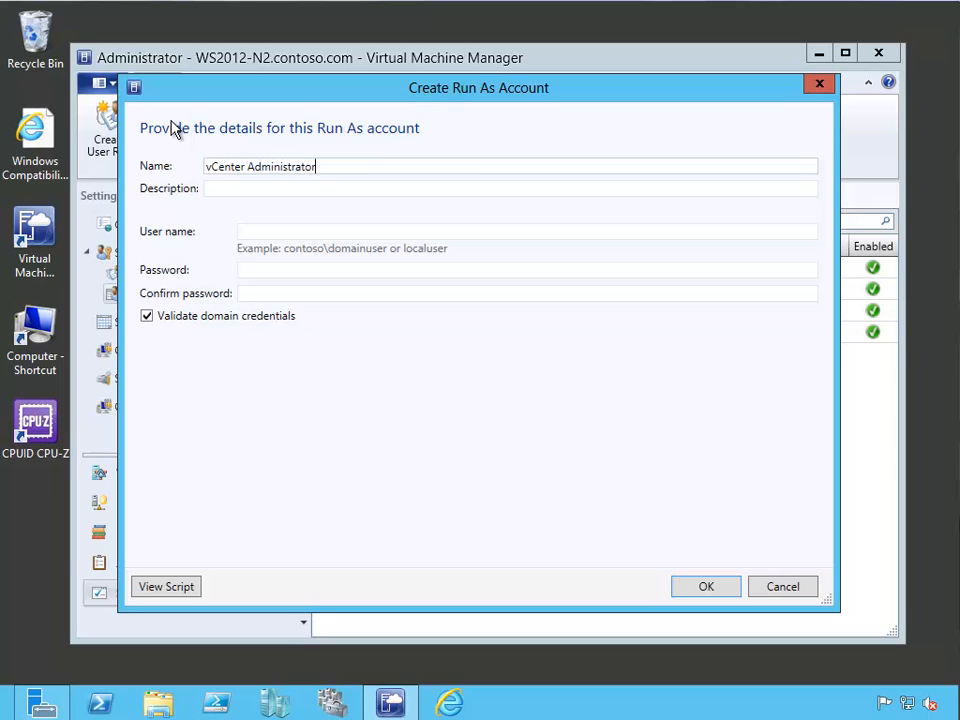
click(526, 232)
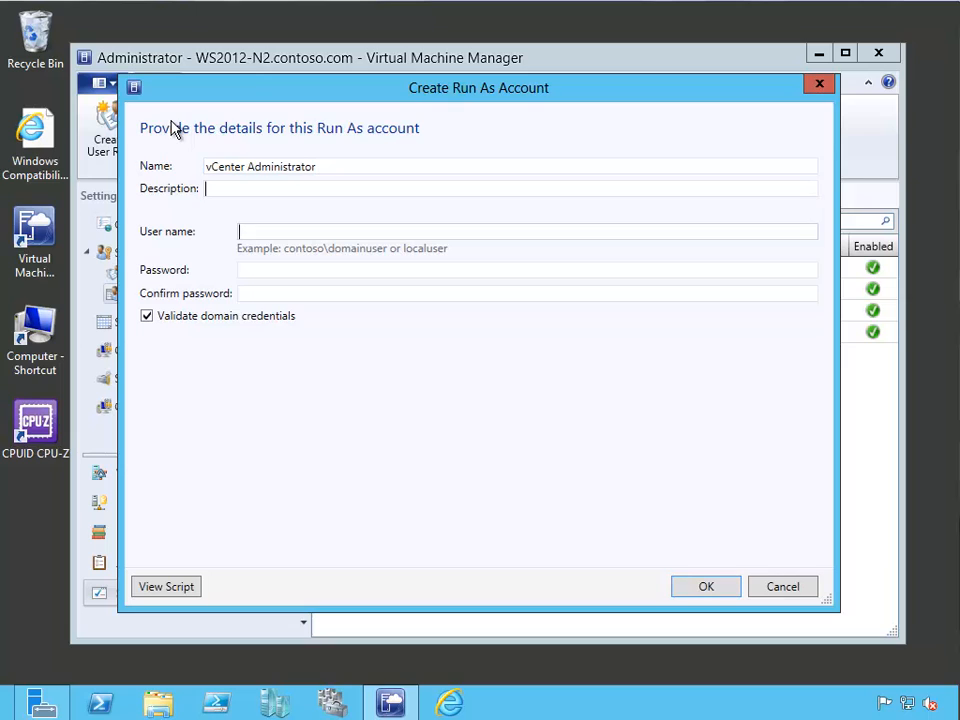
text(•)
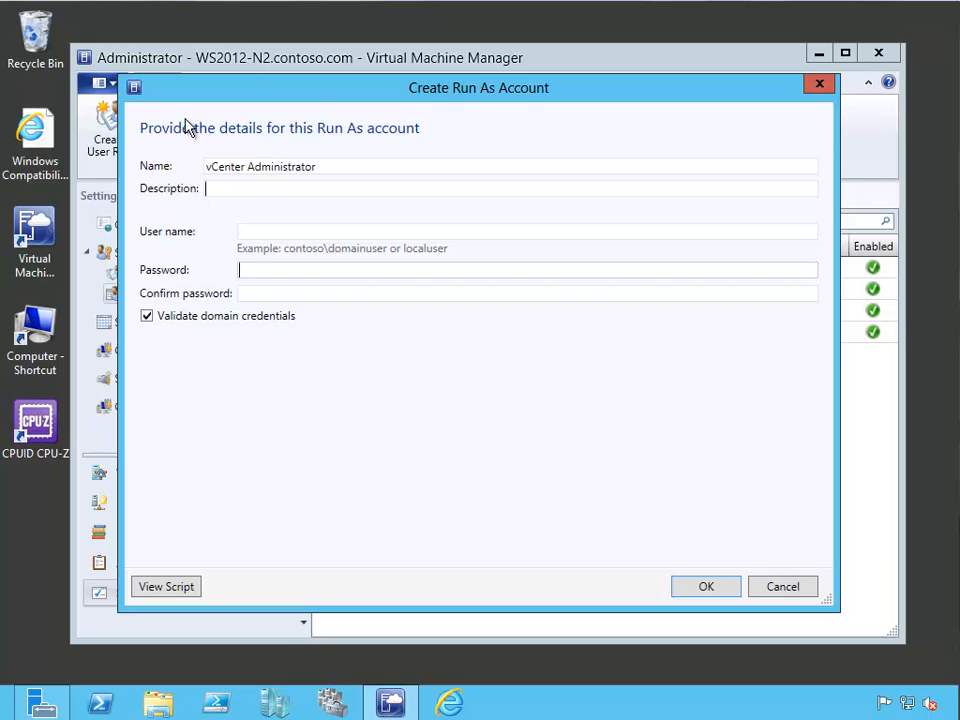
click(400, 232)
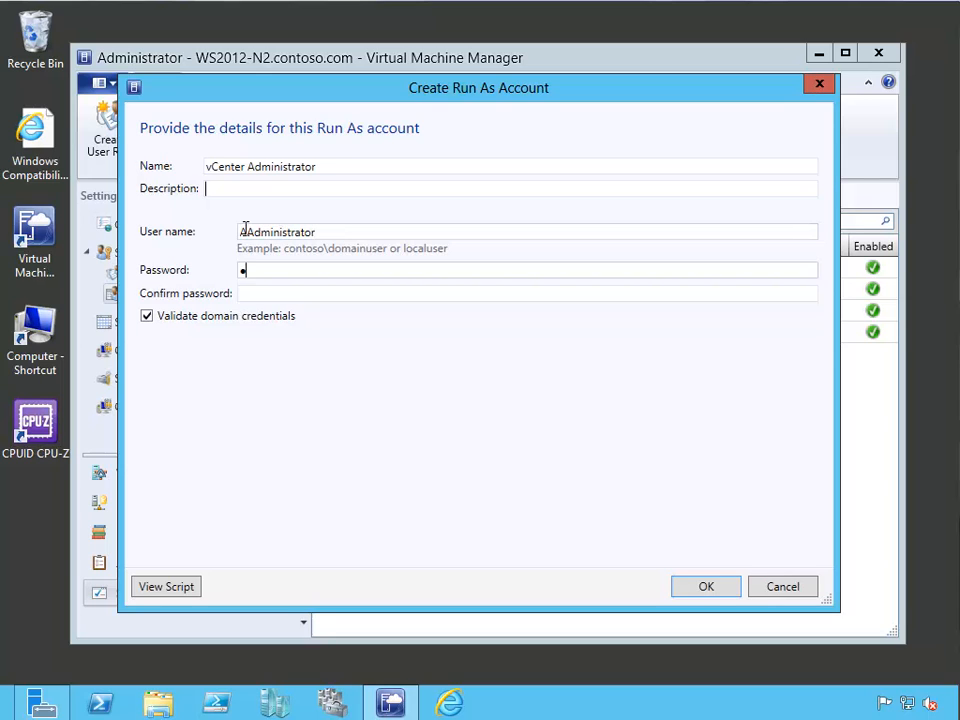
text(password)
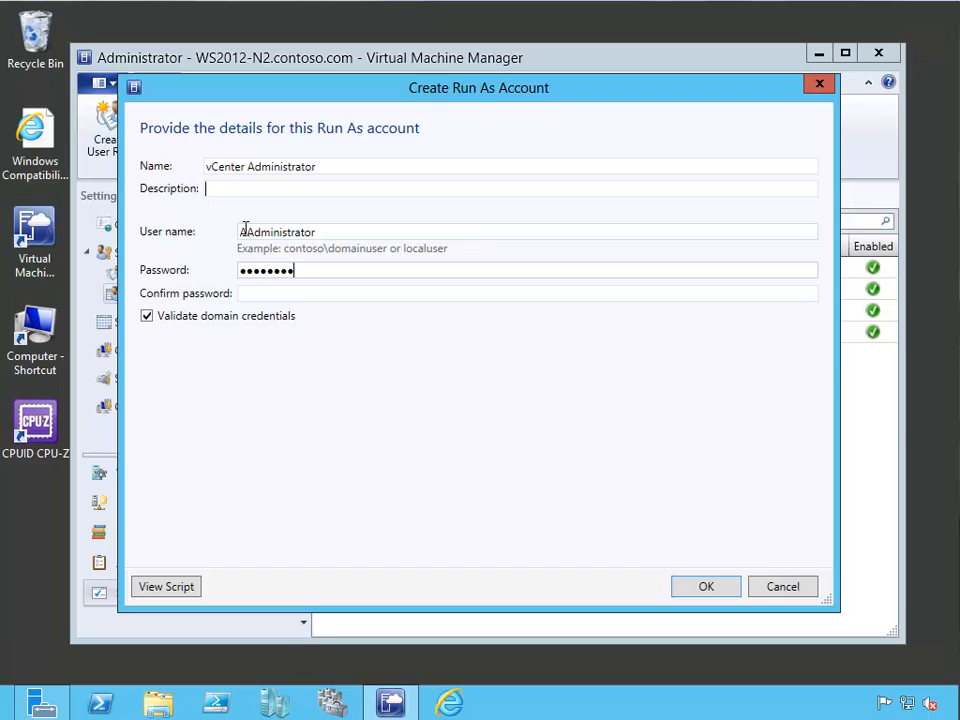
click(524, 292)
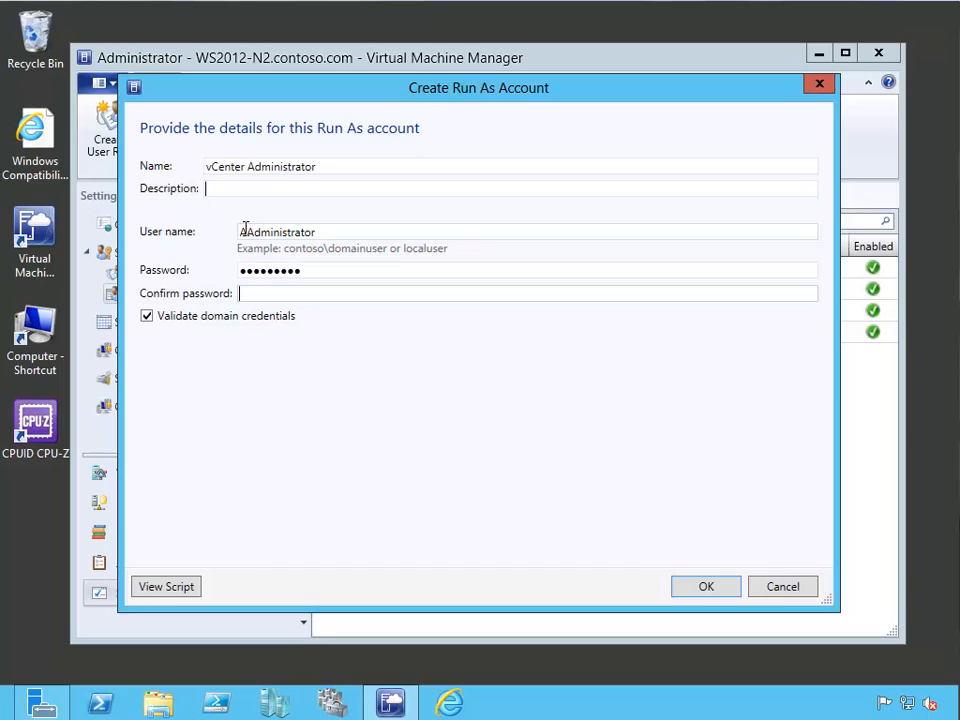
text(••••)
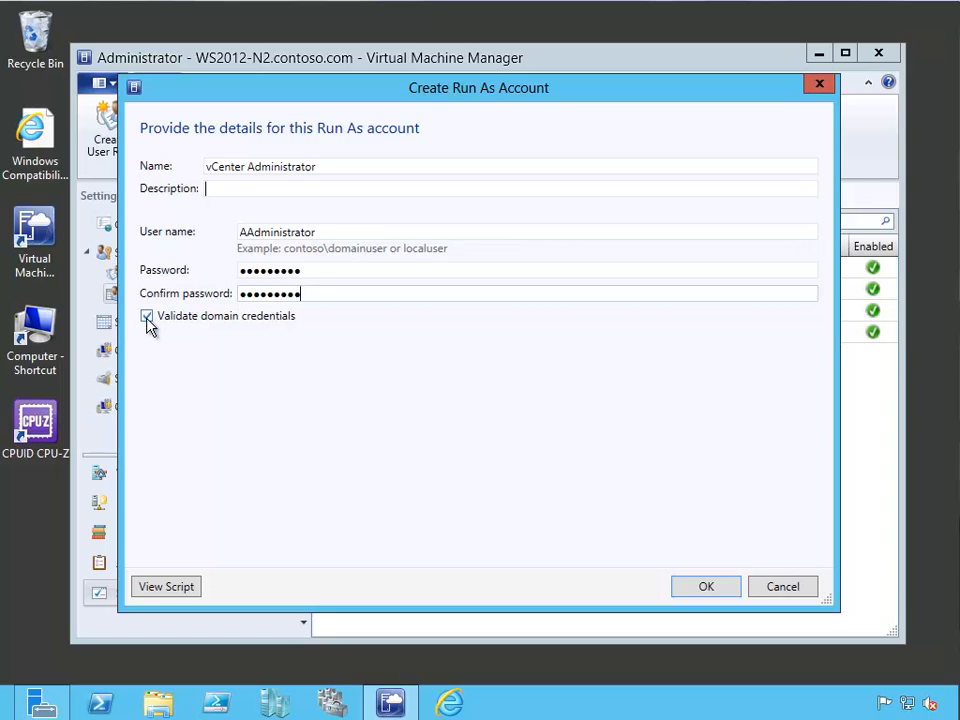
Step: Turn off Validate domain credentials, fix the user name and confirm the new account
click(148, 316)
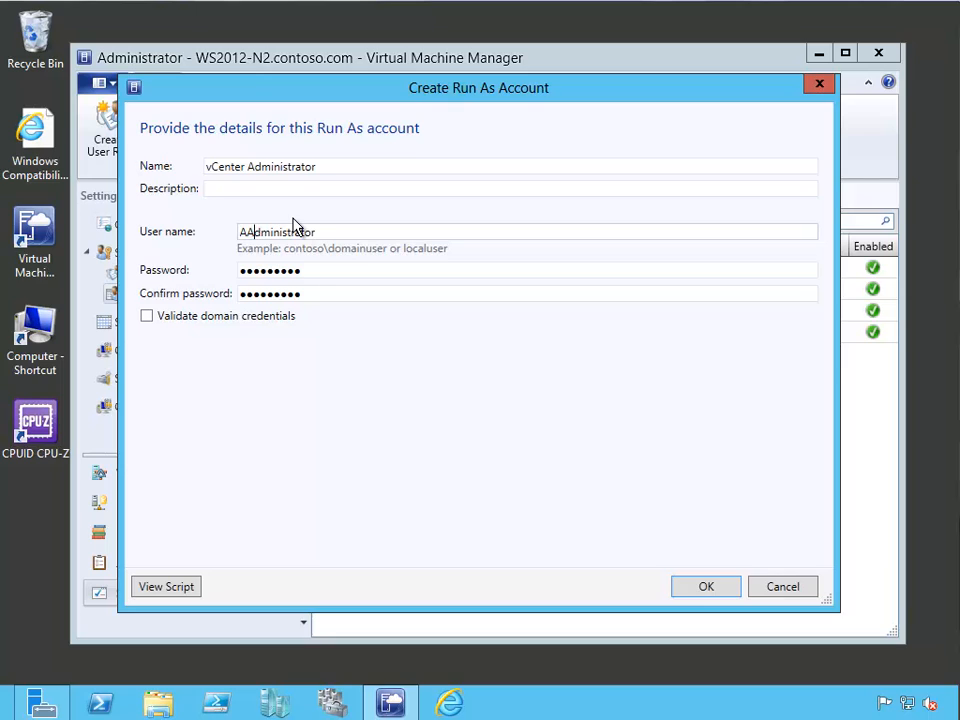
key(Backspace)
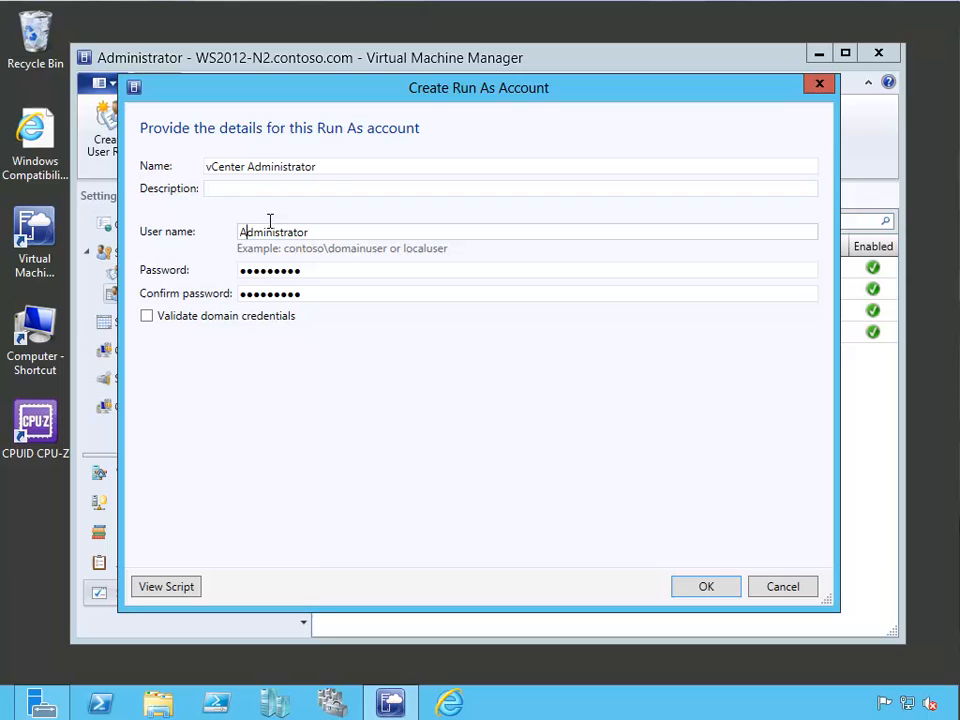
mouse_move(666, 548)
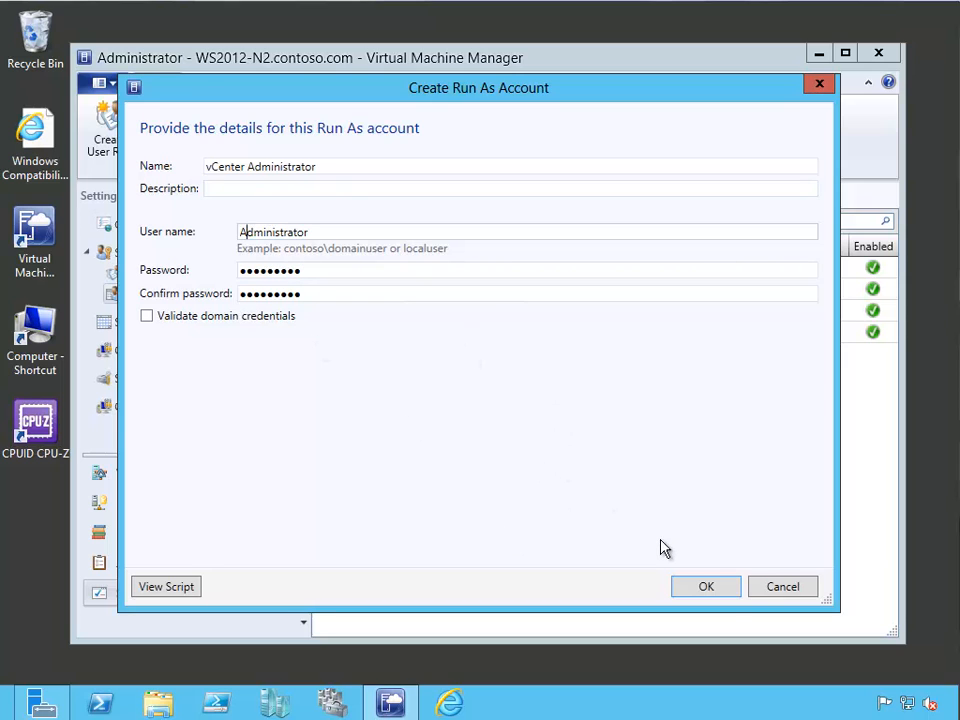
click(706, 586)
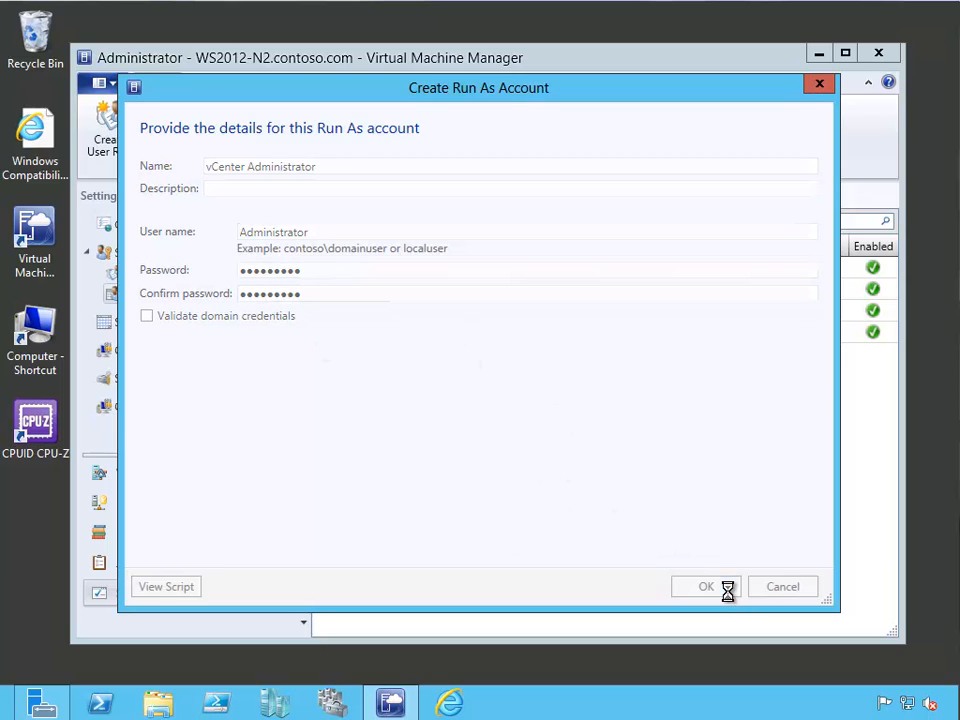
click(706, 586)
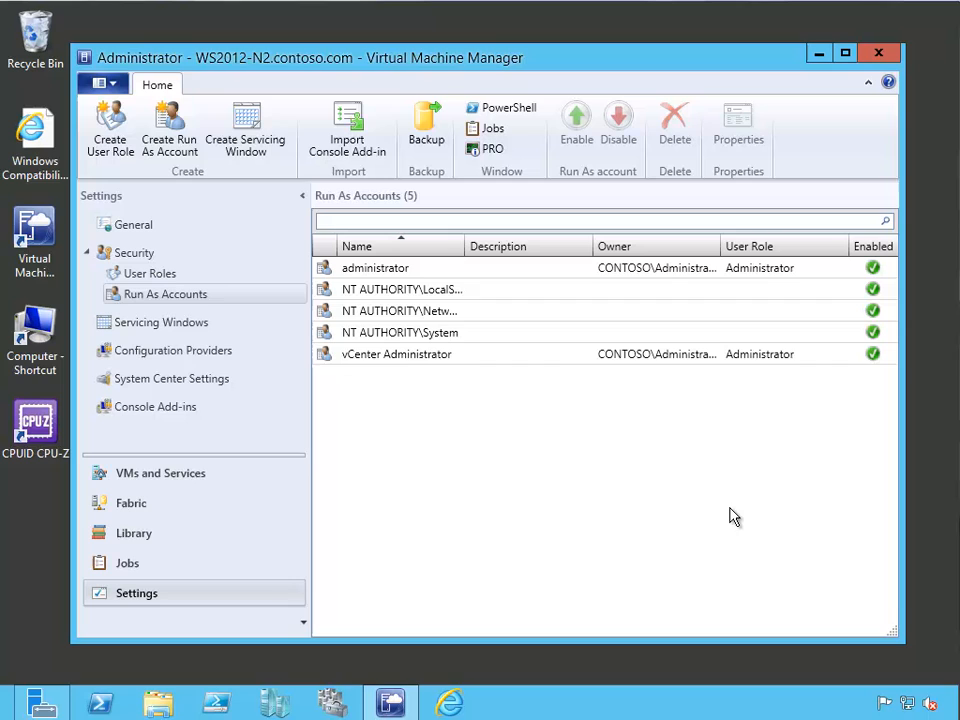
mouse_move(132, 504)
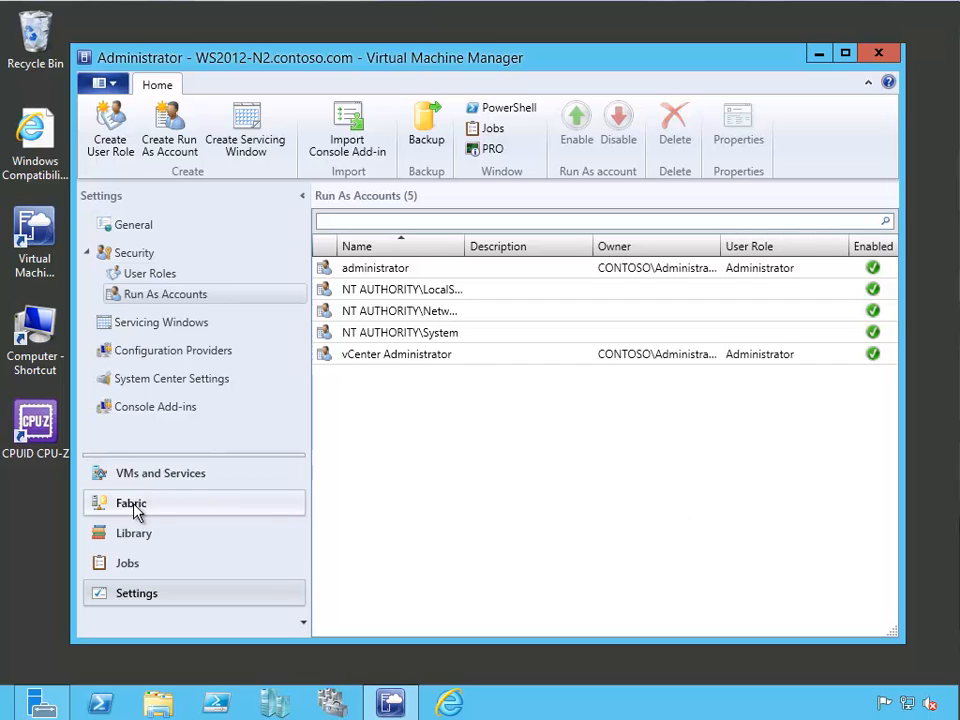
Step: Switch to the Fabric workspace showing the empty vCenter Servers node
click(132, 504)
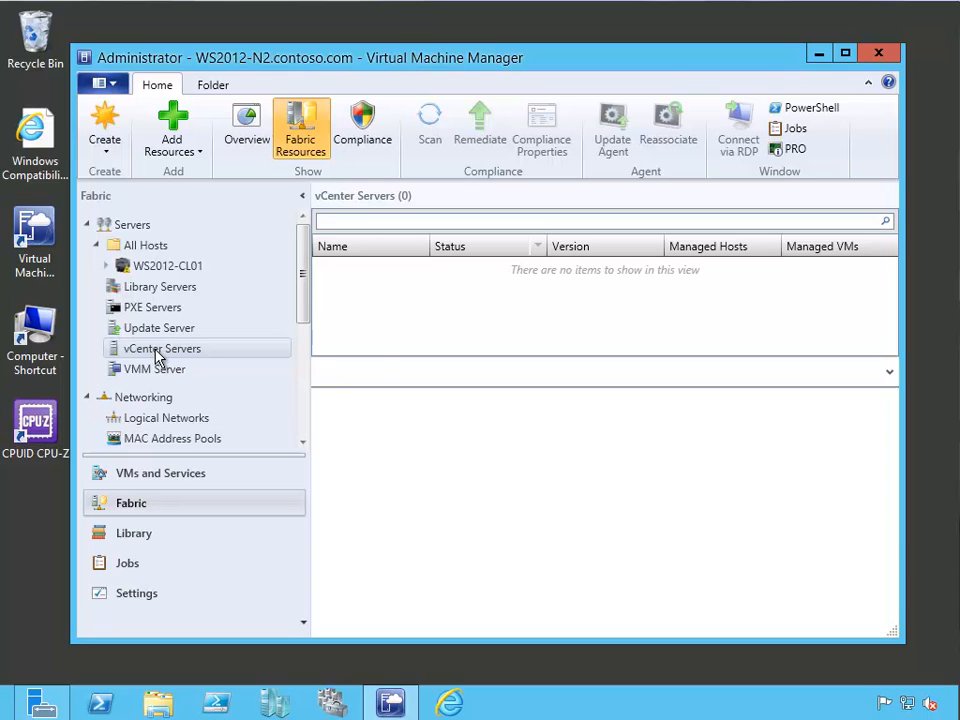
Step: Begin adding a VMware vCenter server and enter the computer name orportvc01
right_click(160, 348)
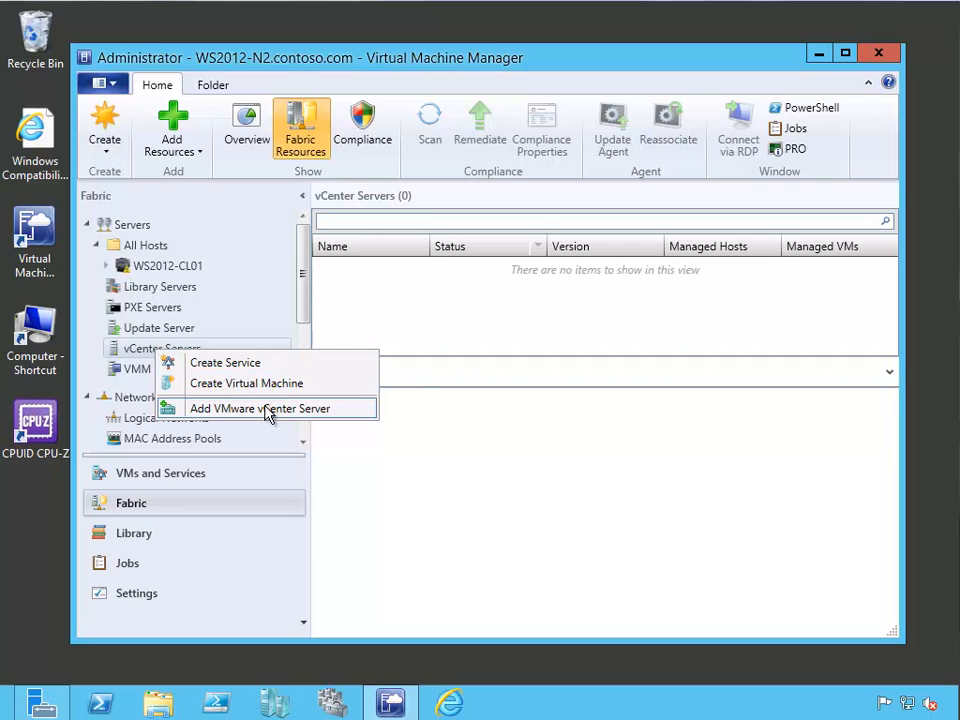
click(260, 408)
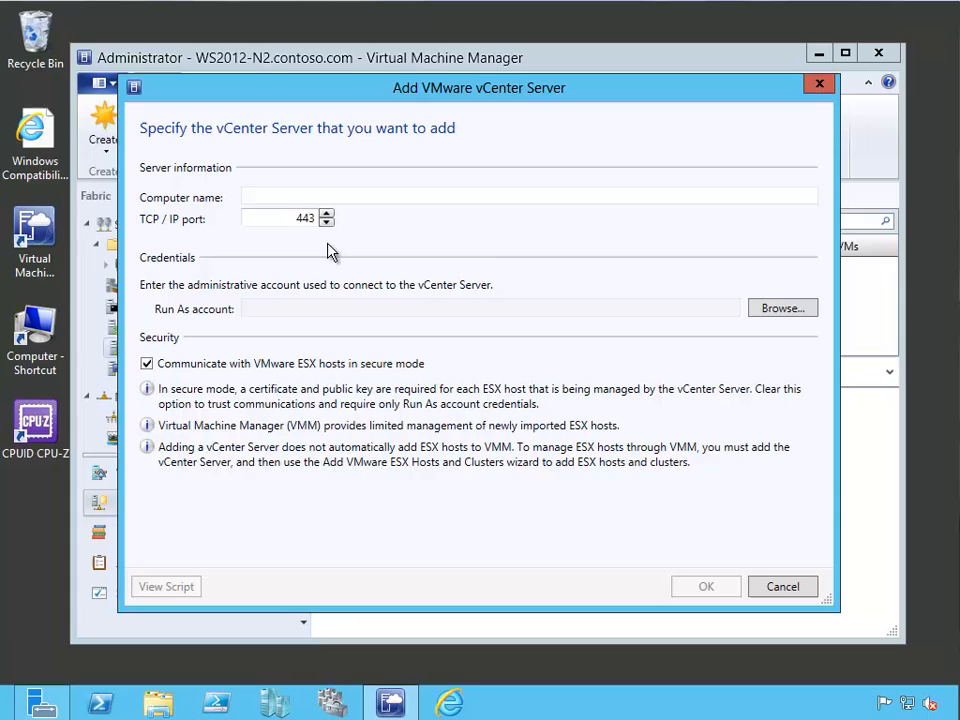
click(400, 196)
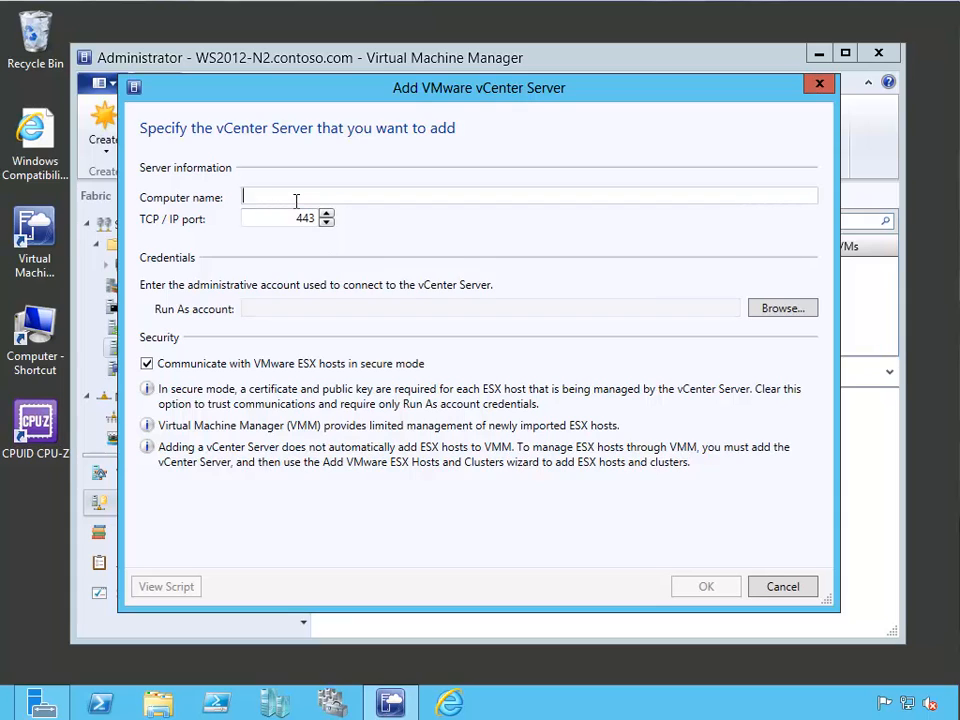
text(o)
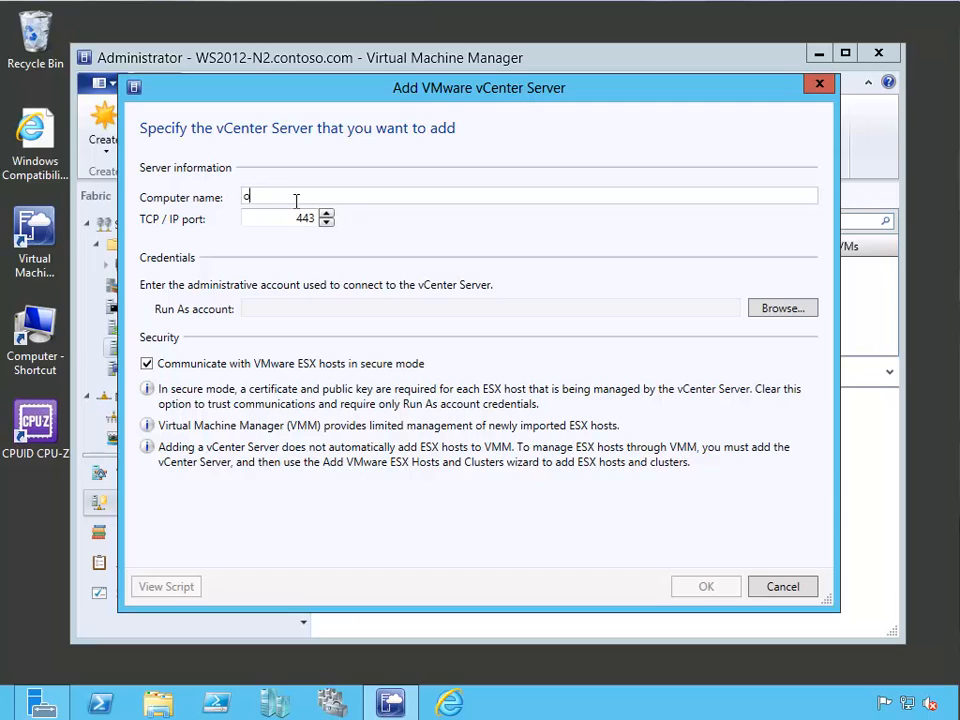
text(rport)
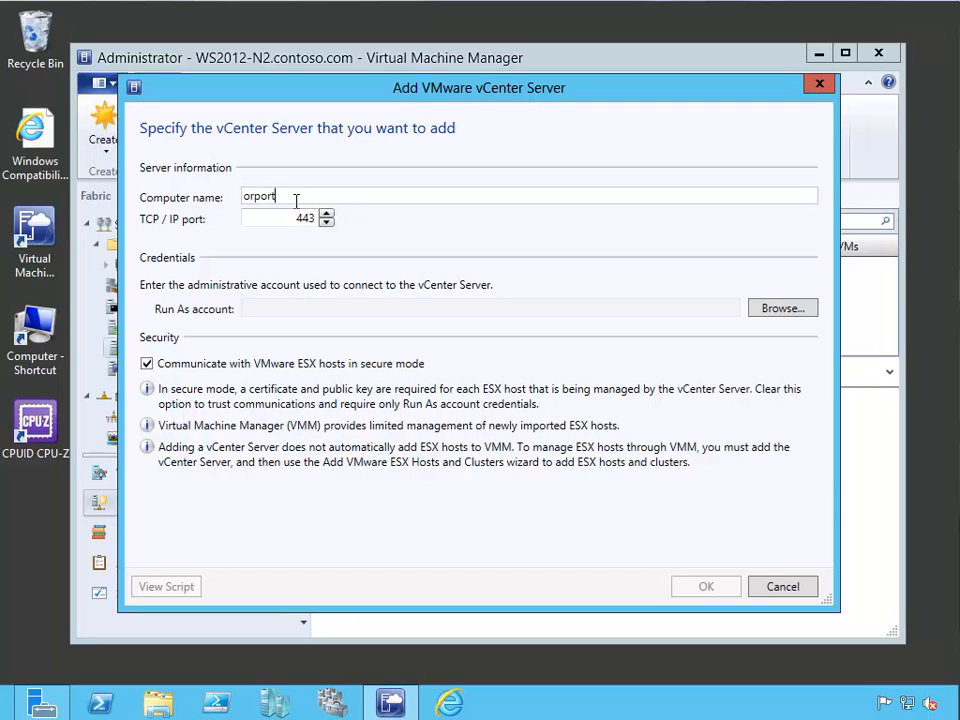
text(vc01)
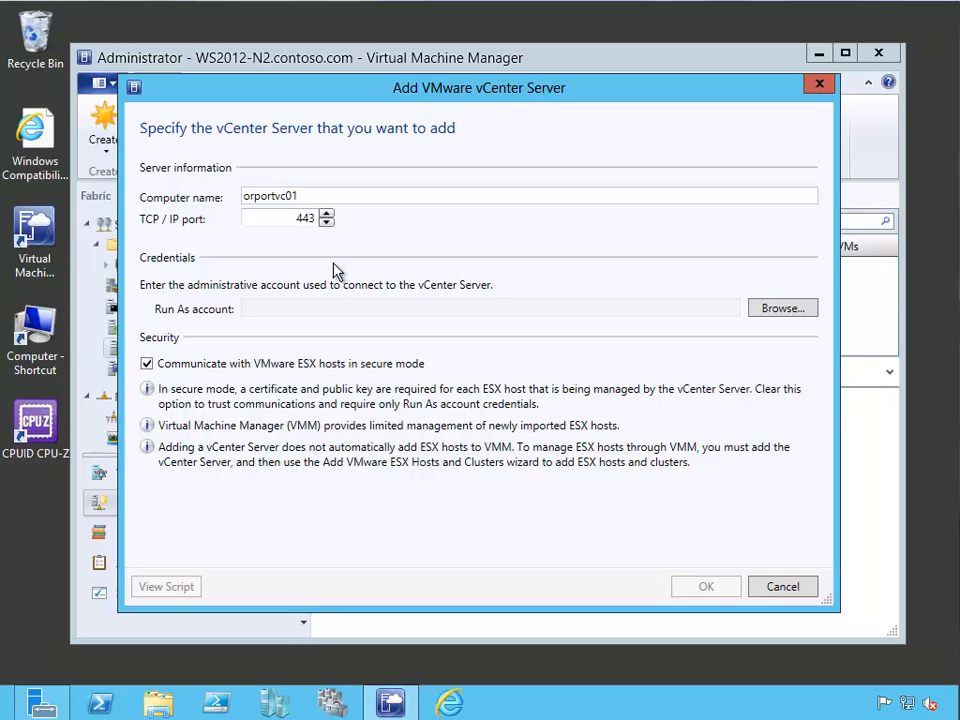
mouse_move(368, 300)
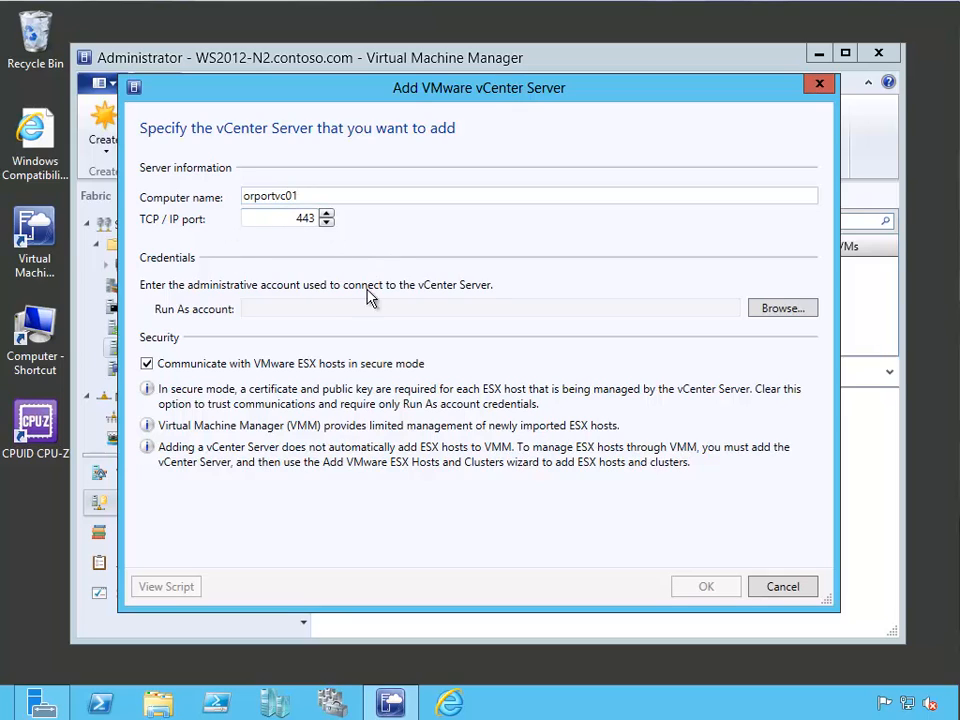
mouse_move(230, 292)
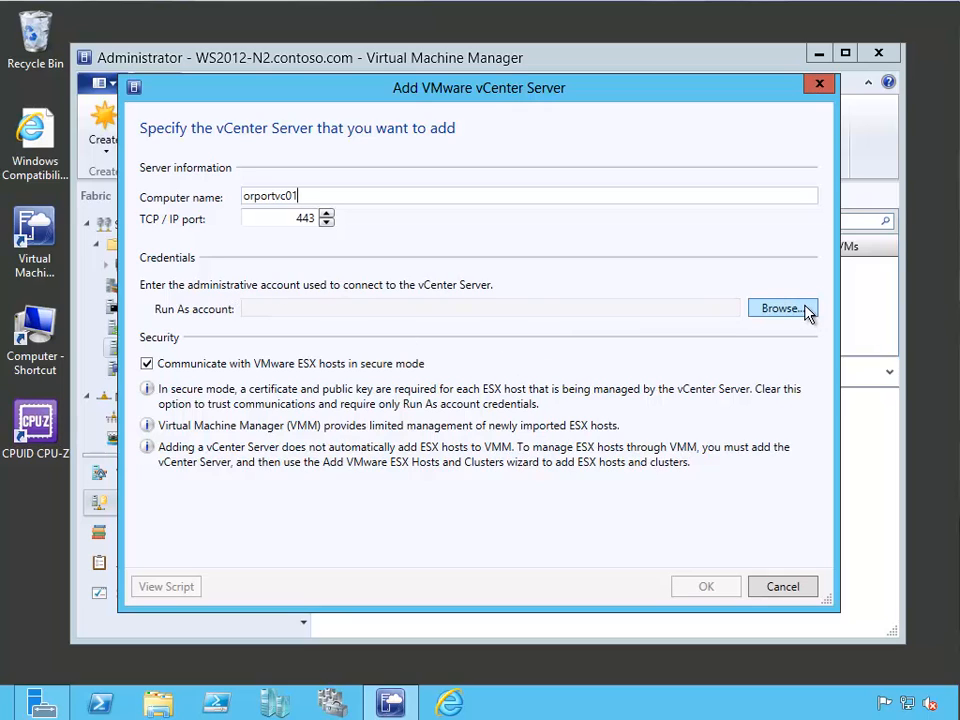
mouse_move(778, 314)
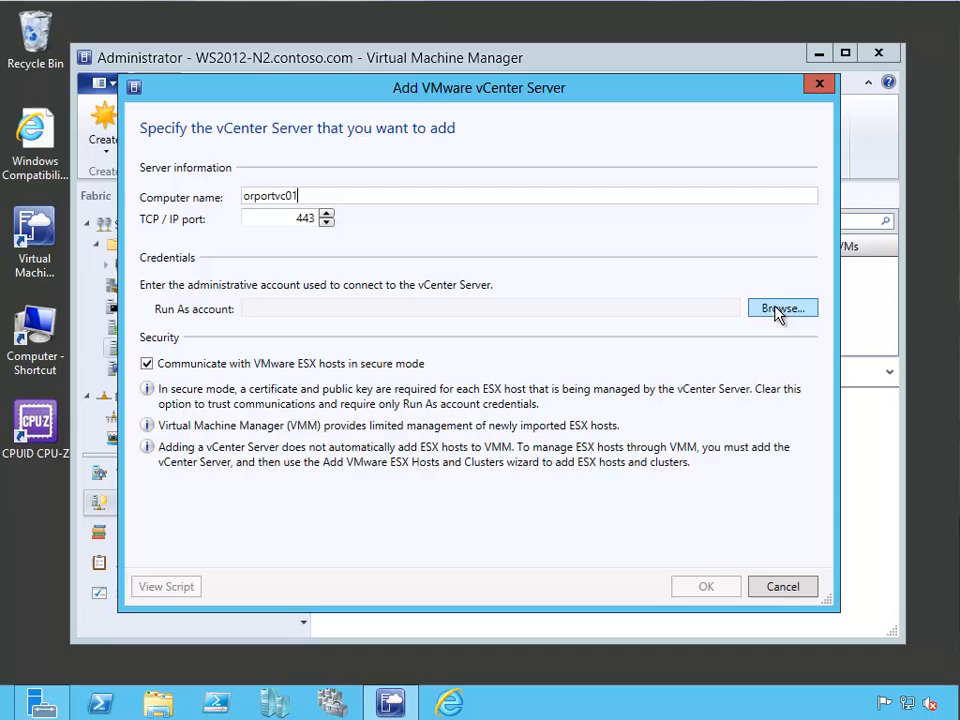
Step: Choose the vCenter Administrator Run As account and submit orportvc01 on port 443
click(780, 308)
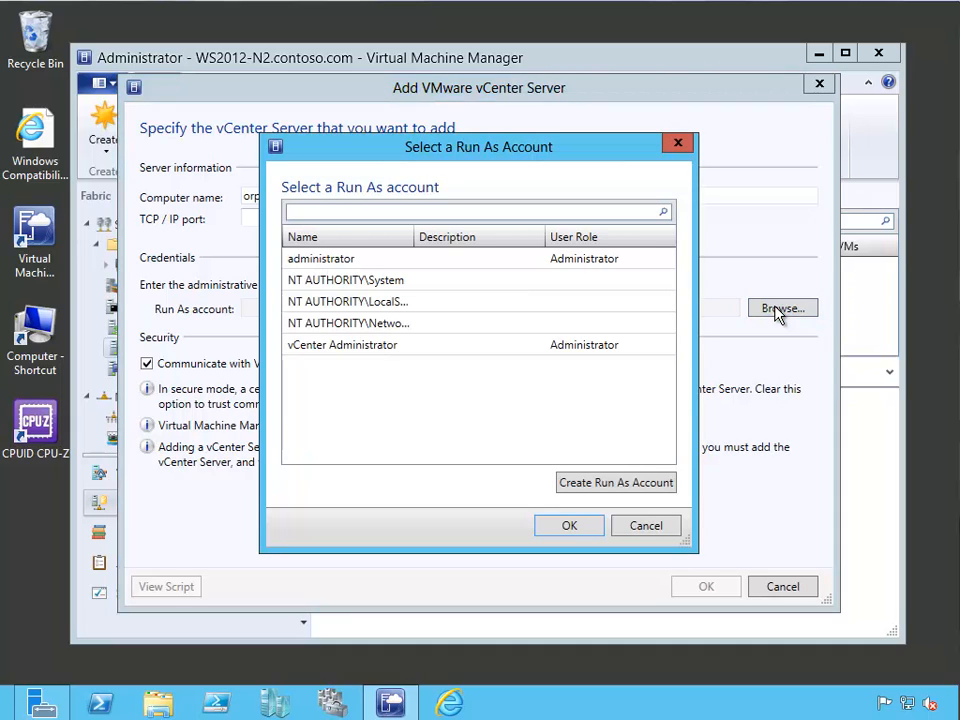
click(342, 344)
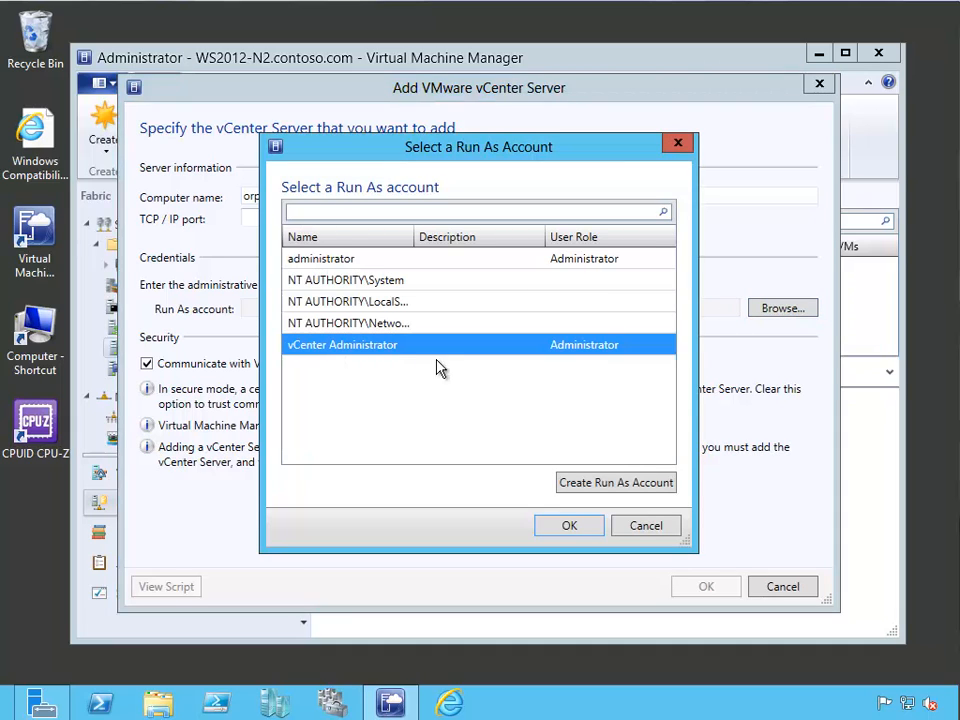
click(568, 524)
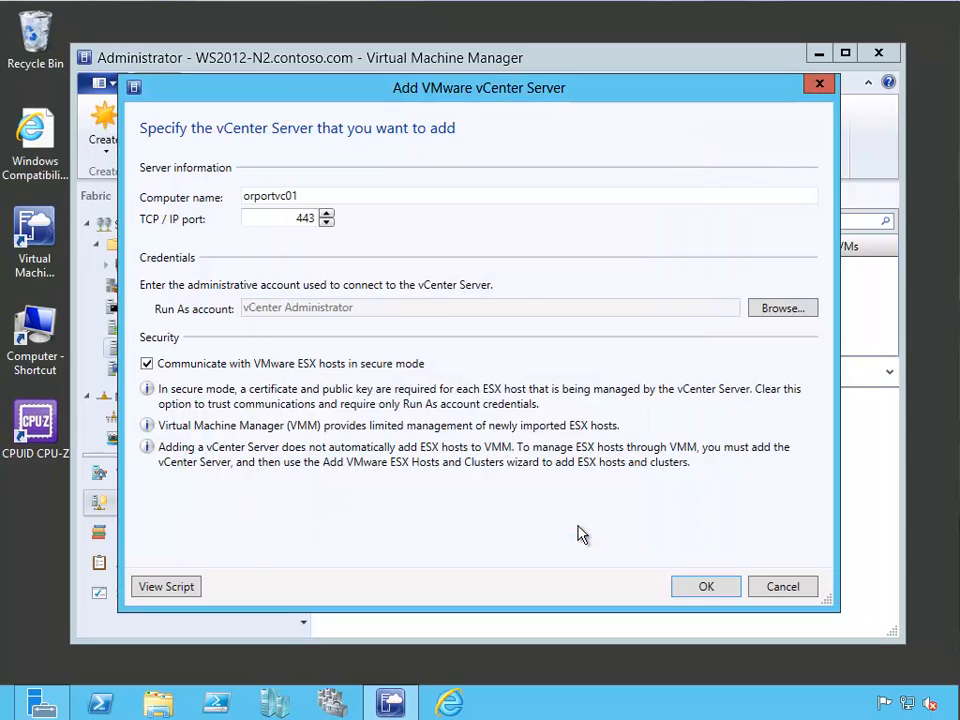
mouse_move(172, 372)
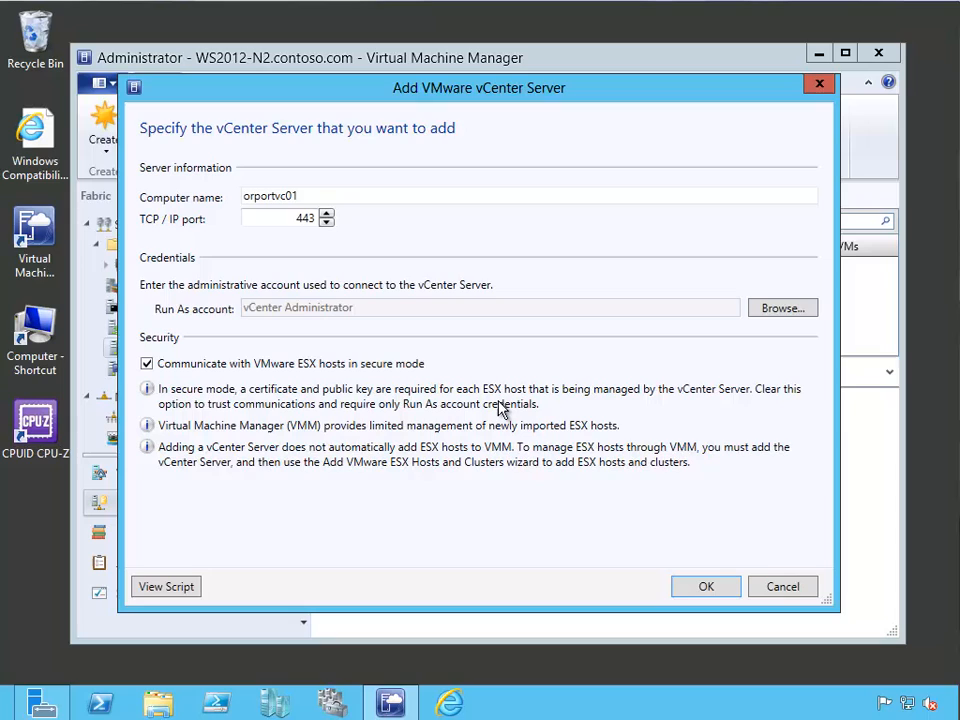
mouse_move(588, 530)
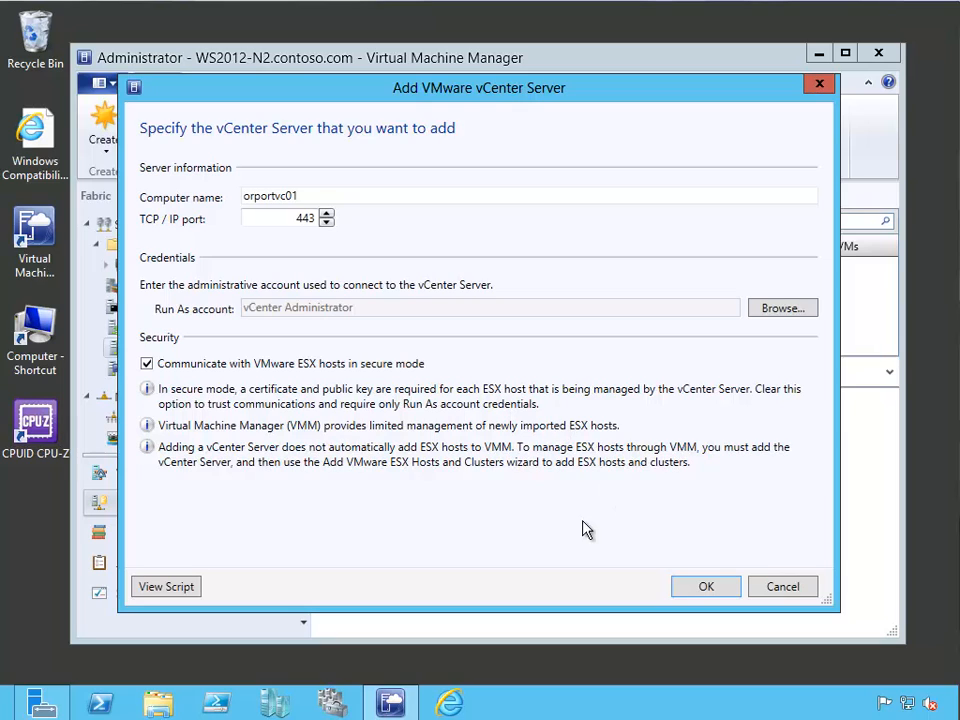
mouse_move(706, 586)
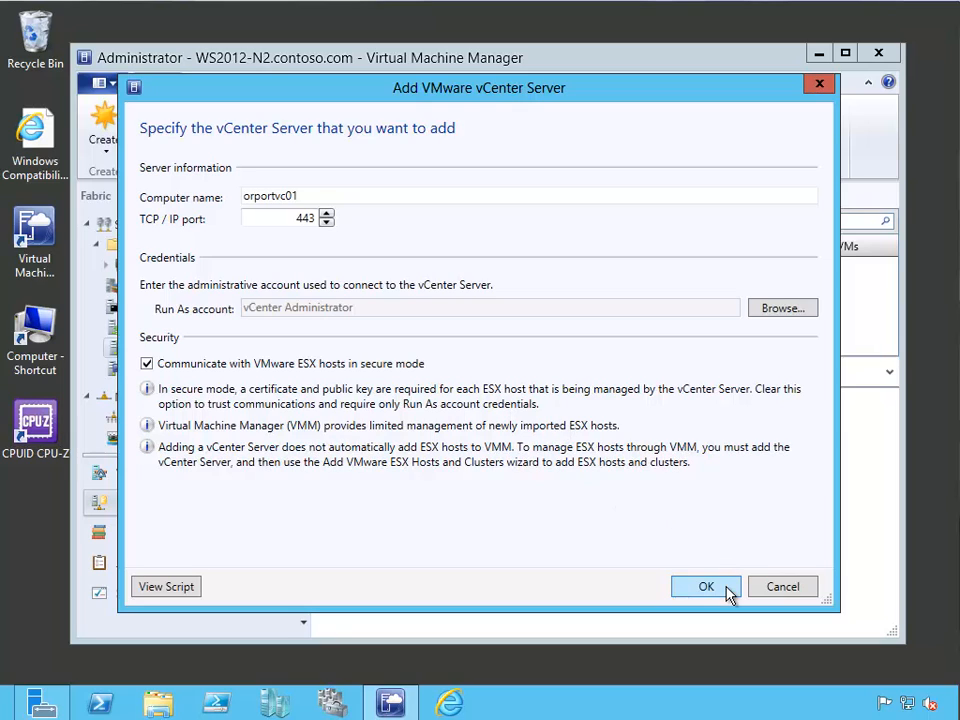
click(706, 586)
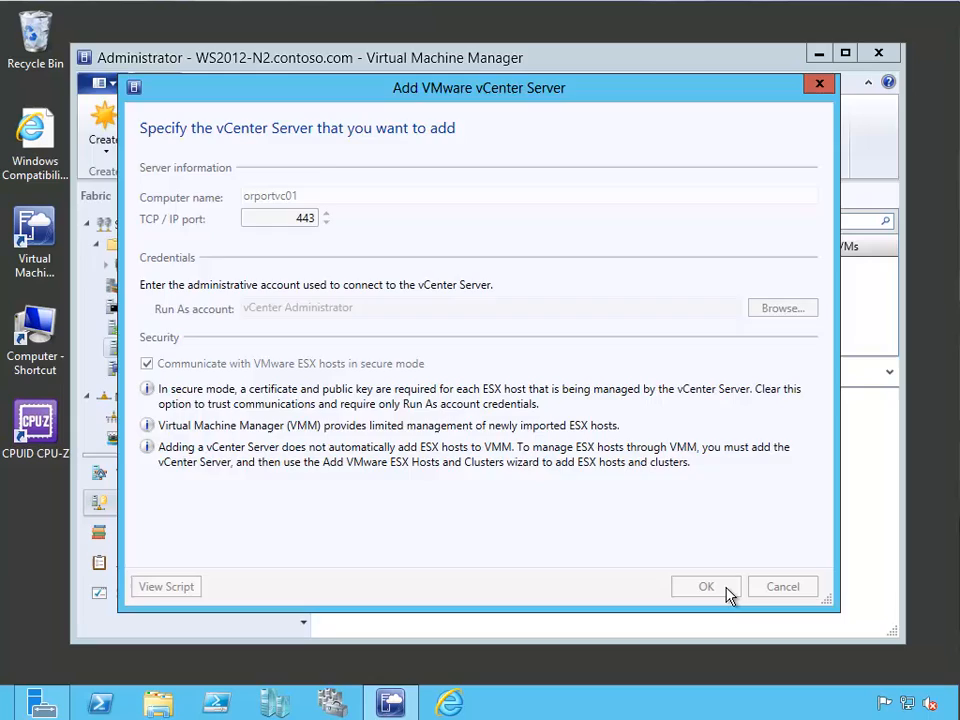
Step: Let the Add virtualization manager job for orportvc01.contoso.com complete as Responding, version 5.1.0
click(706, 586)
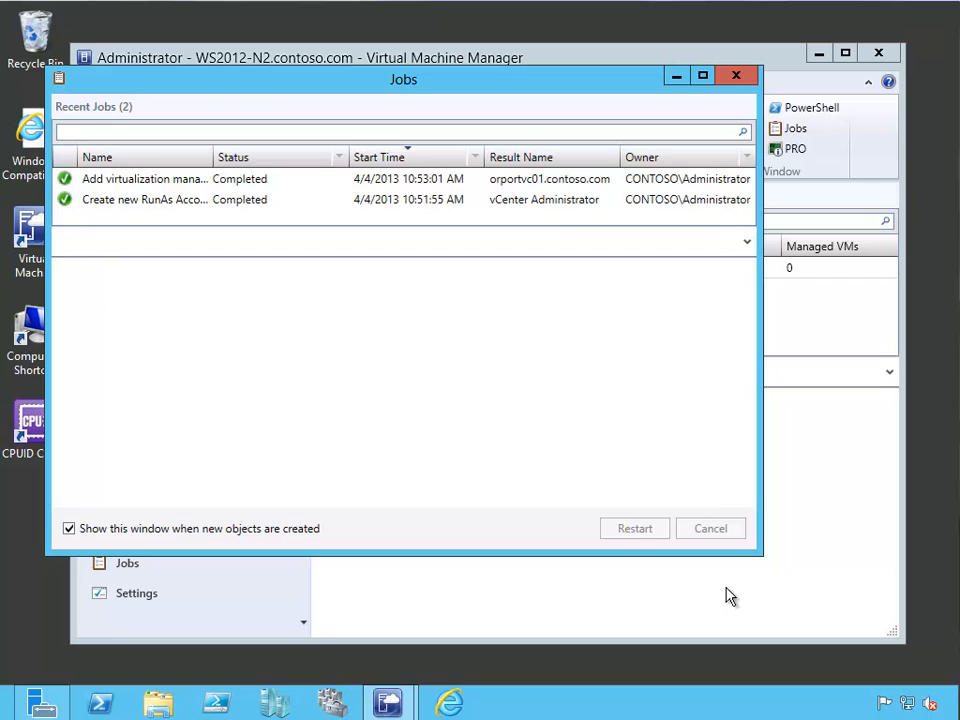
mouse_move(520, 184)
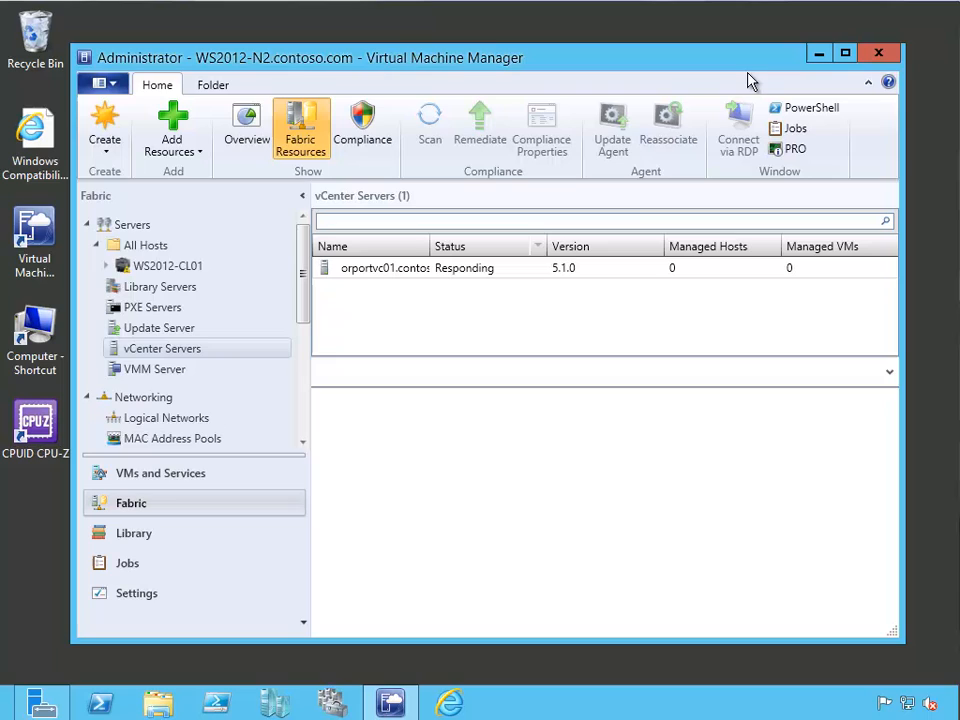
mouse_move(252, 356)
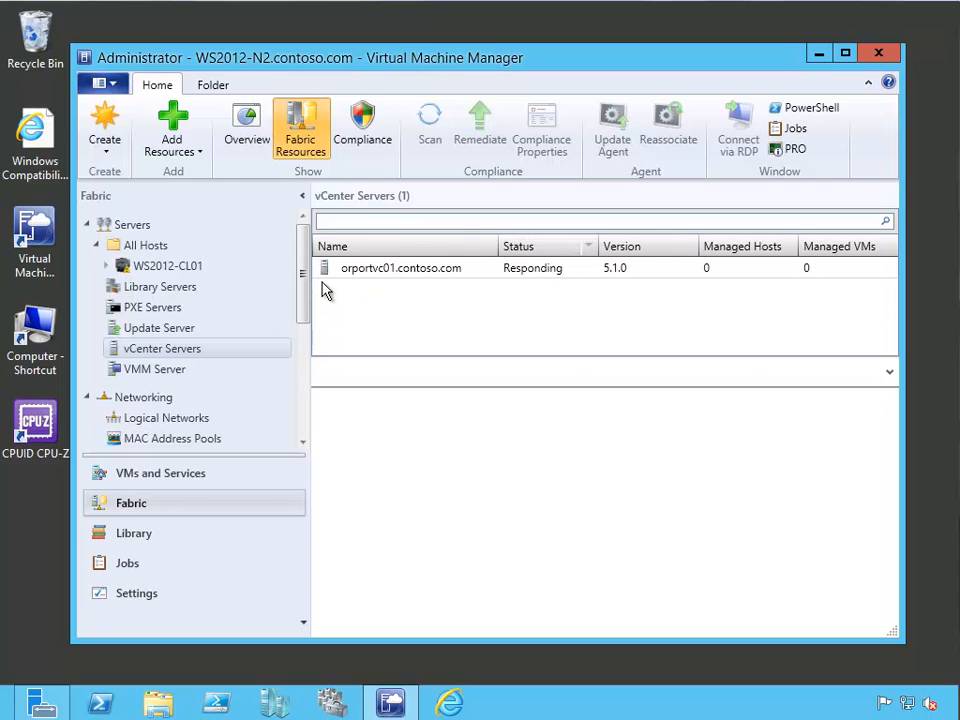
mouse_move(388, 278)
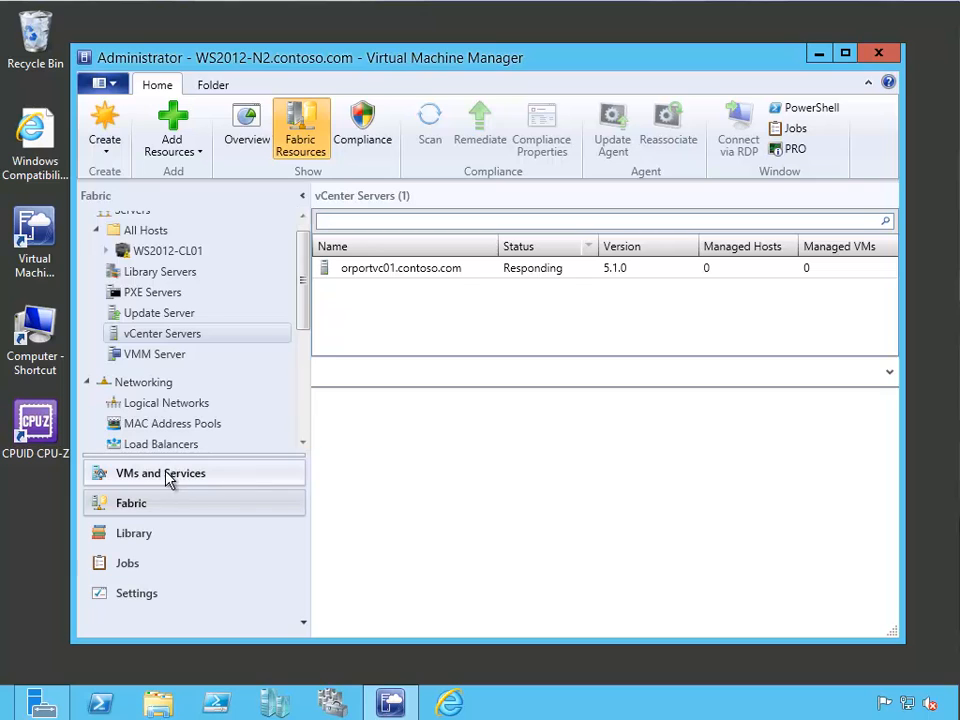
Step: In VMs and Services, create a host group under All Hosts and name it VMware vSphere
click(160, 472)
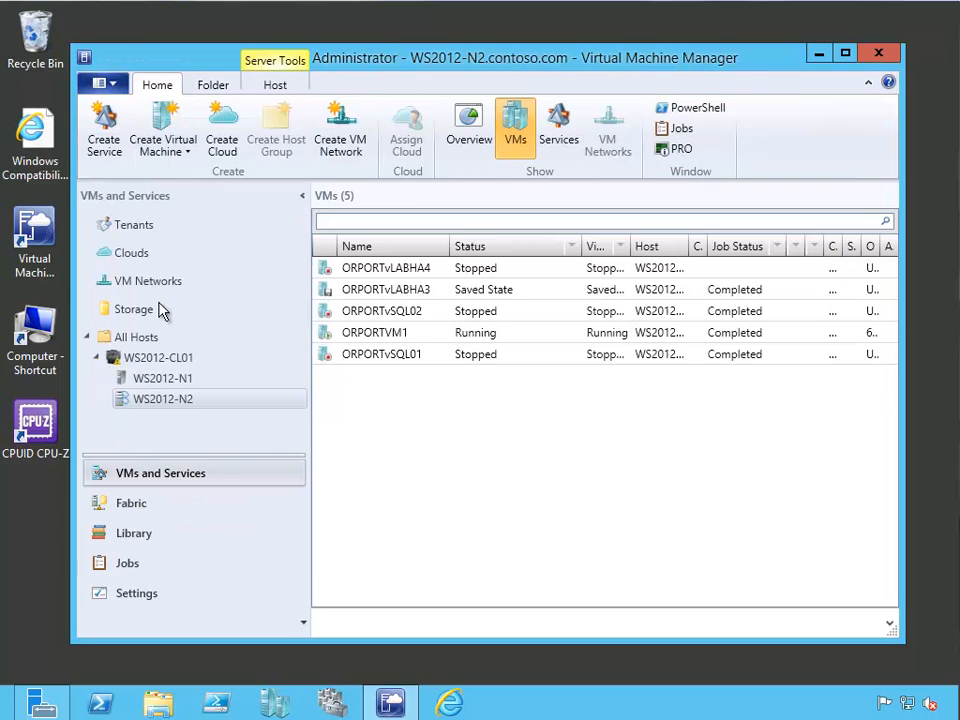
click(136, 336)
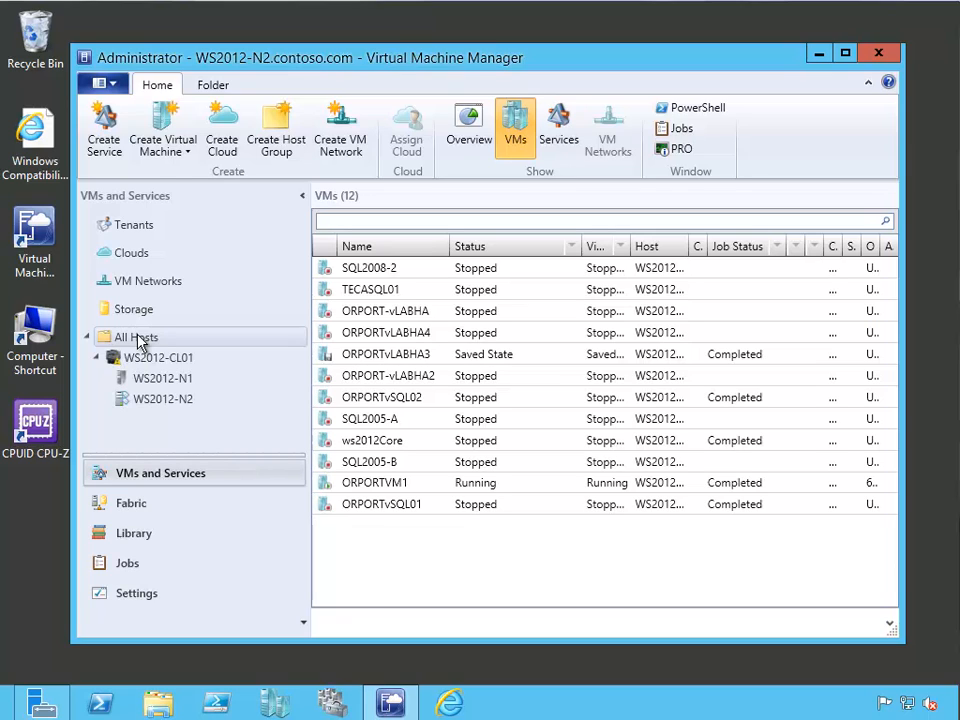
right_click(136, 336)
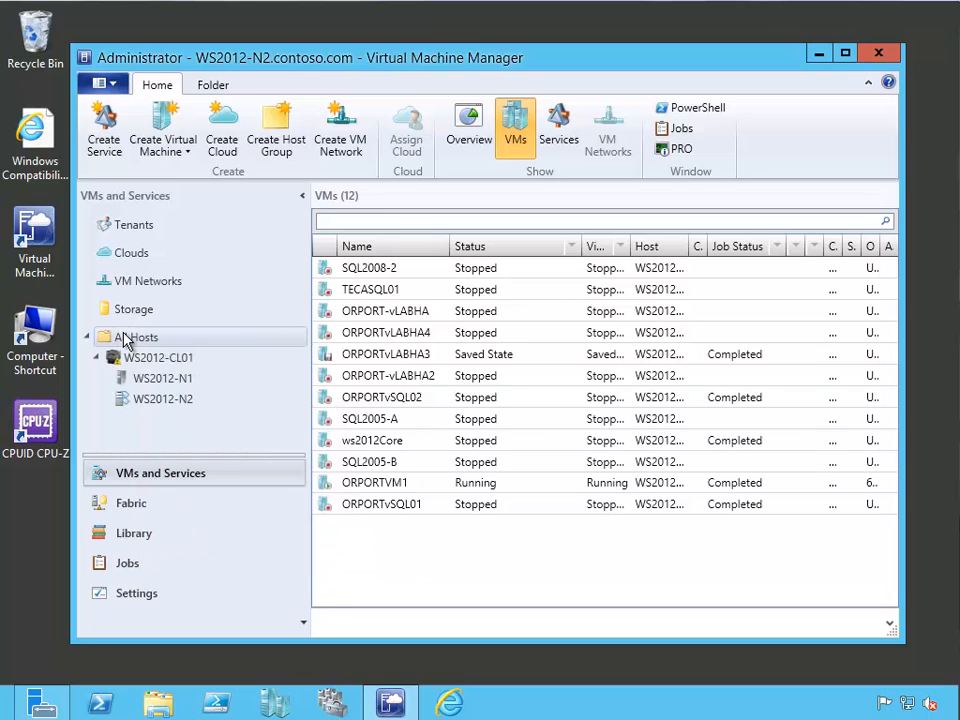
right_click(136, 336)
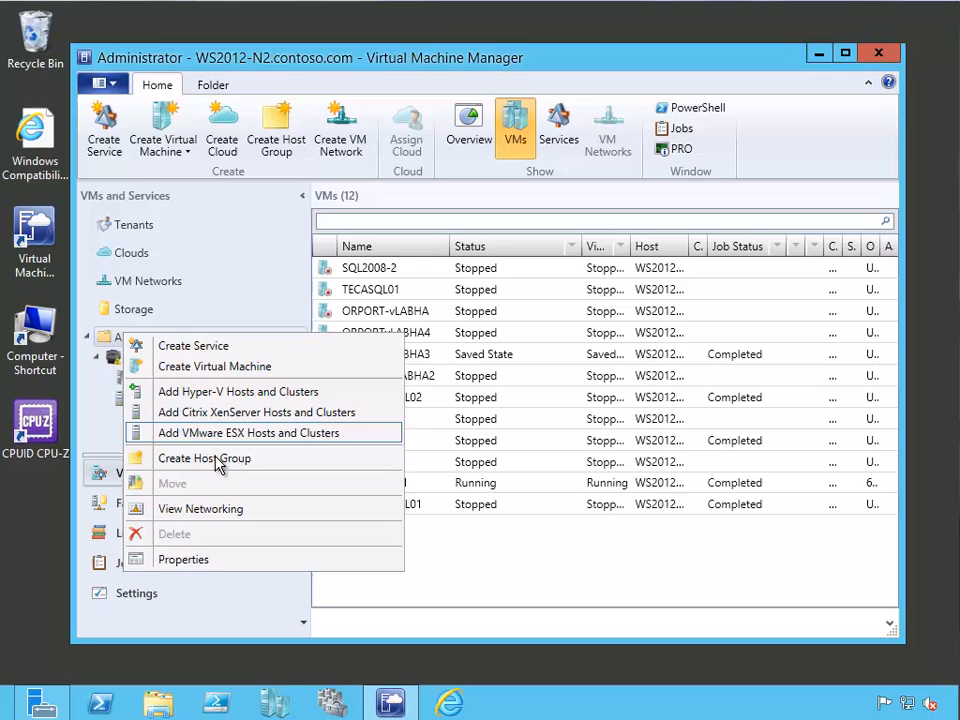
click(204, 458)
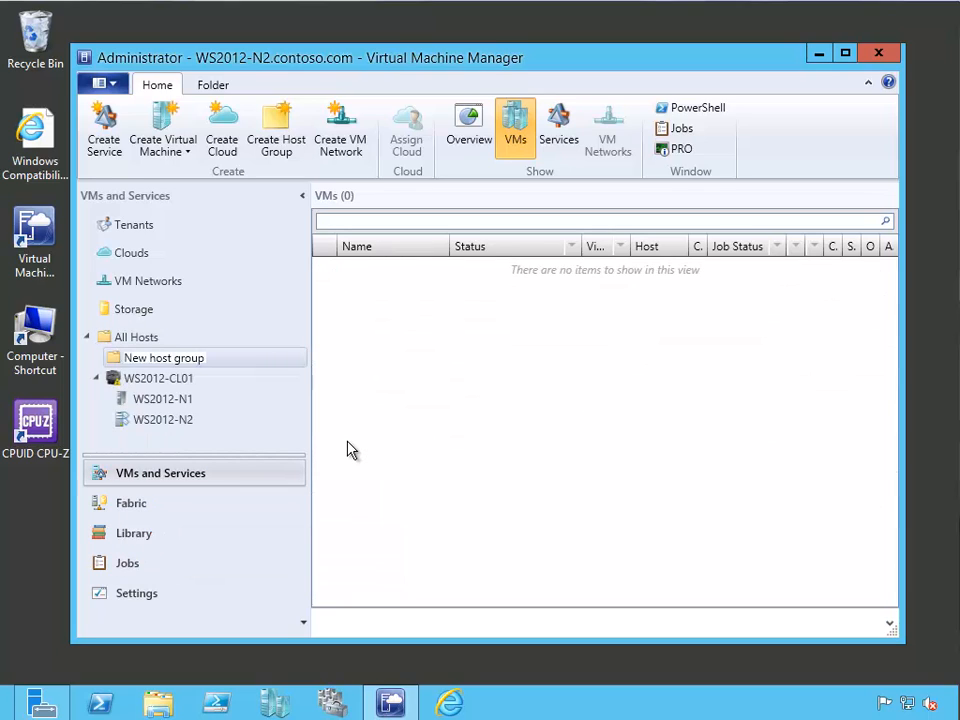
click(164, 398)
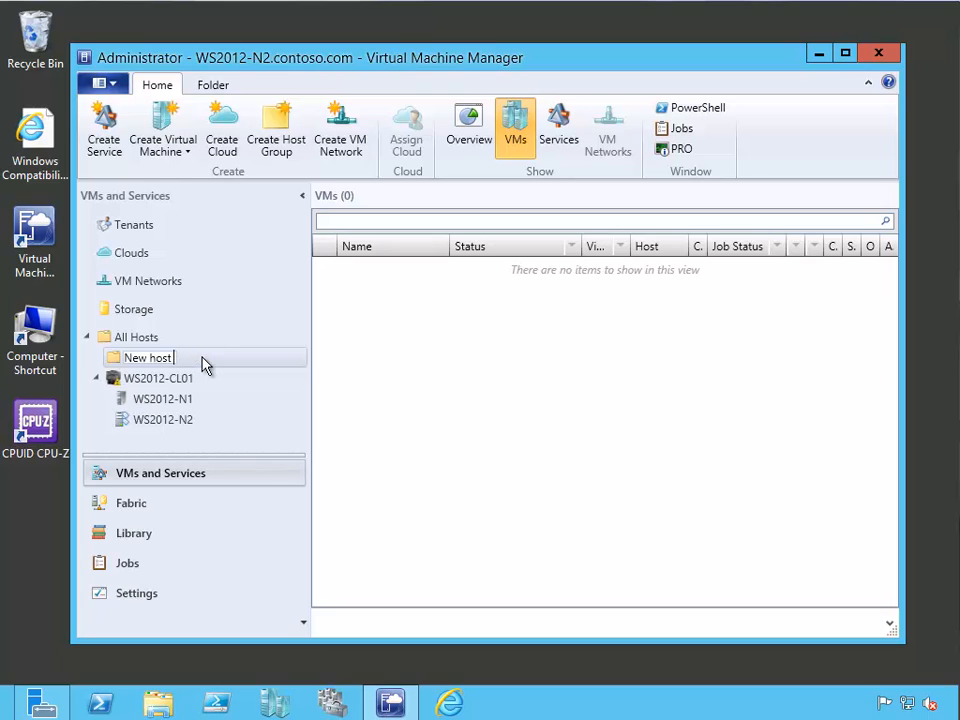
text(VMware vSphere)
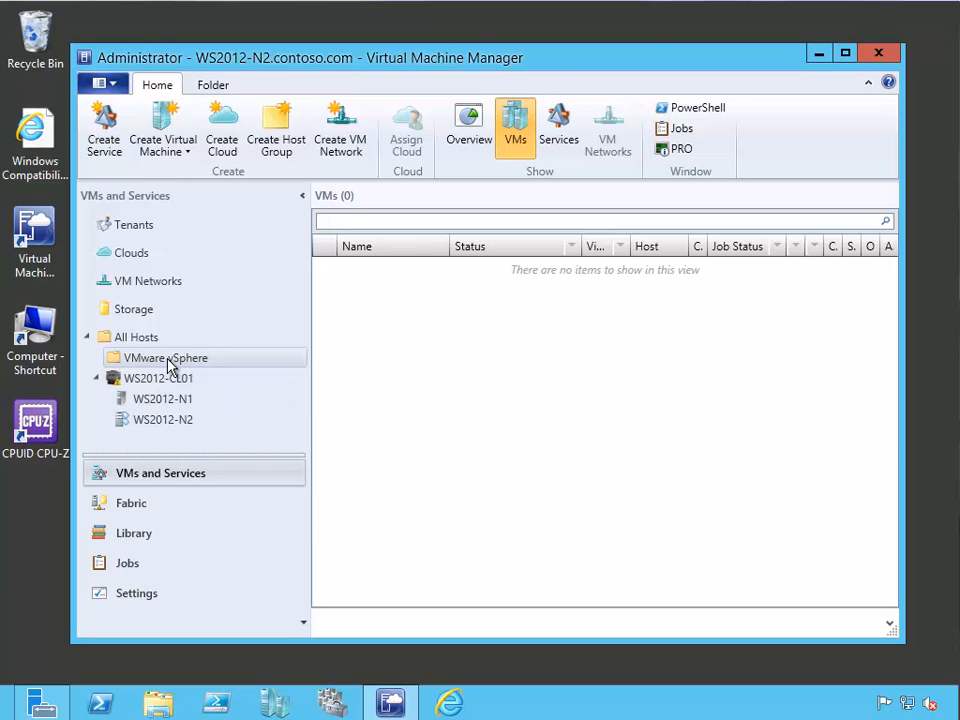
Step: Start adding VMware ESX hosts to VMware vSphere using the vCenter Administrator Run As account
right_click(164, 356)
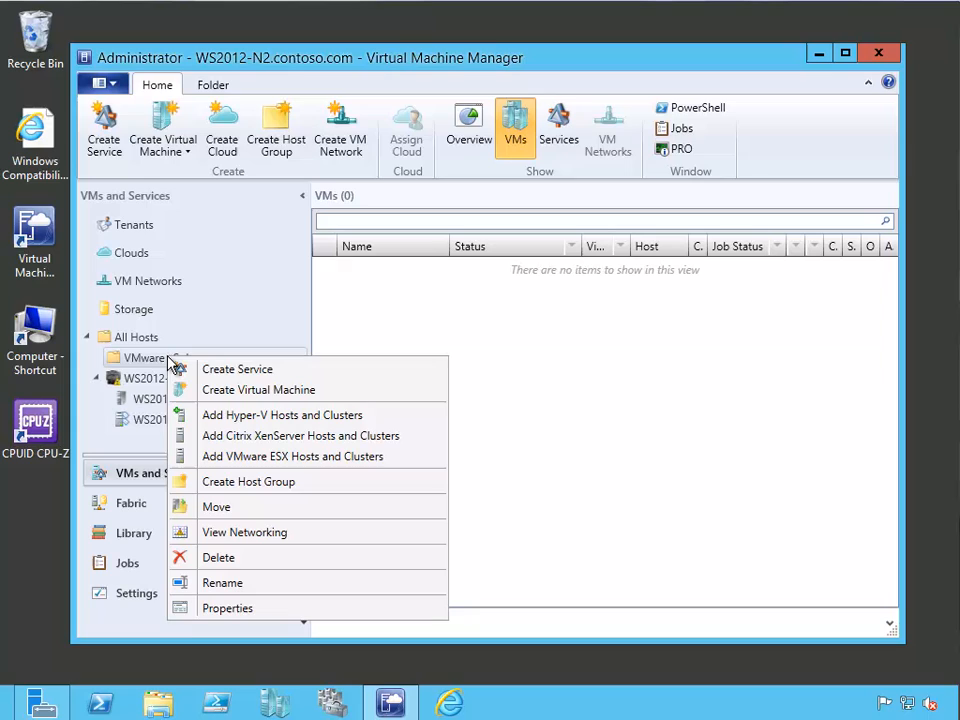
mouse_move(292, 456)
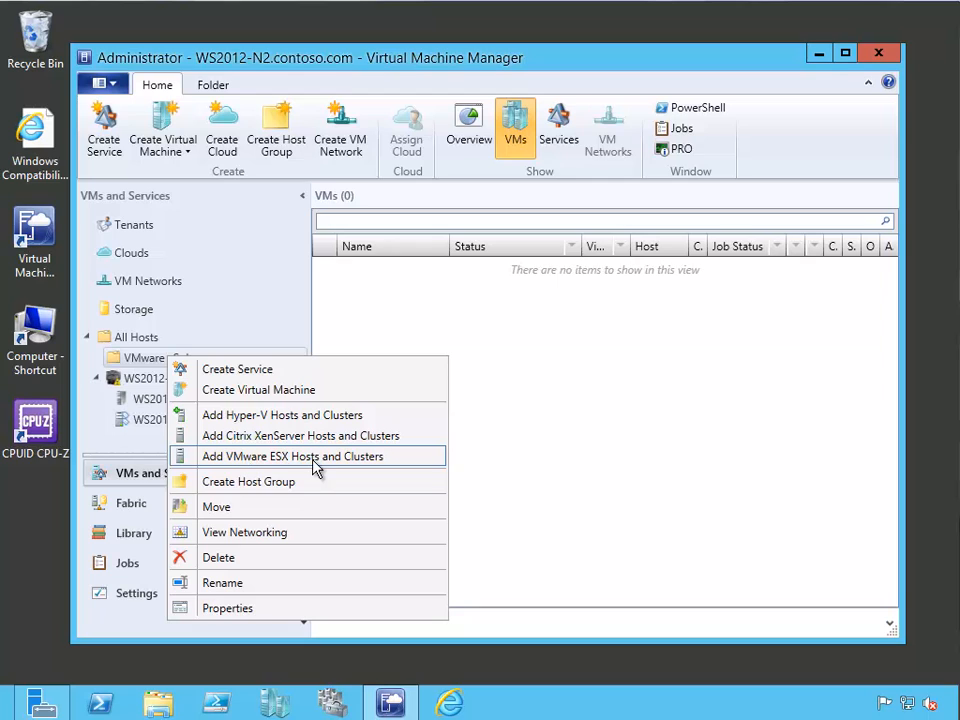
click(292, 456)
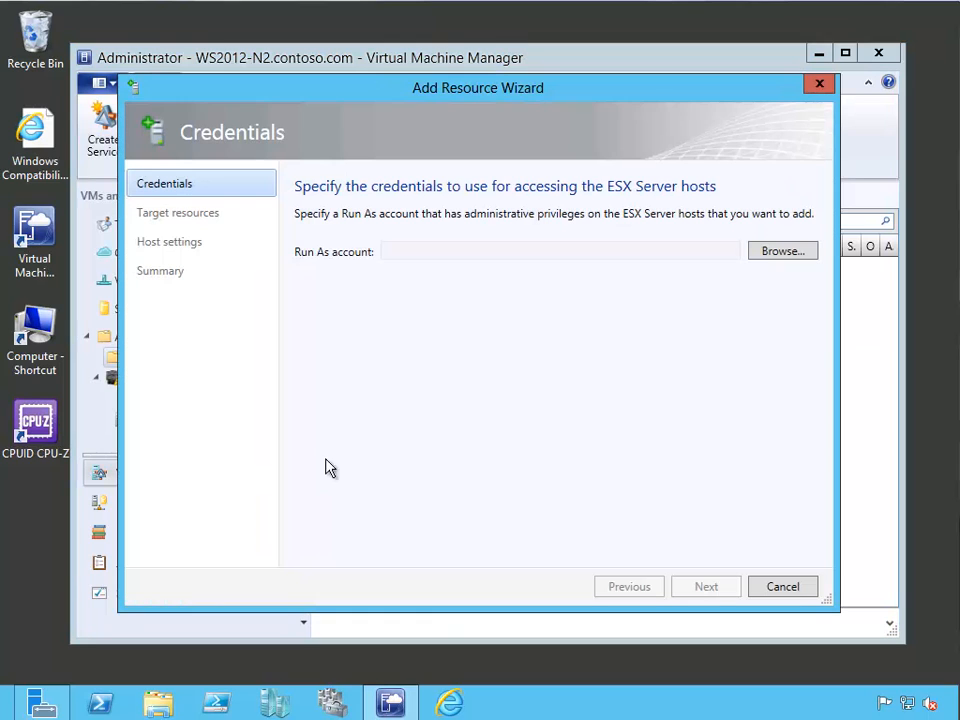
mouse_move(784, 252)
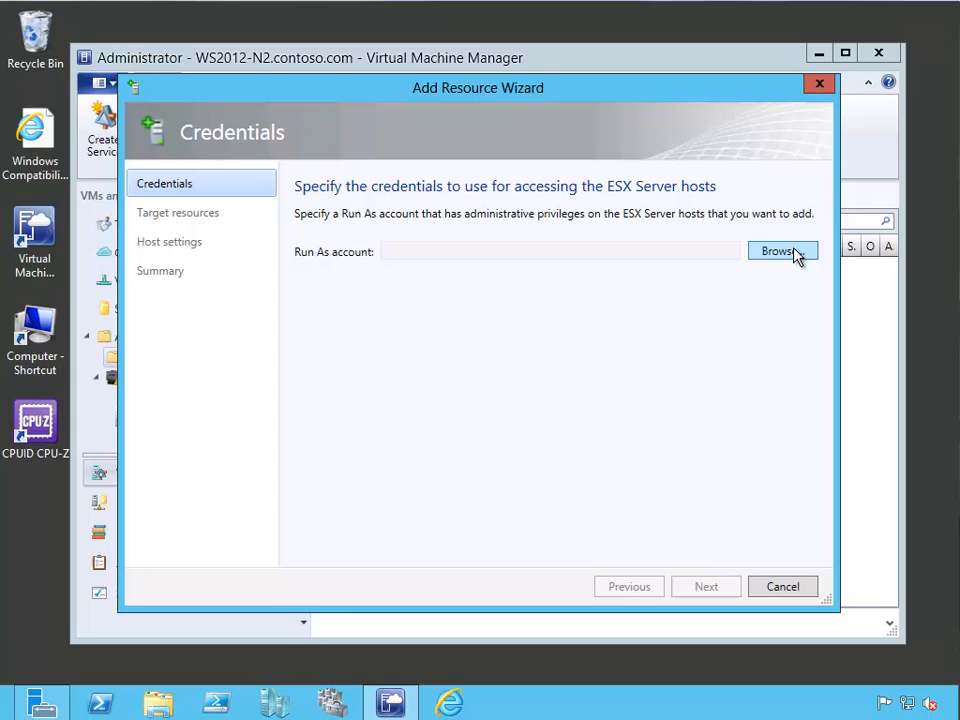
click(782, 252)
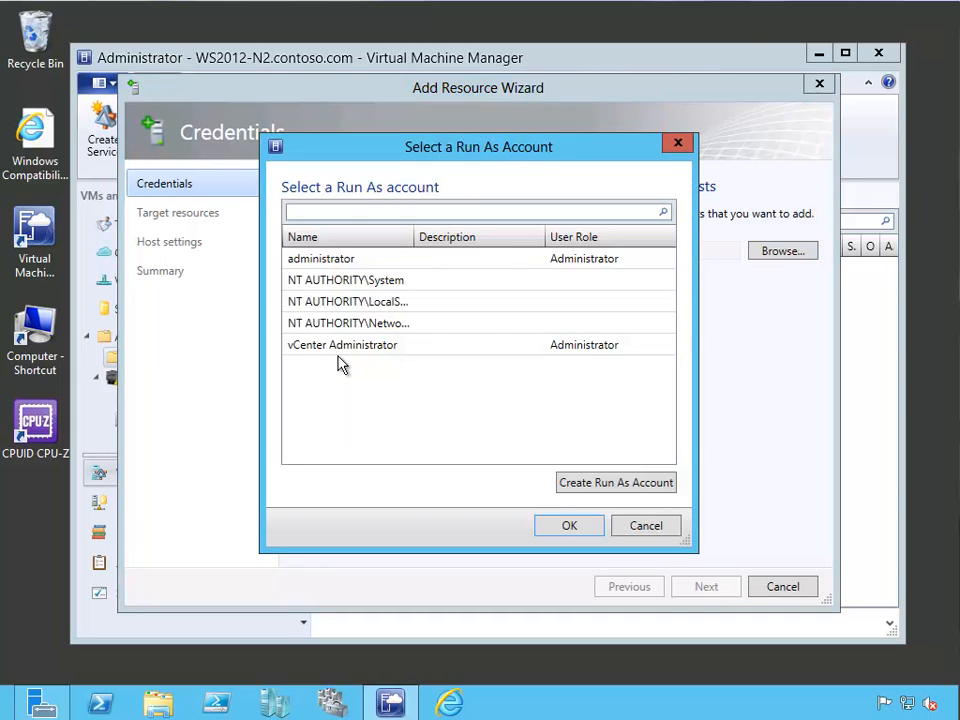
click(342, 344)
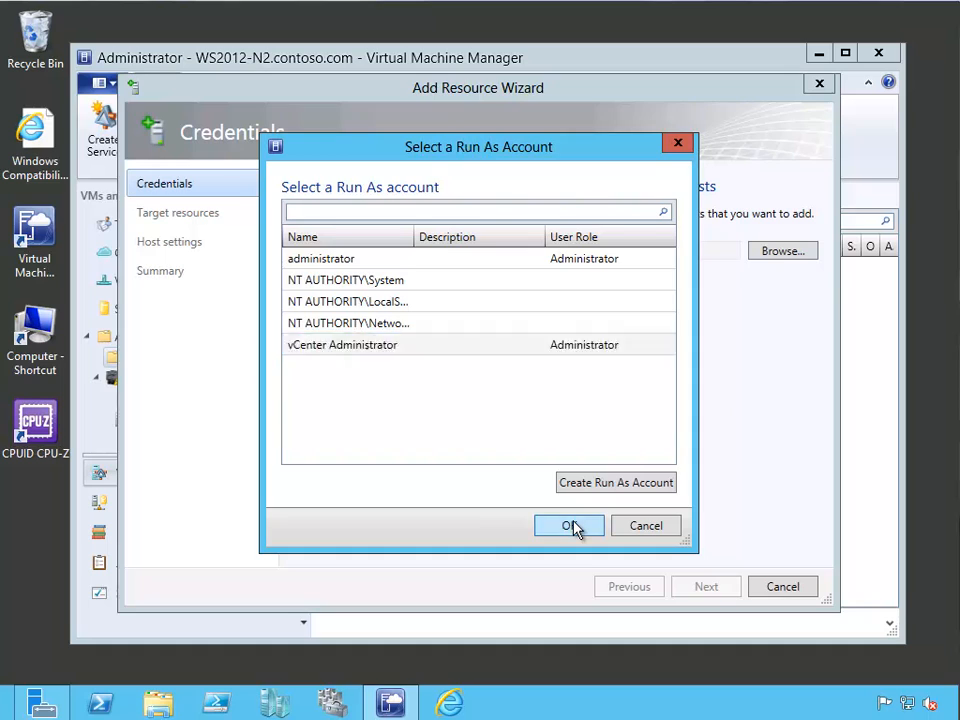
click(568, 524)
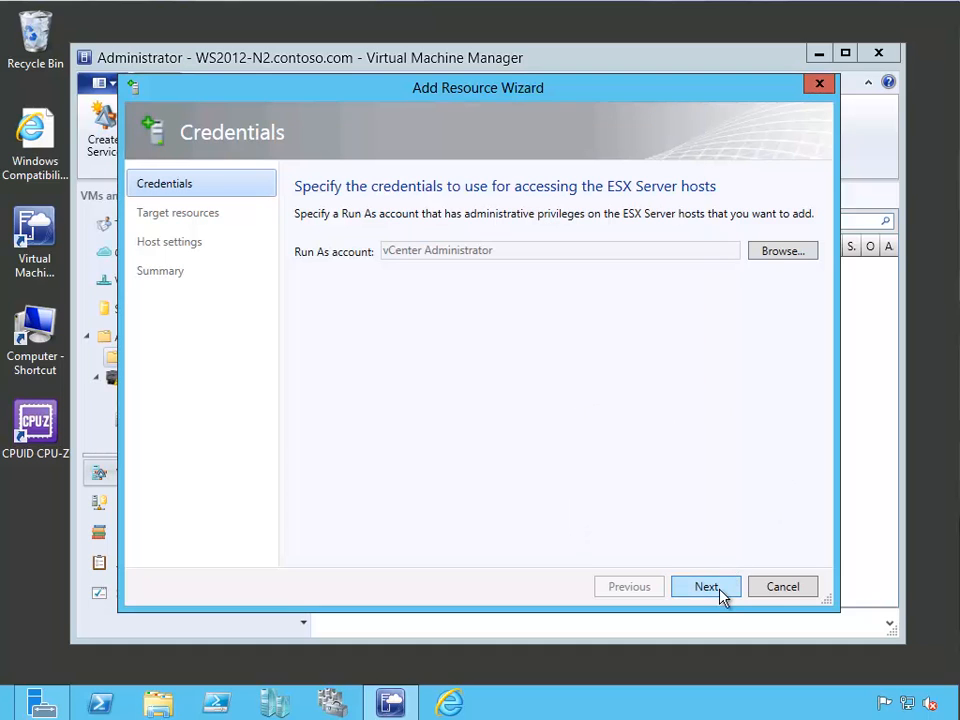
Step: Select ESX host 192.168.100.179 under ORPORT Datacenter, keep VMware vSphere placement, and reach the summary
click(706, 586)
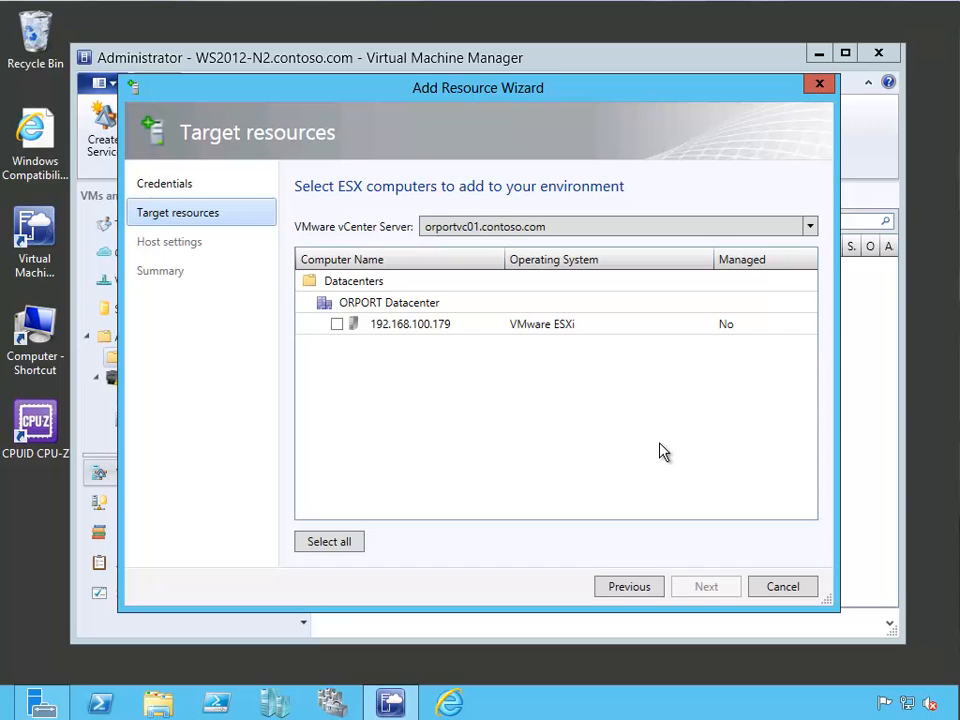
mouse_move(364, 352)
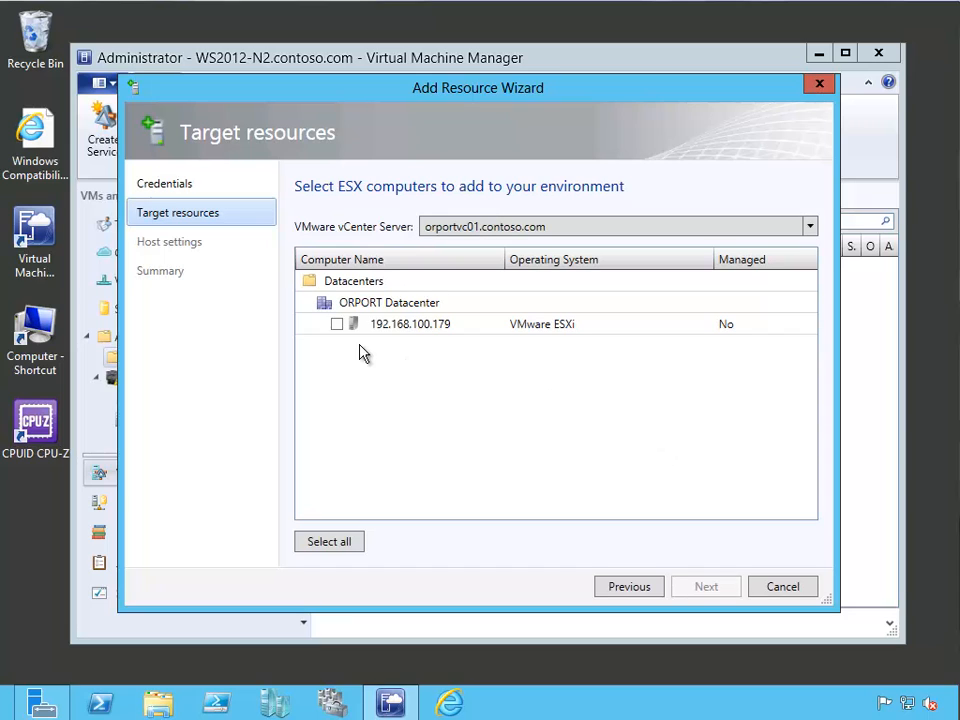
mouse_move(544, 336)
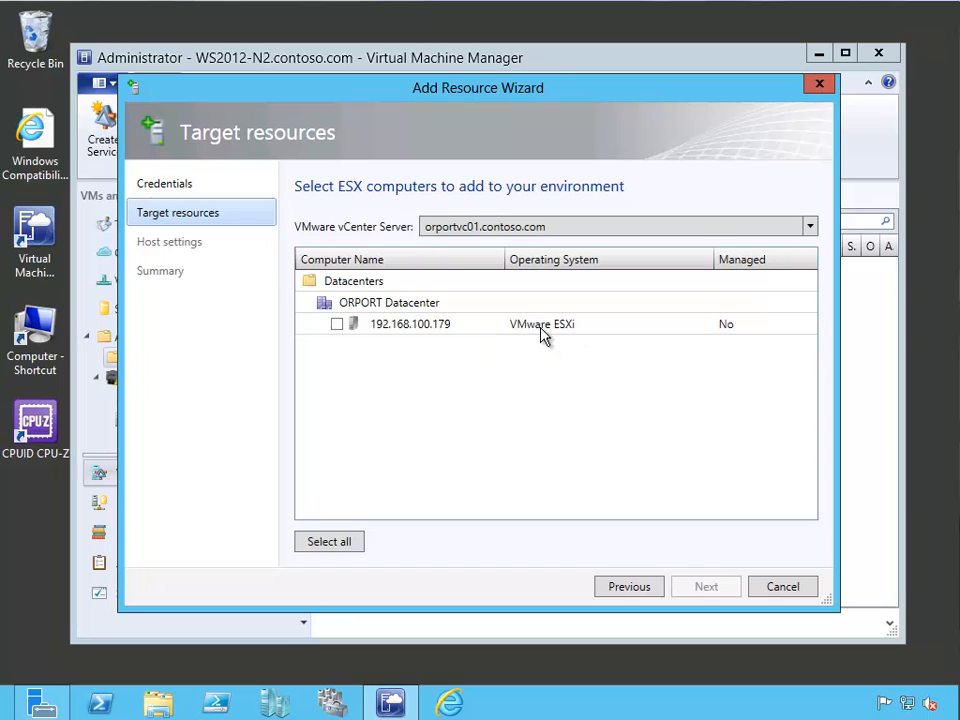
mouse_move(604, 332)
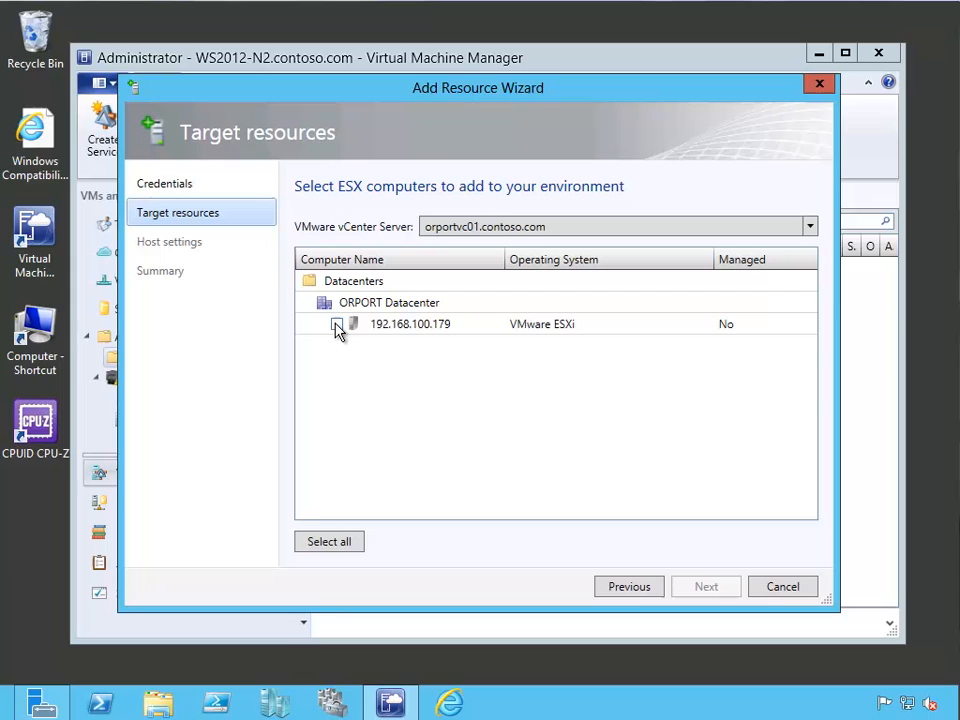
click(336, 324)
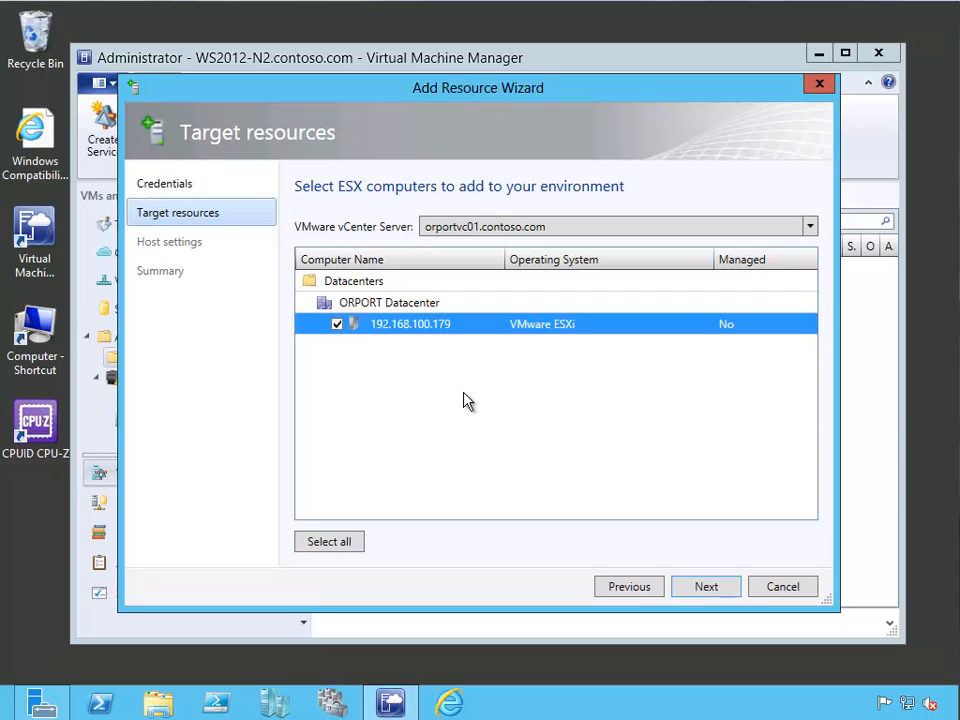
mouse_move(676, 522)
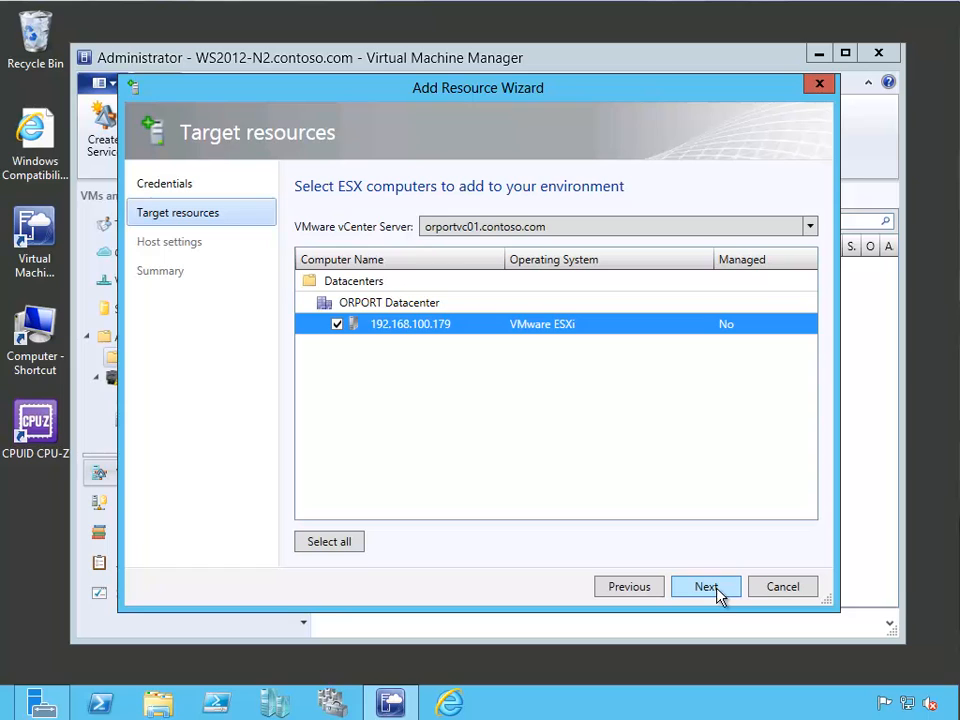
mouse_move(714, 592)
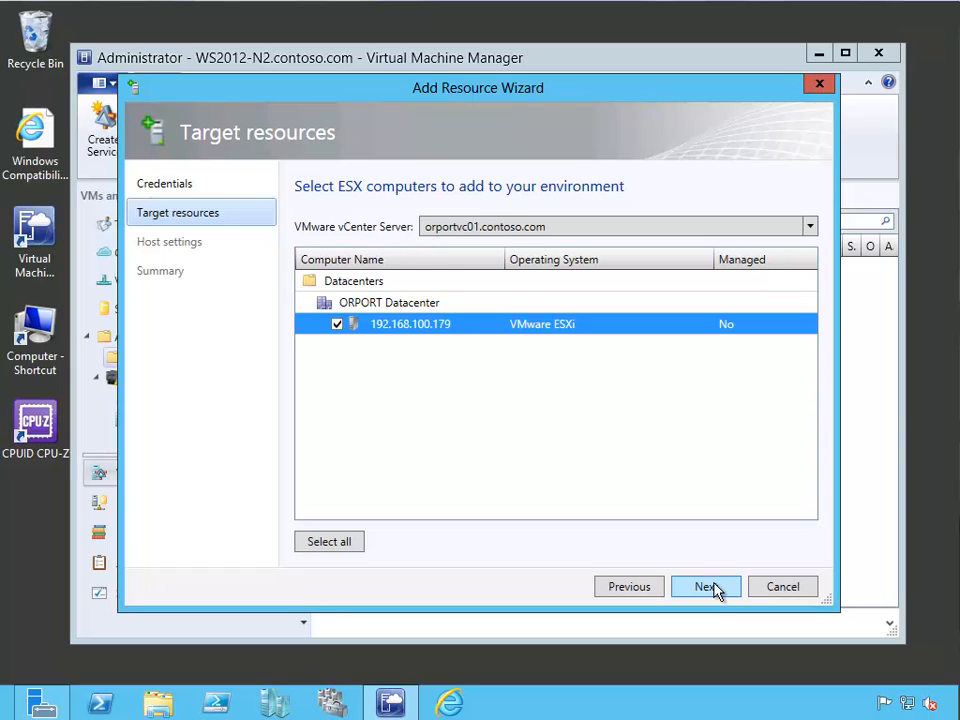
click(704, 586)
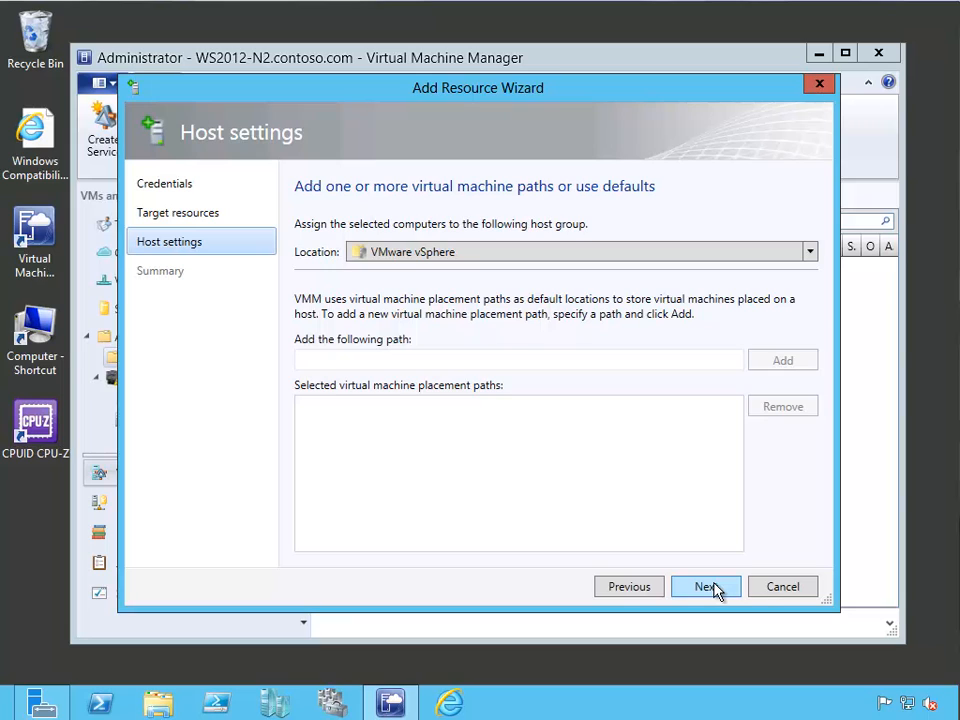
mouse_move(406, 316)
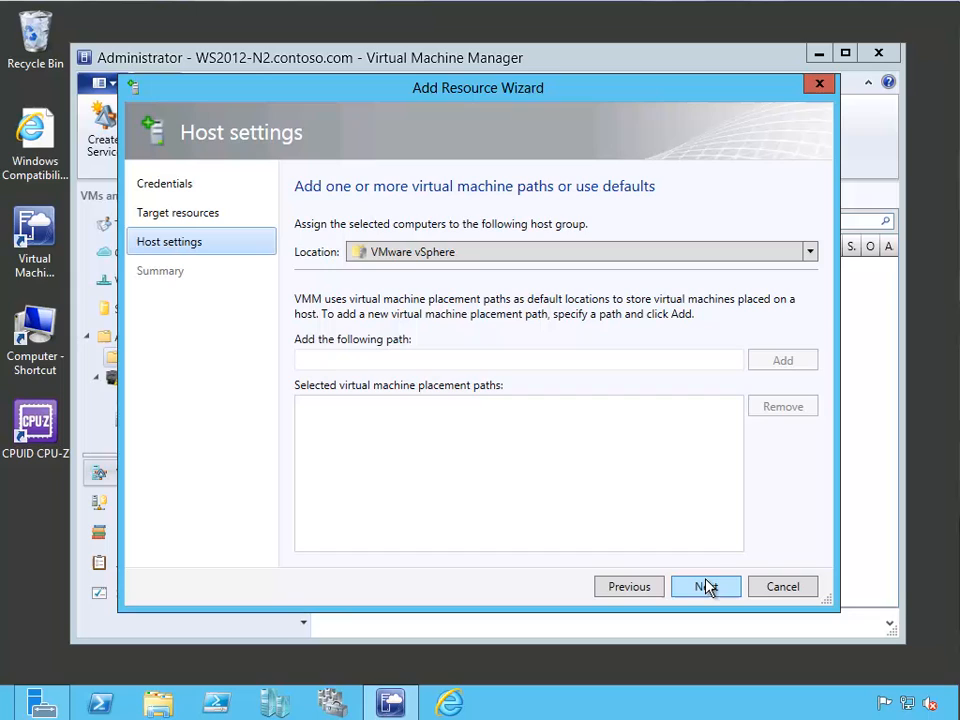
click(704, 586)
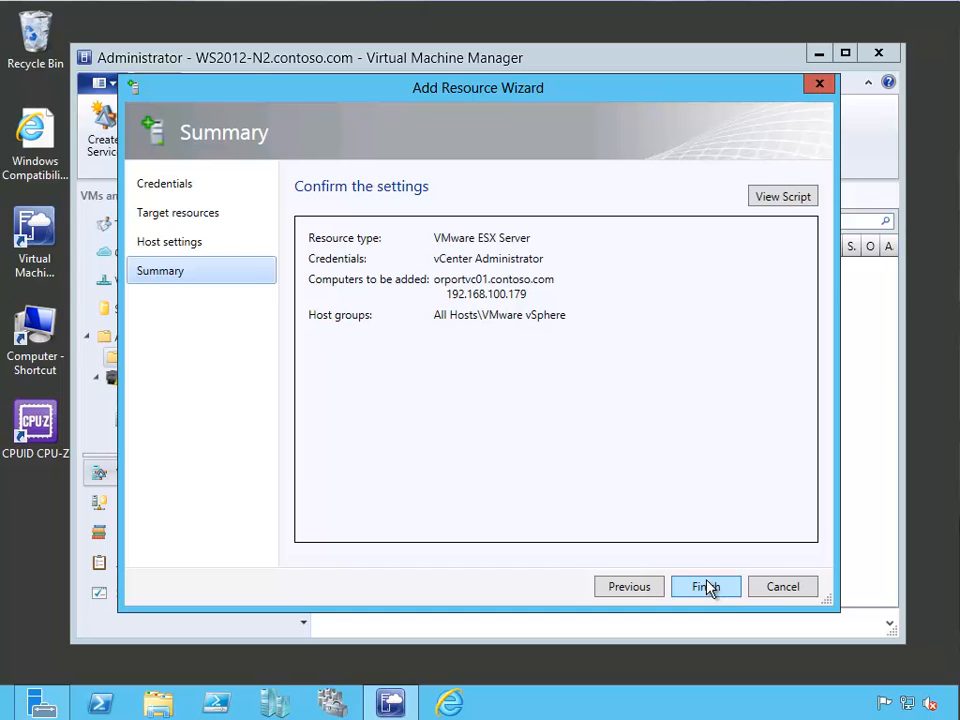
Step: Finish adding ESX host 192.168.100.179, close the completed Jobs window, and view it under VMware vSphere
click(706, 586)
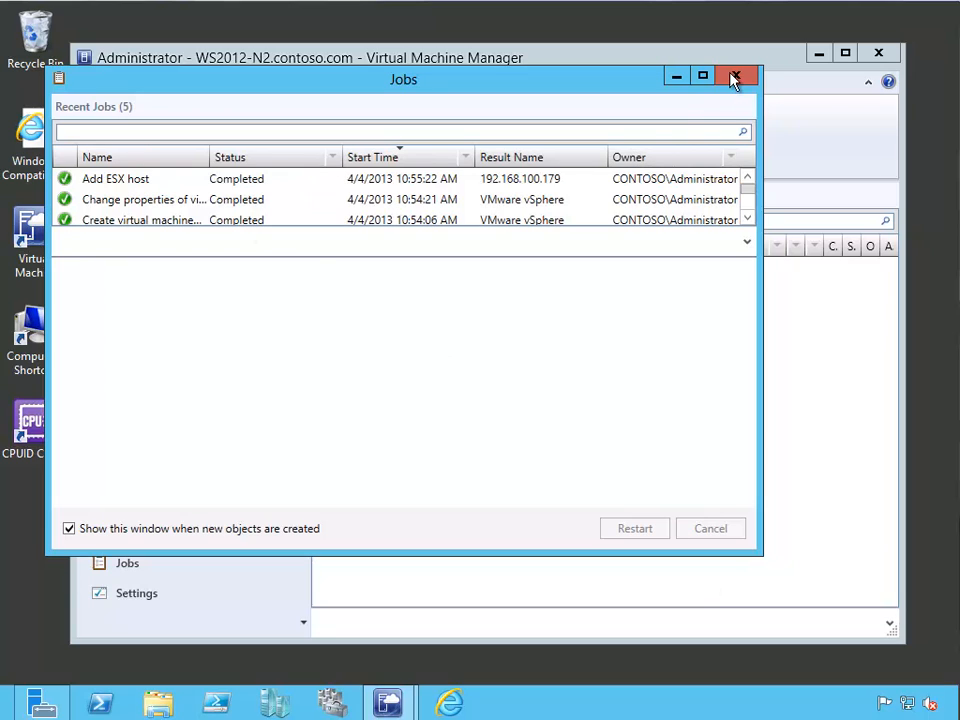
click(736, 76)
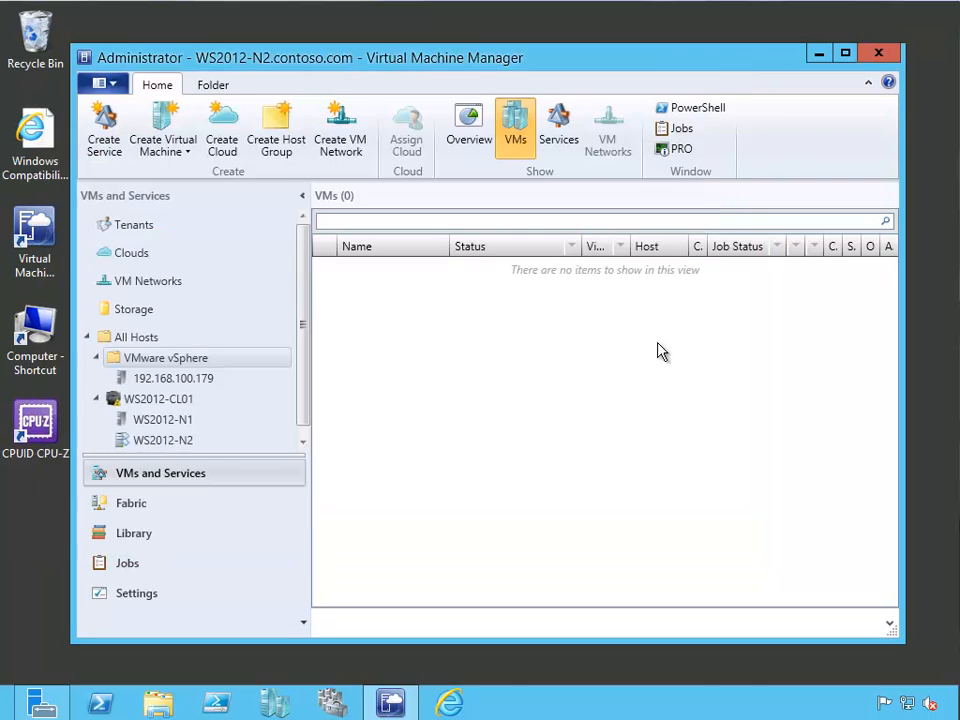
click(172, 378)
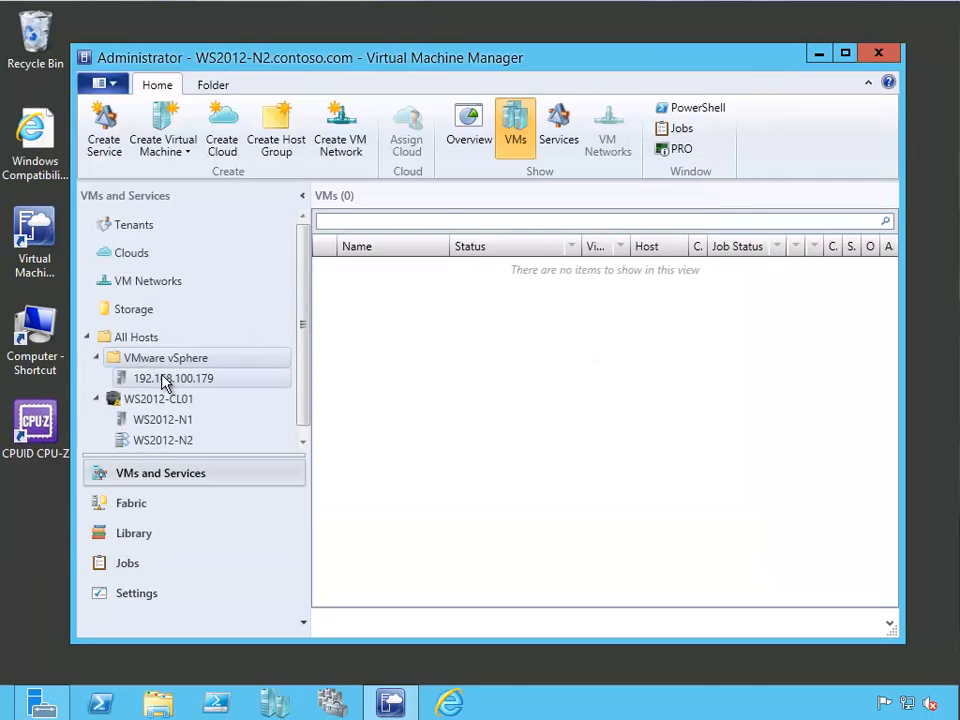
click(164, 356)
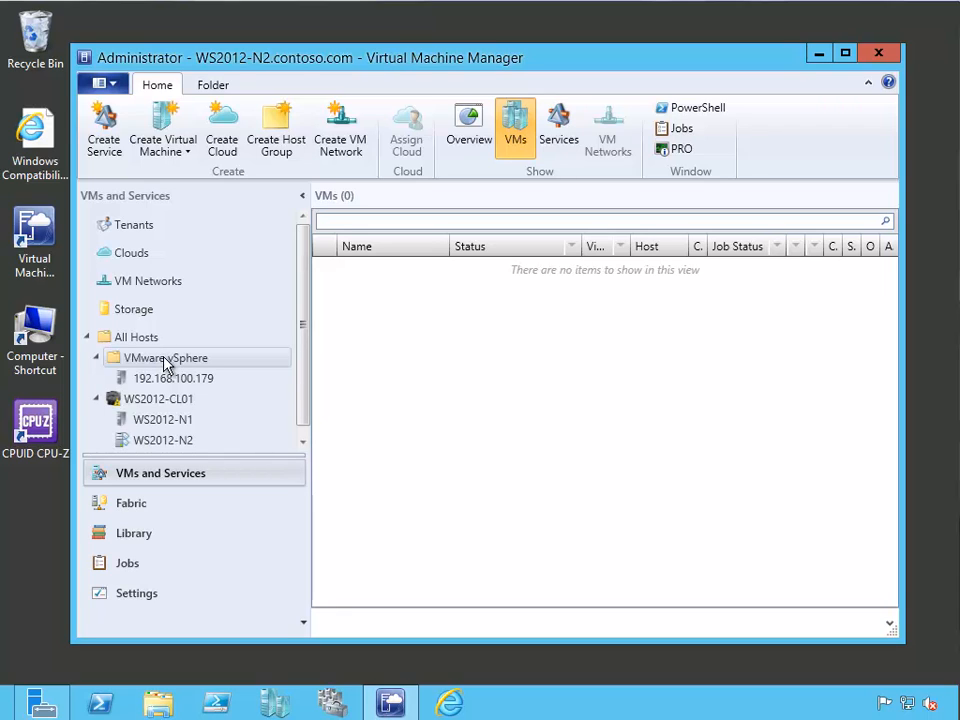
Step: Select host 192.168.100.179 to list its virtual machines, including ORPORTVC01 and ORPORTVM1
click(172, 378)
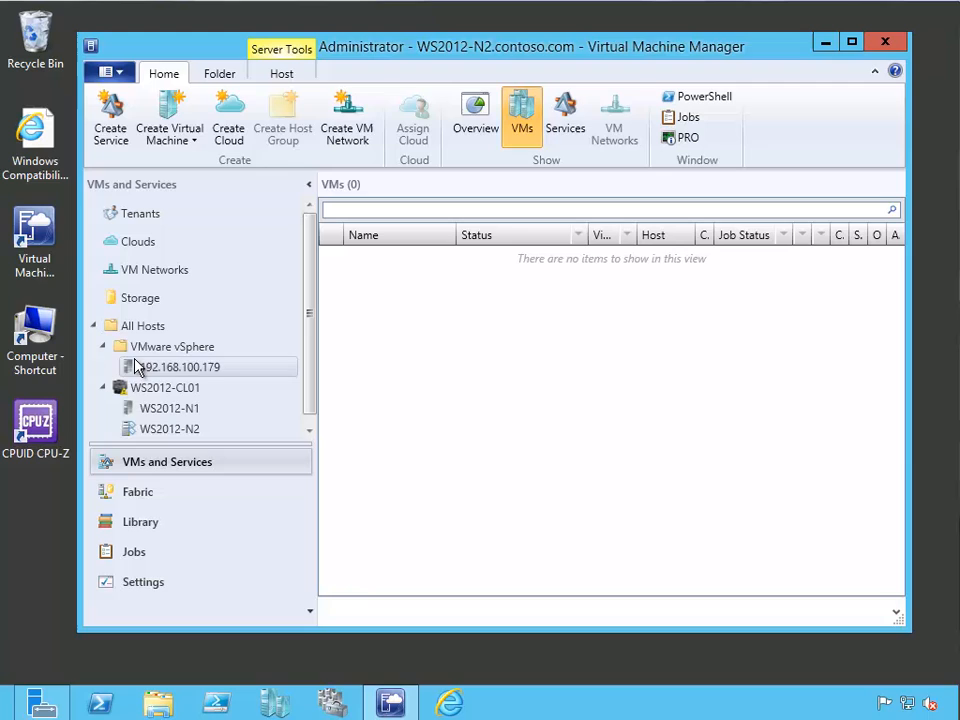
mouse_move(168, 372)
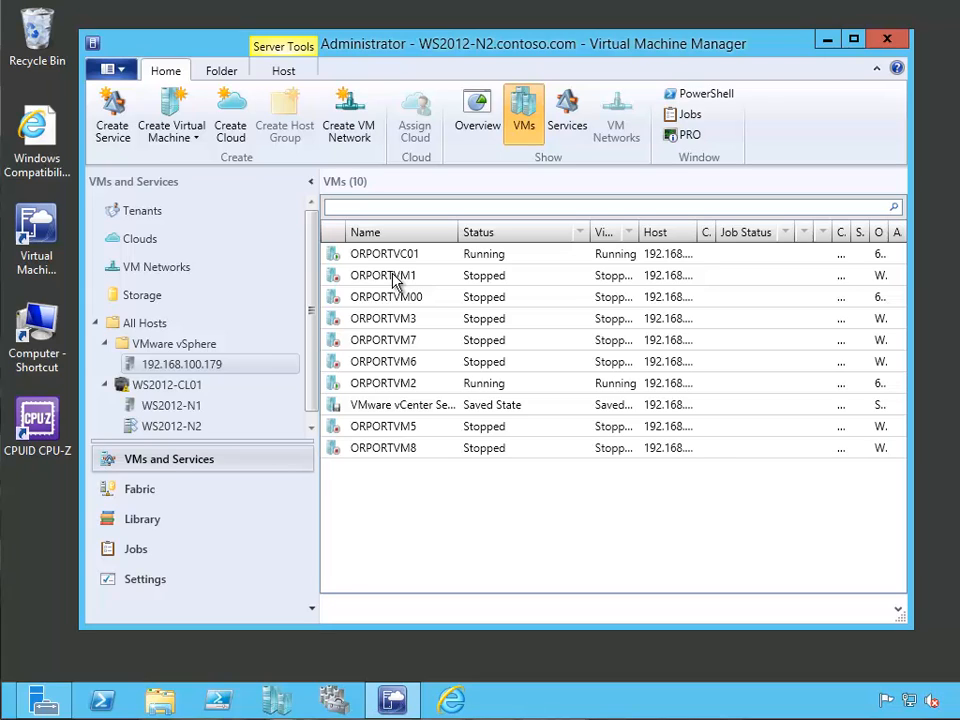
mouse_move(390, 252)
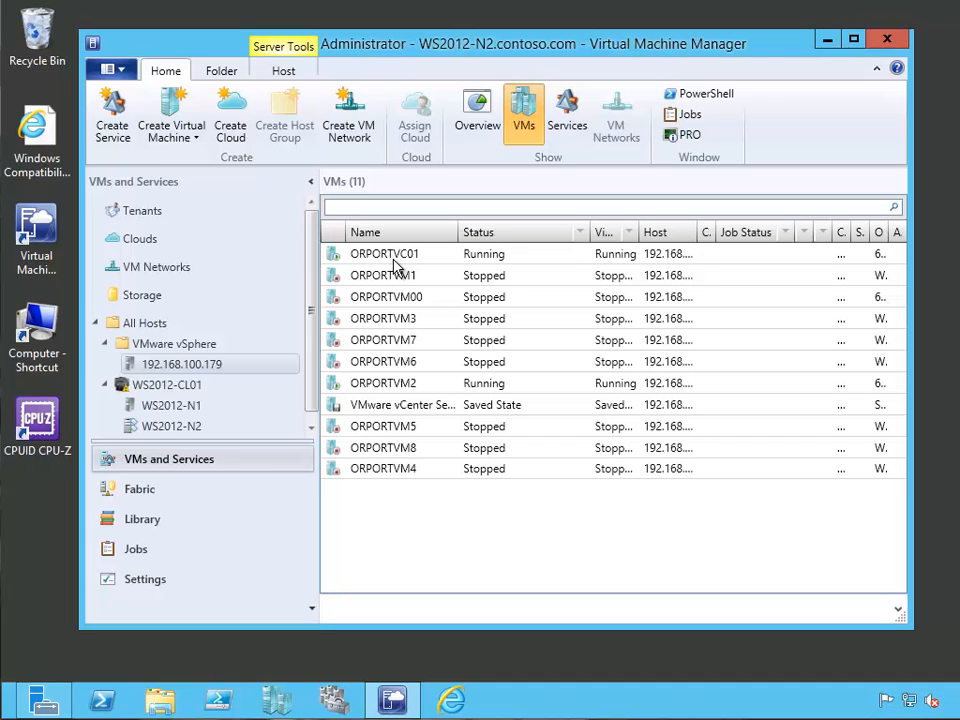
mouse_move(390, 262)
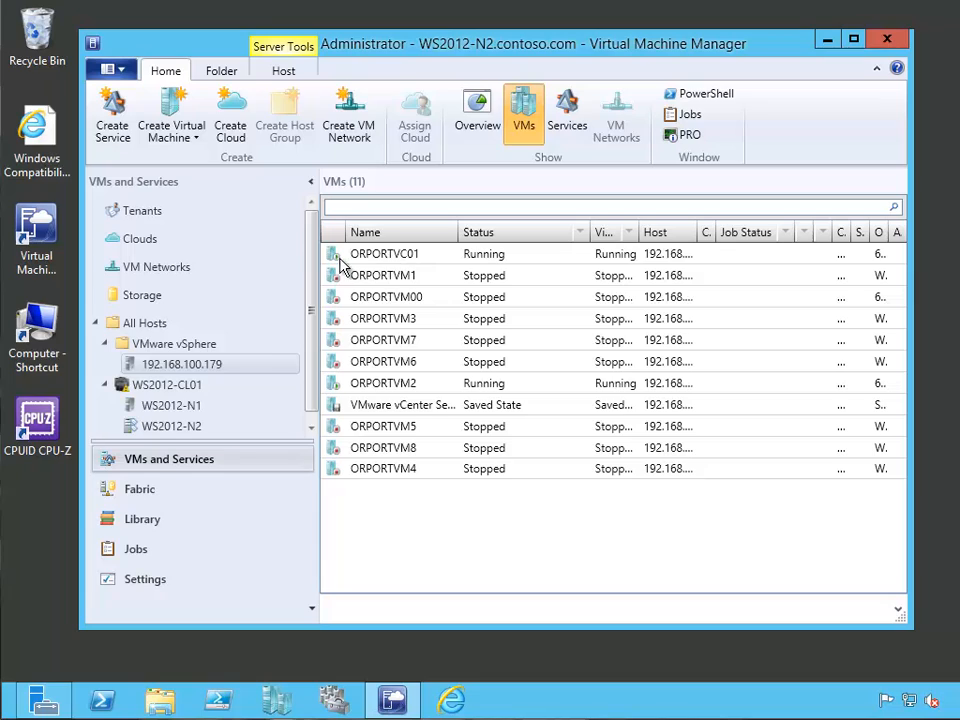
mouse_move(400, 258)
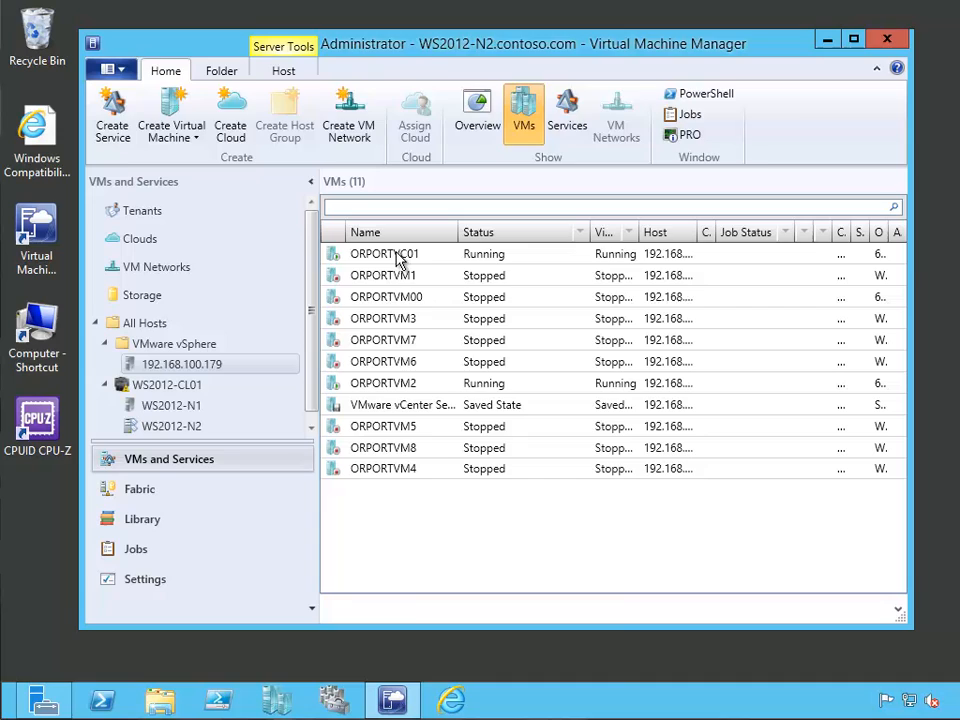
Step: Inspect ORPORTVC01's properties: status, hardware configuration, memory, floppy drive and IDE devices
right_click(384, 252)
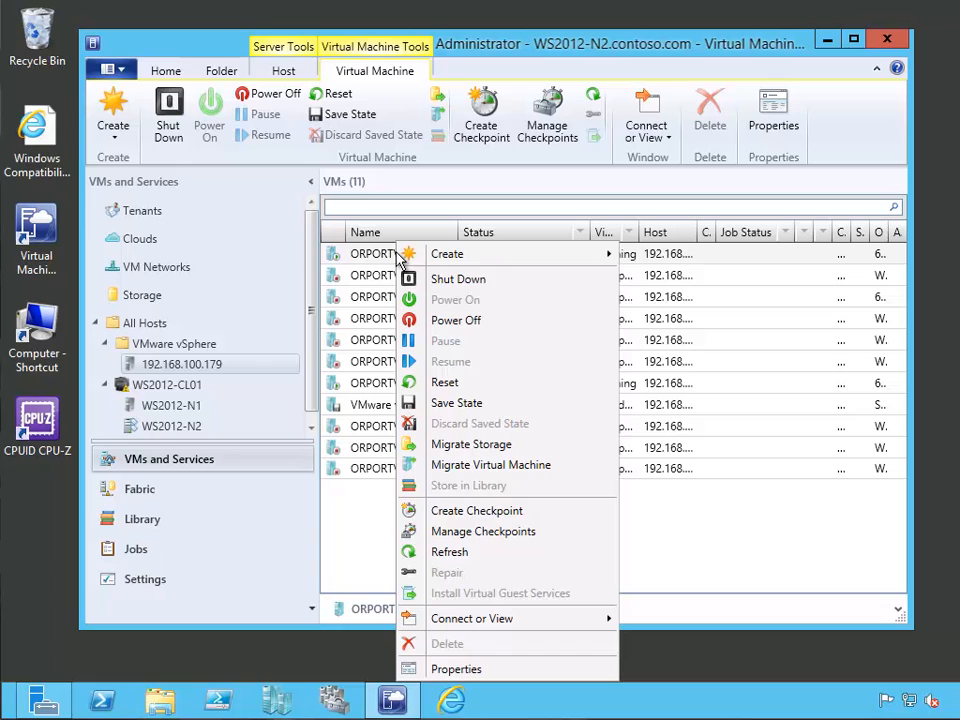
mouse_move(486, 668)
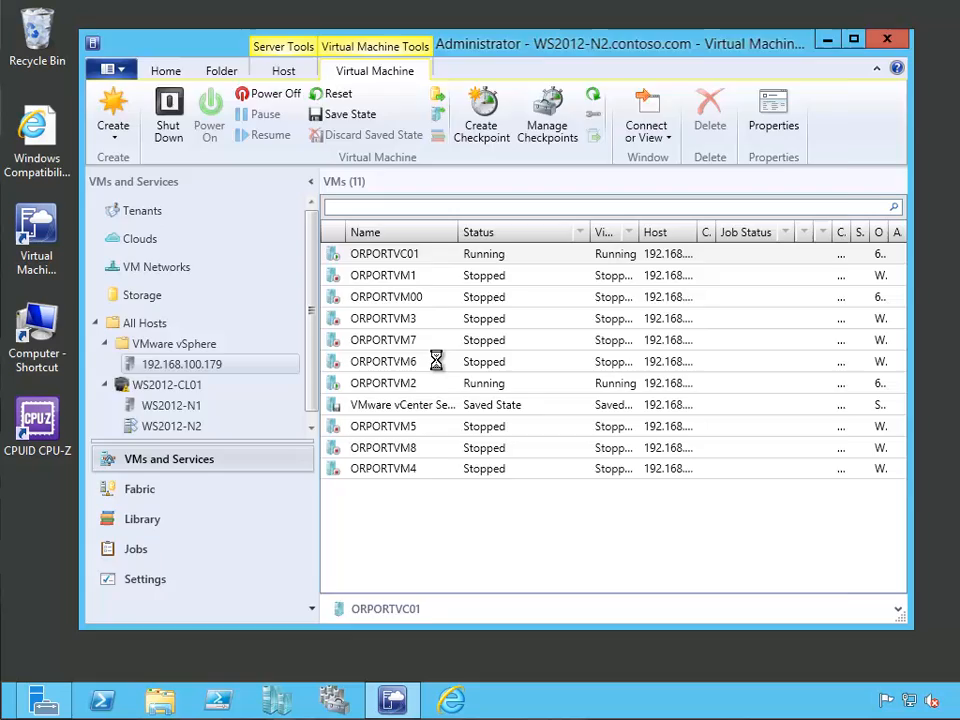
click(772, 112)
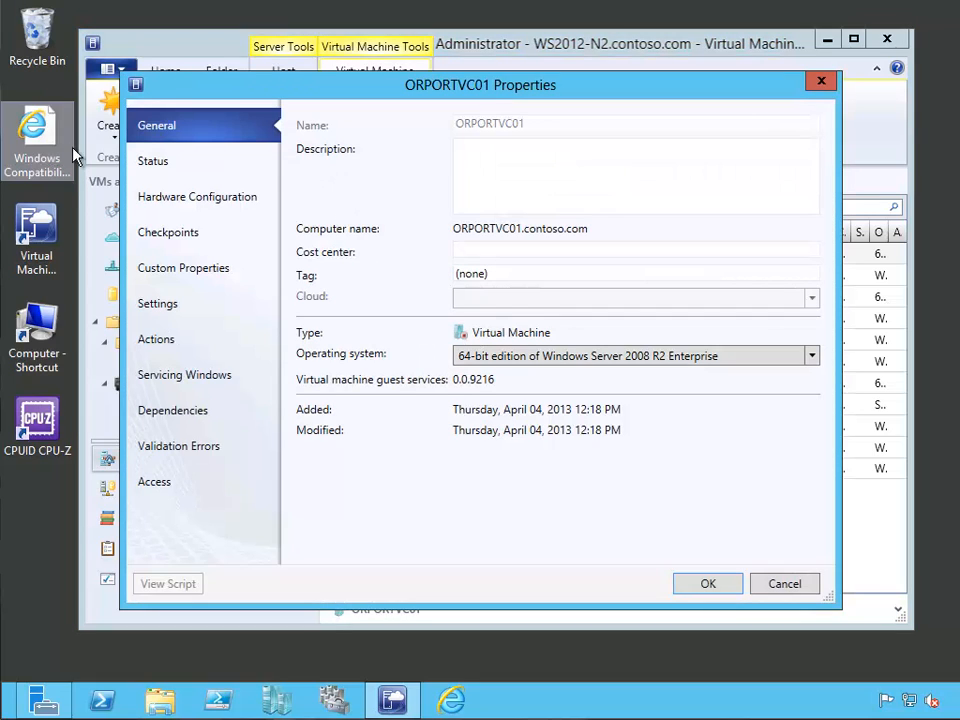
click(152, 160)
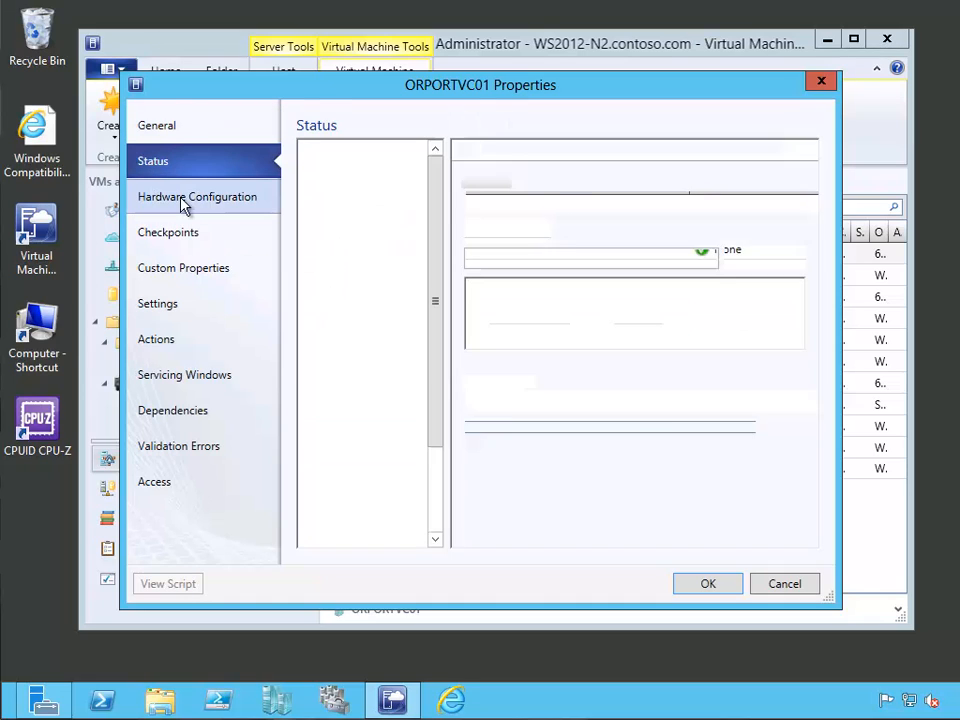
click(196, 196)
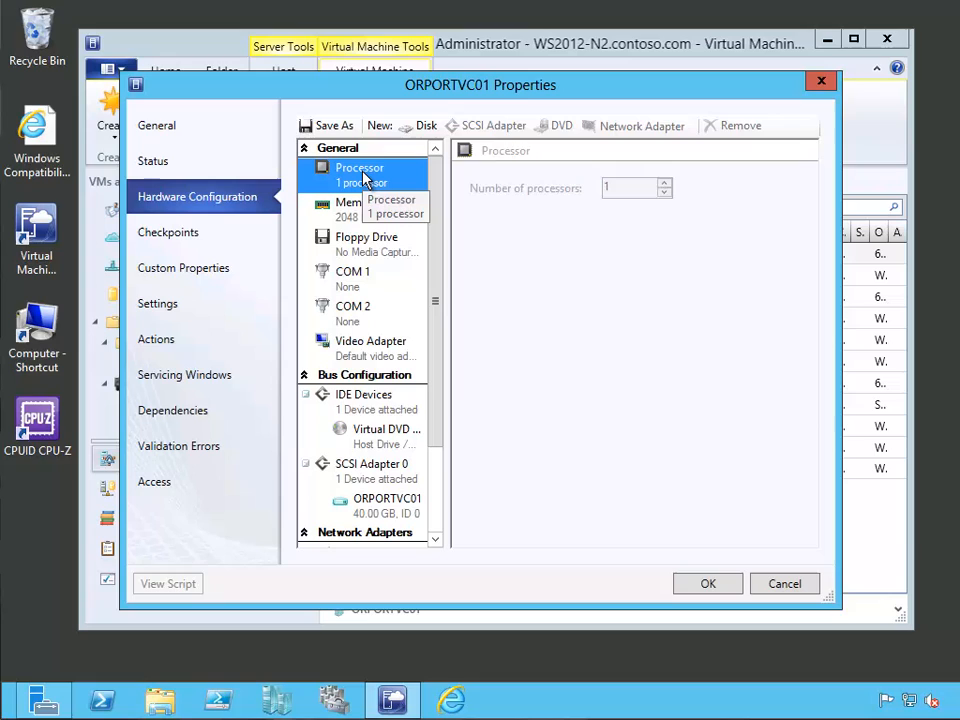
click(356, 210)
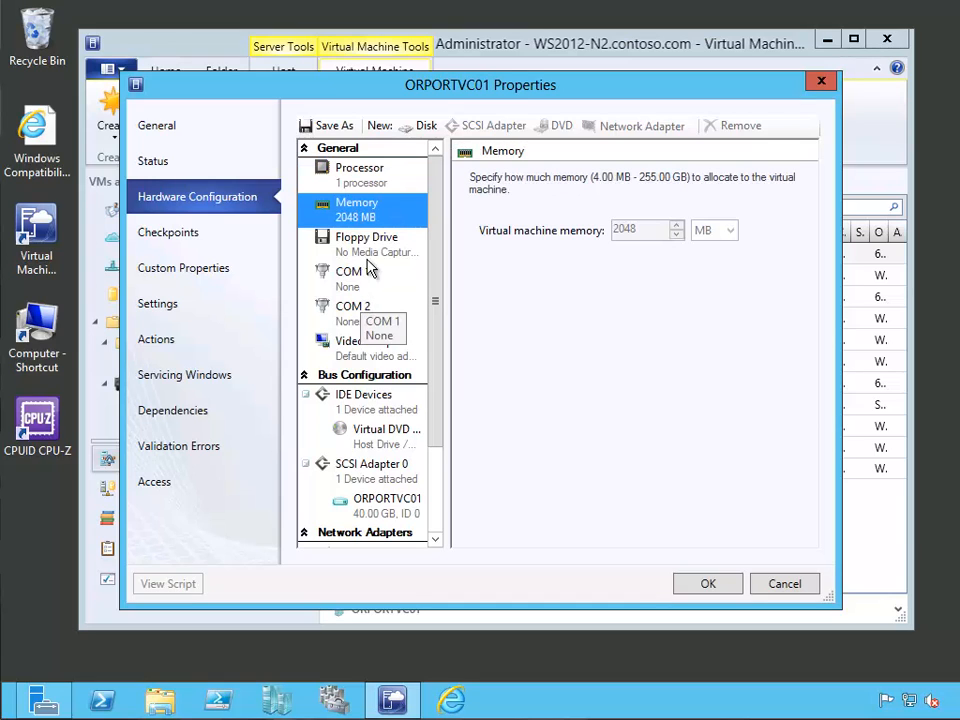
click(368, 244)
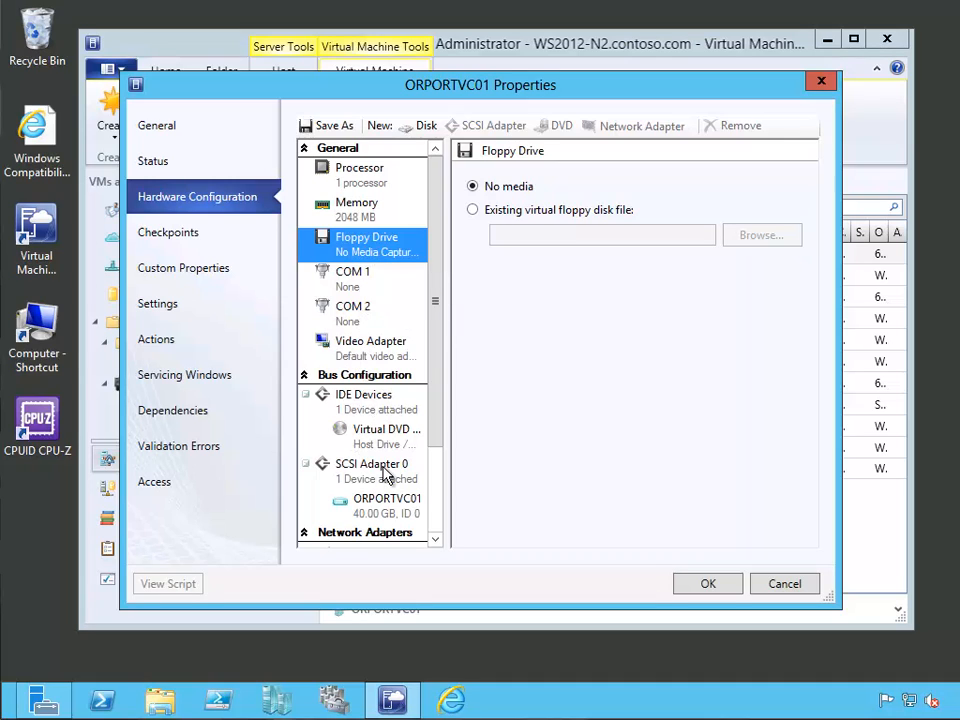
click(364, 394)
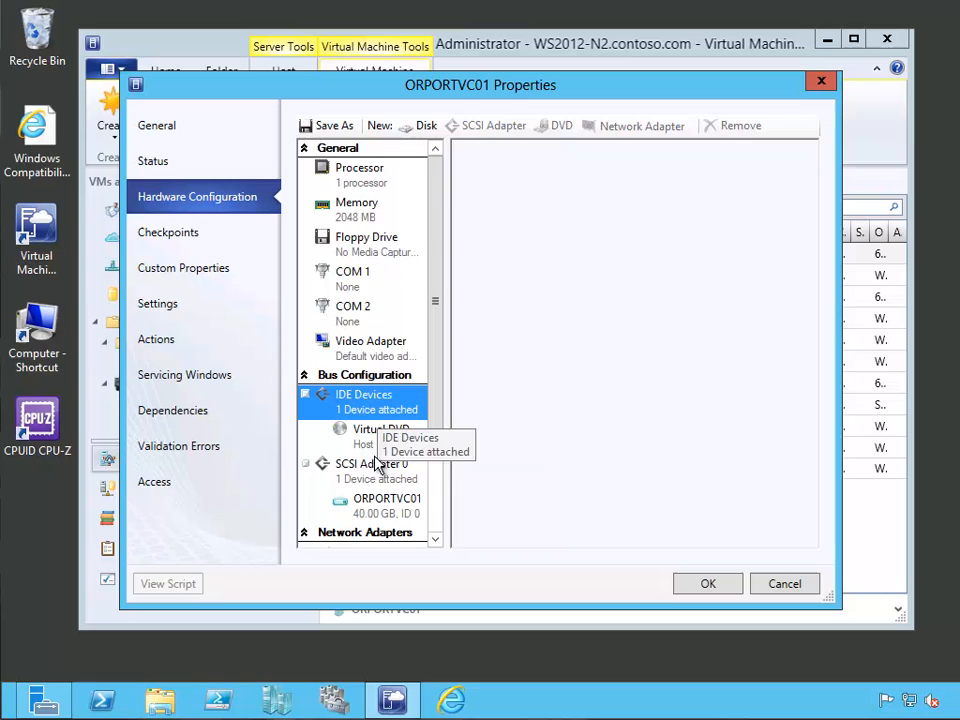
click(382, 436)
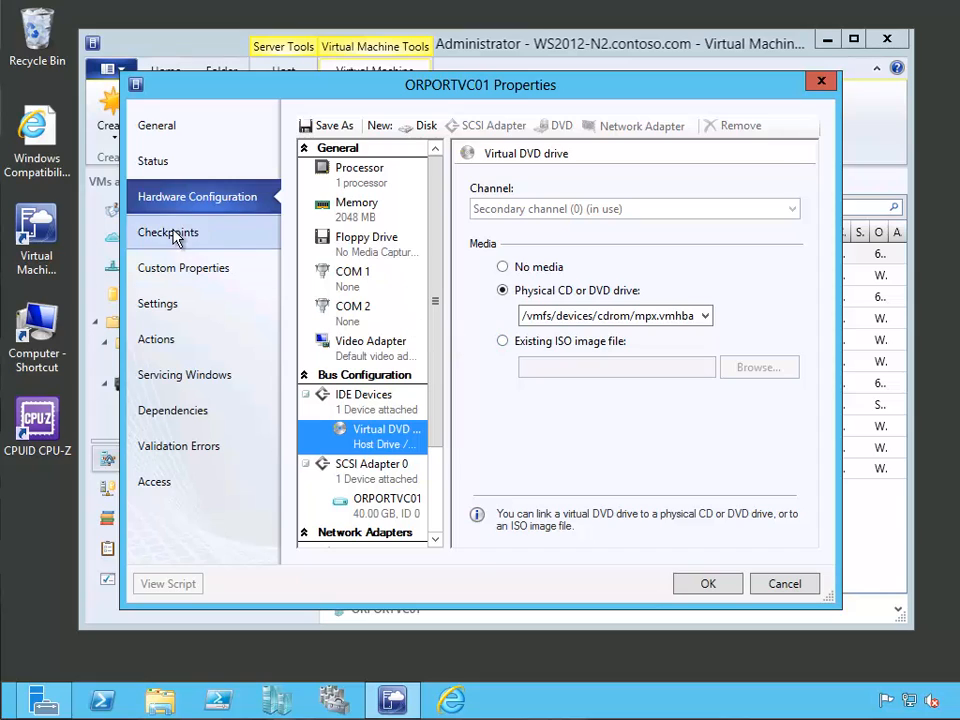
Step: Review ORPORTVC01's checkpoints and self-service quota settings, then close the properties unchanged
click(168, 232)
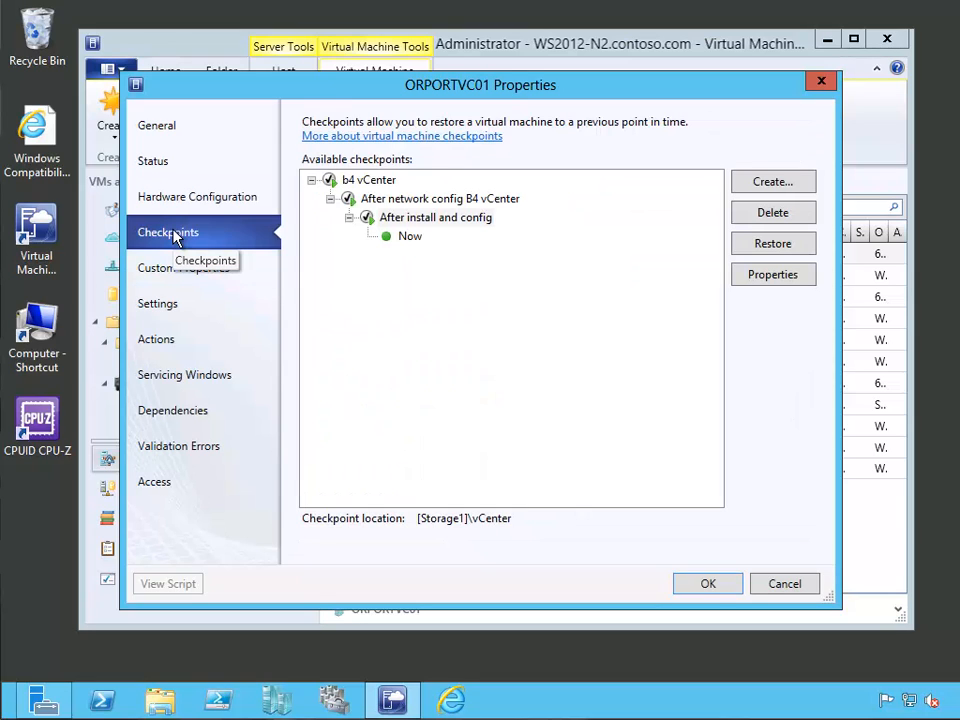
mouse_move(156, 304)
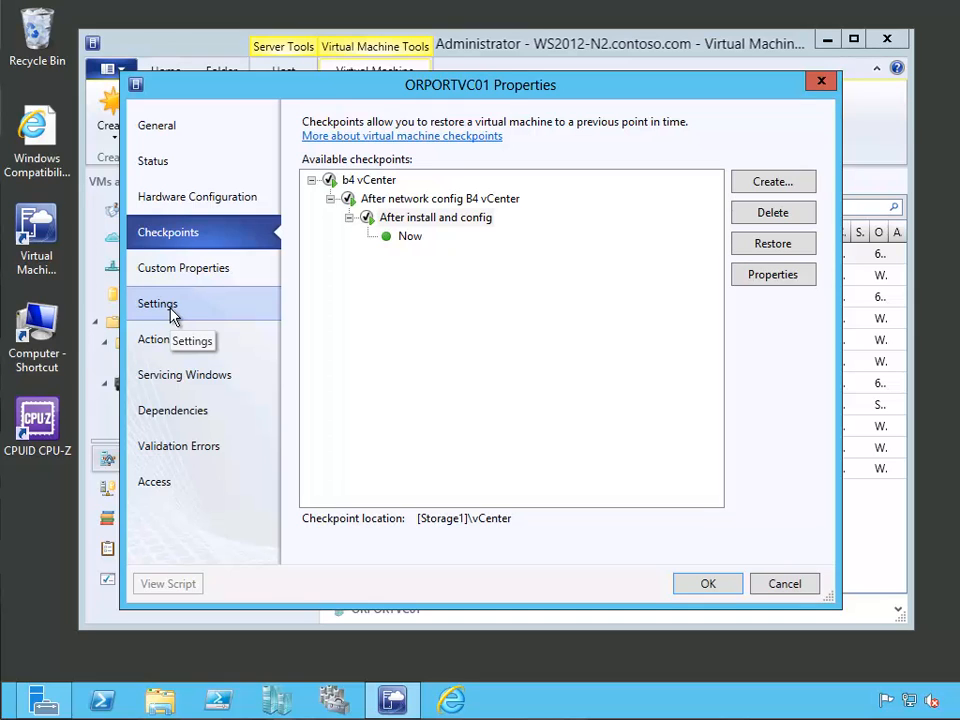
click(156, 304)
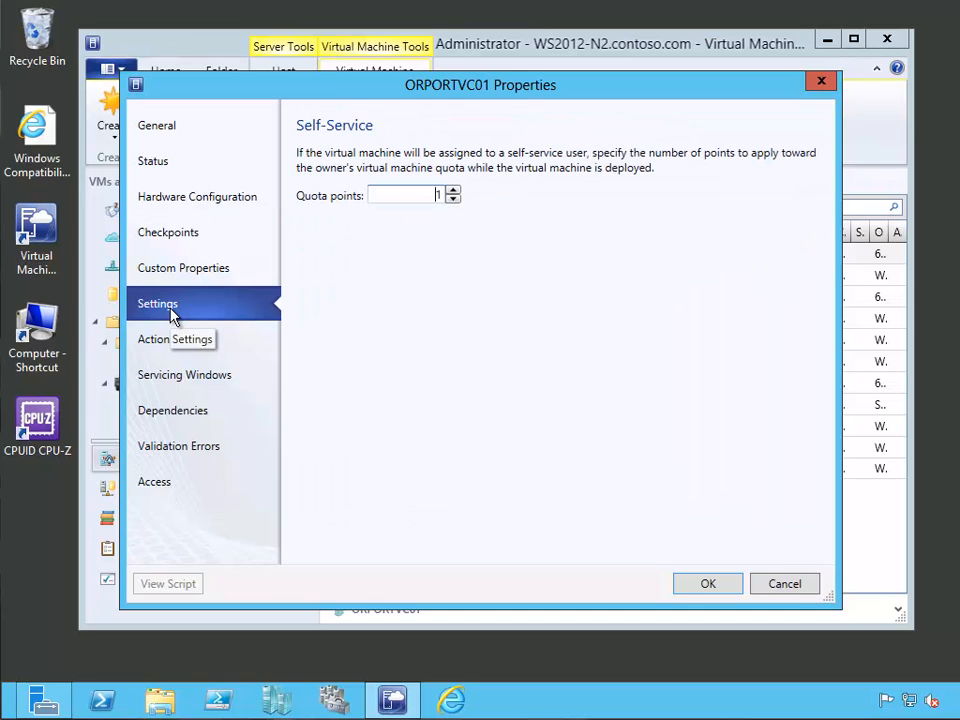
click(784, 584)
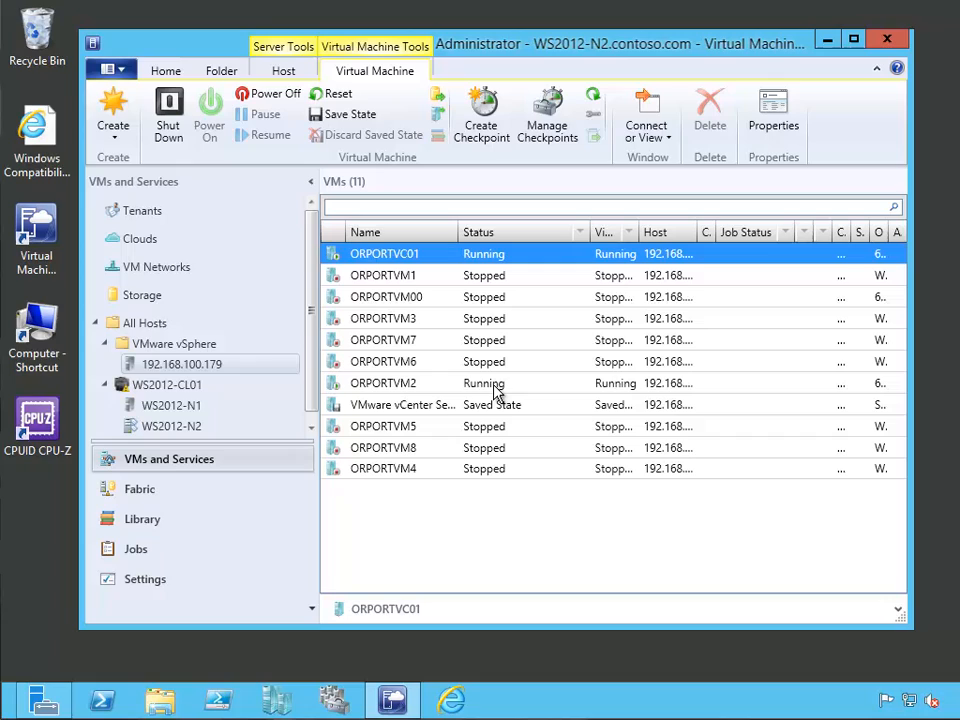
Step: Select ORPORTVM2, then the stopped ORPORTVM1, and bring up ORPORTVM1's action menu
click(400, 384)
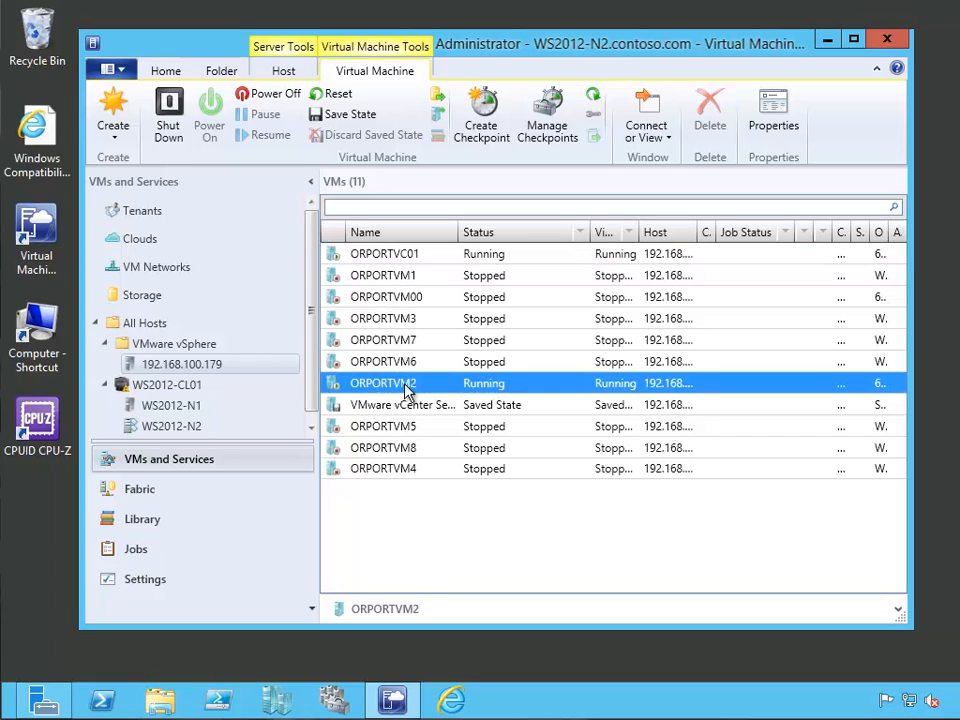
mouse_move(384, 292)
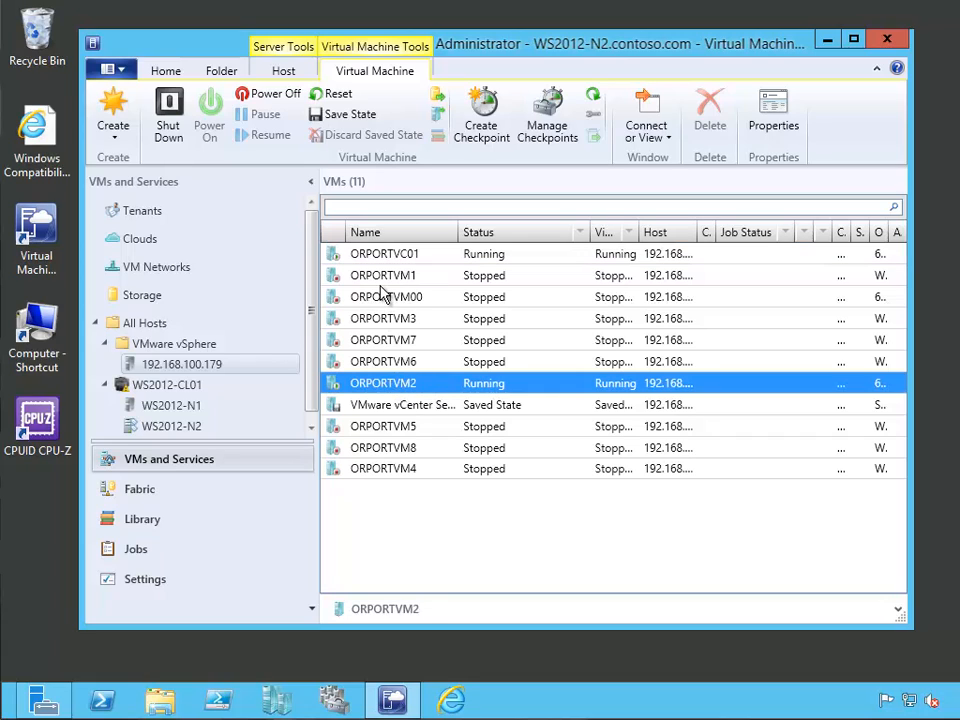
click(384, 276)
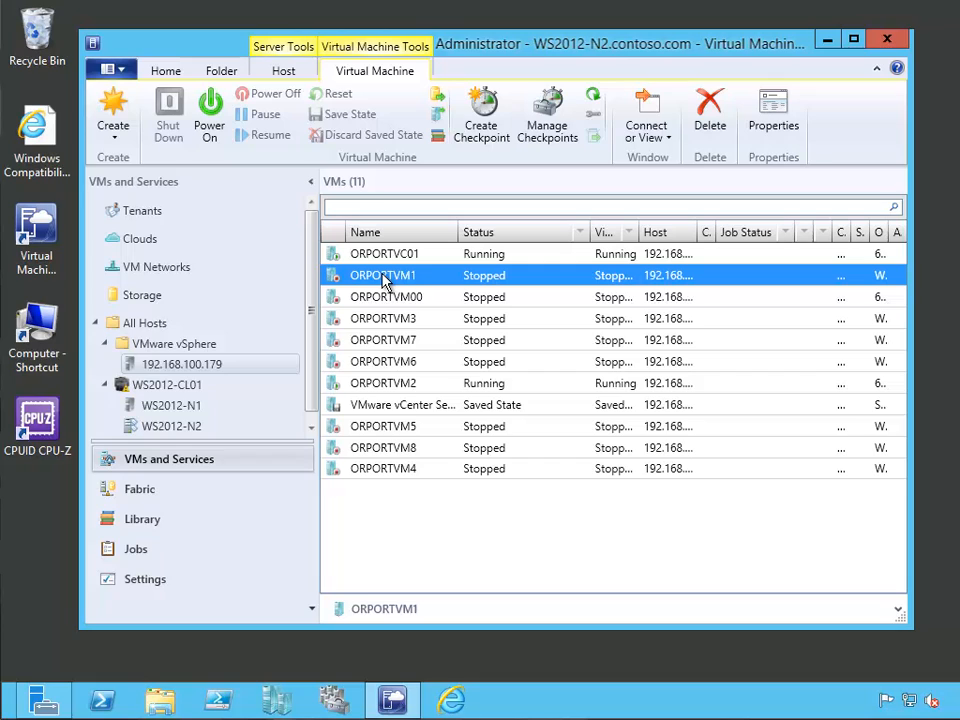
right_click(384, 276)
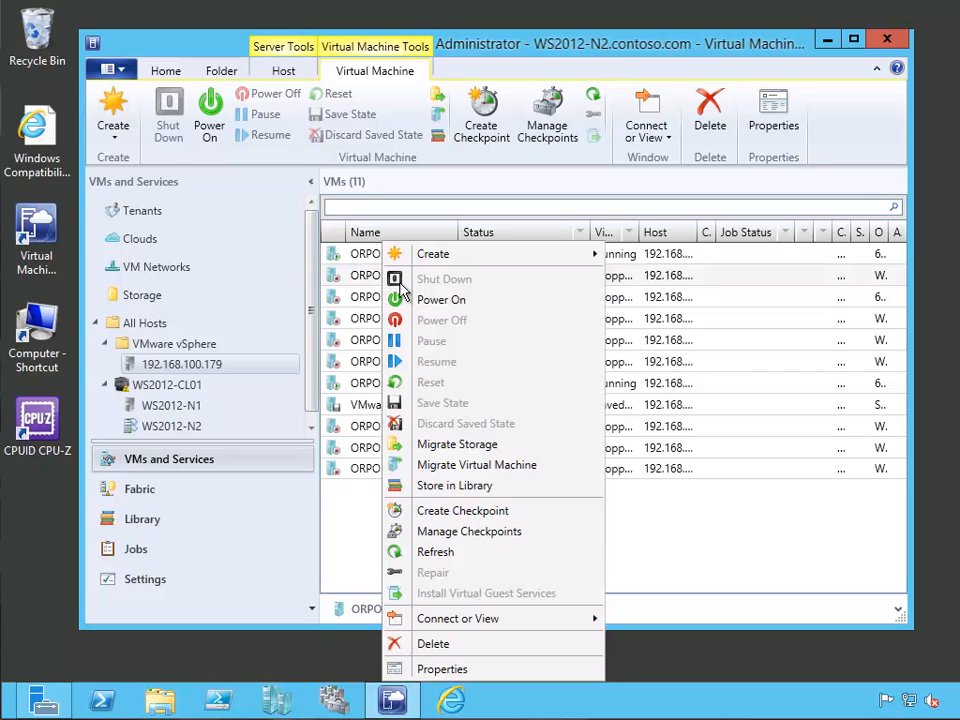
mouse_move(470, 300)
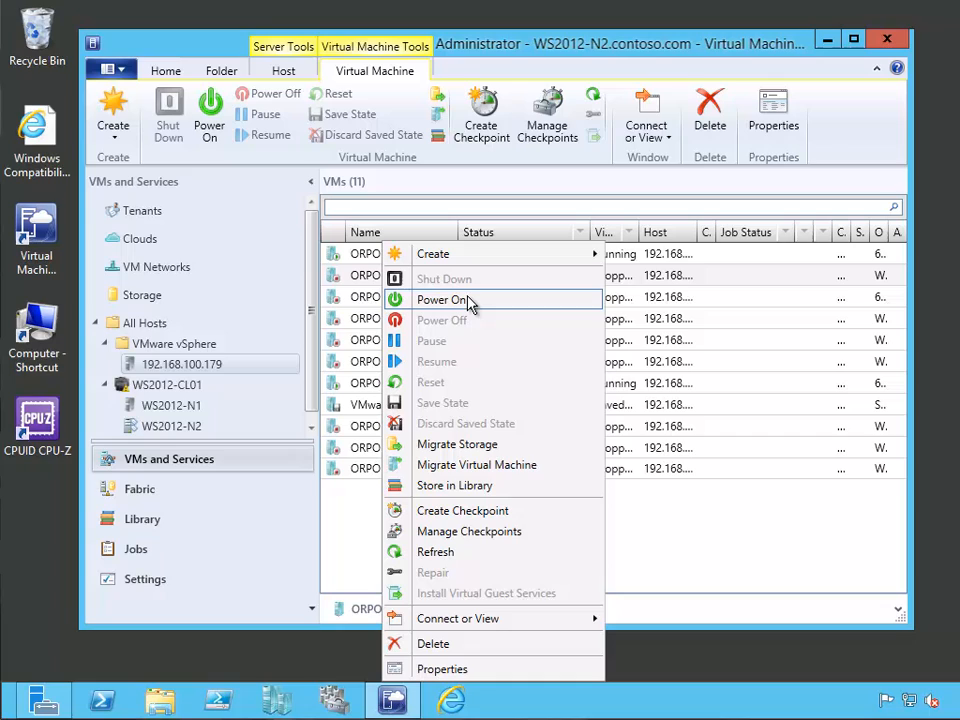
mouse_move(452, 330)
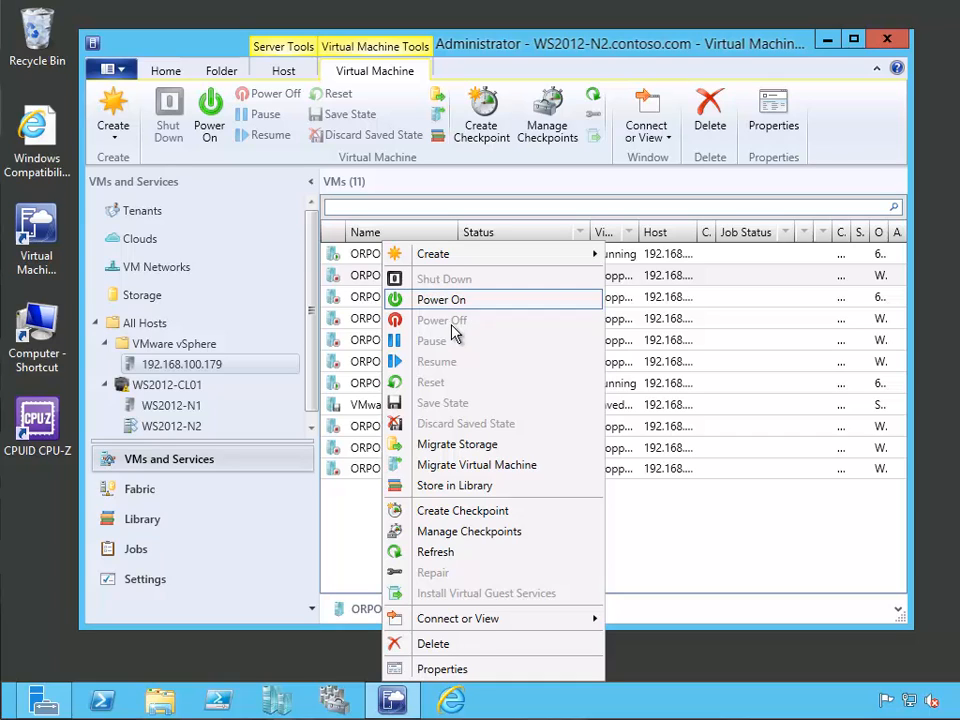
mouse_move(448, 432)
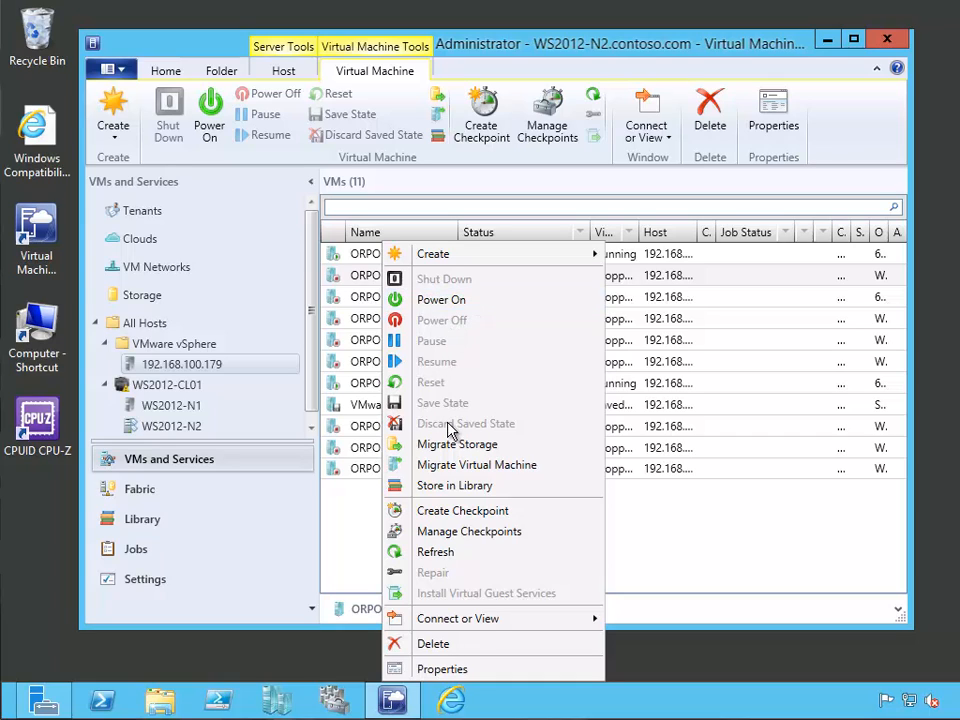
mouse_move(458, 300)
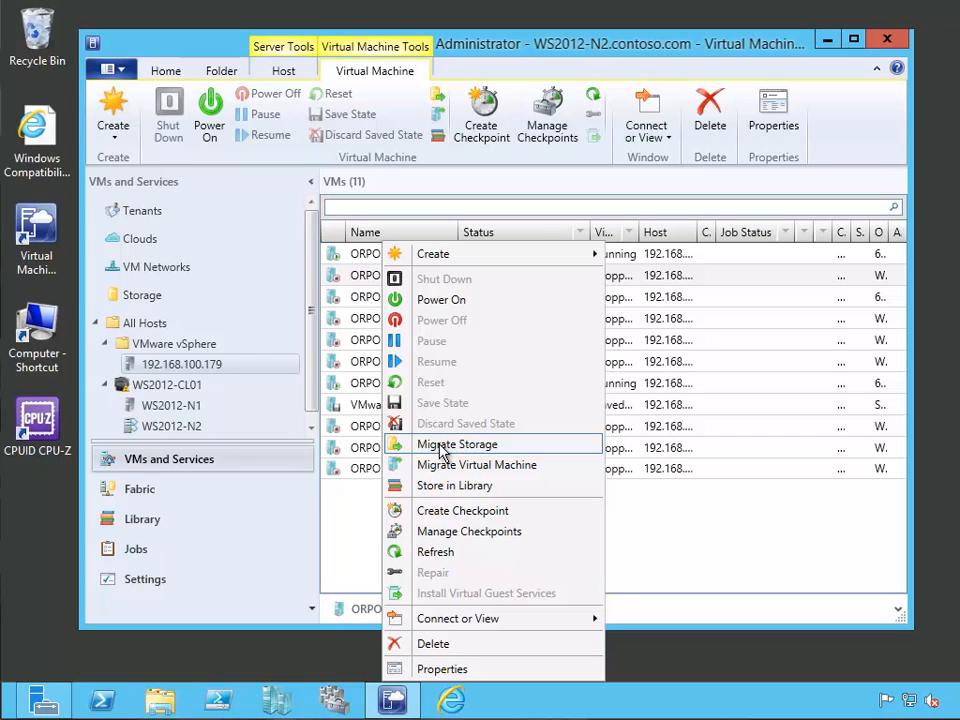
mouse_move(450, 470)
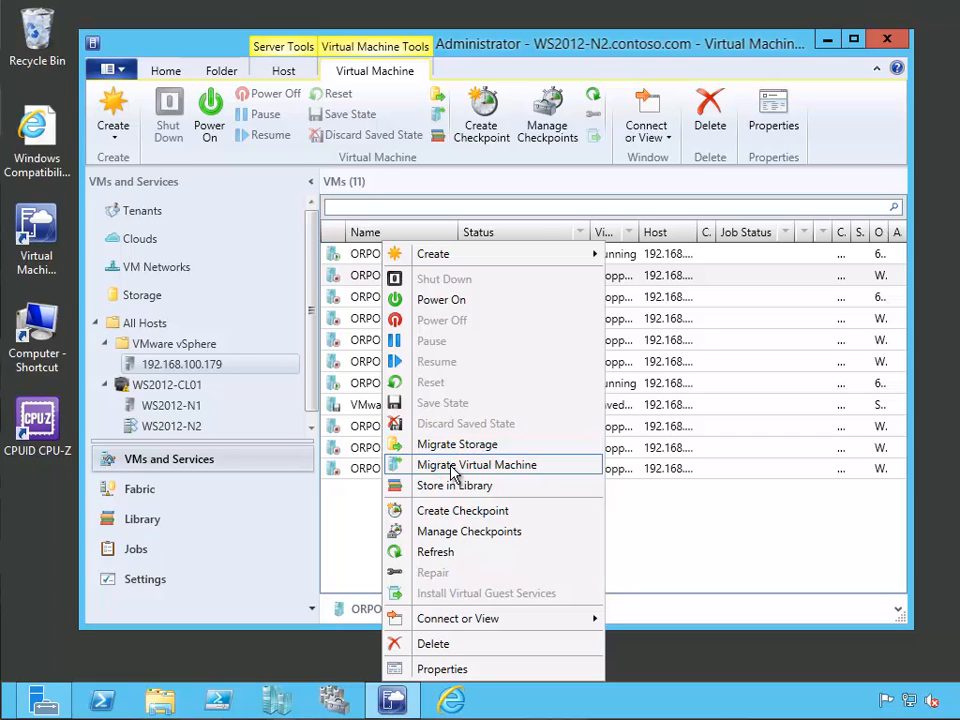
mouse_move(440, 300)
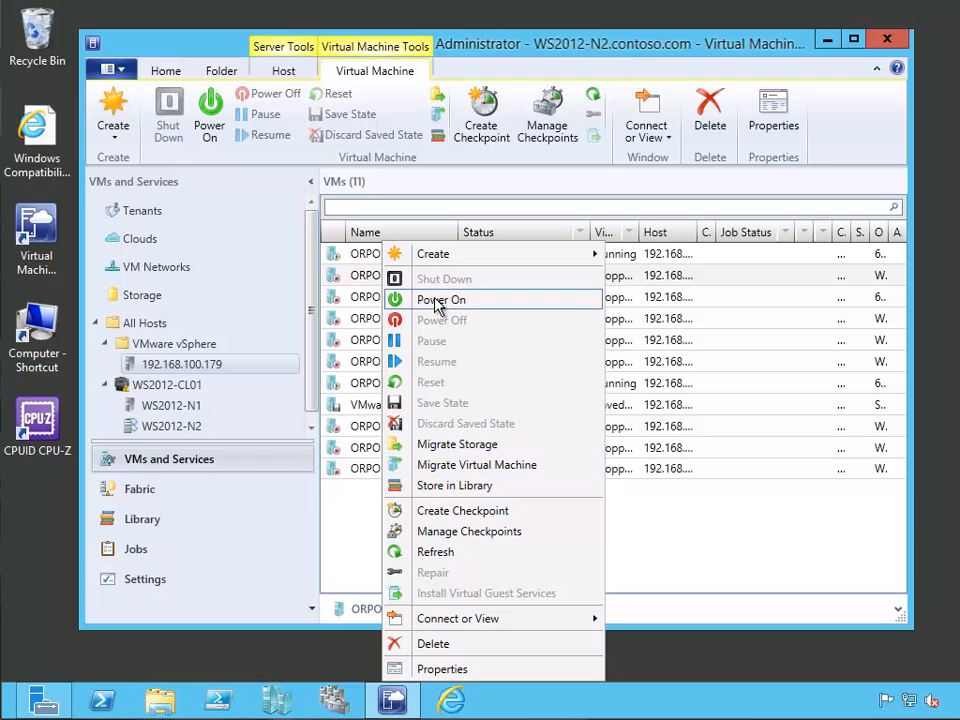
Step: Power on ORPORTVM1 until it shows Running, then select the stopped ORPORTVM00
click(440, 300)
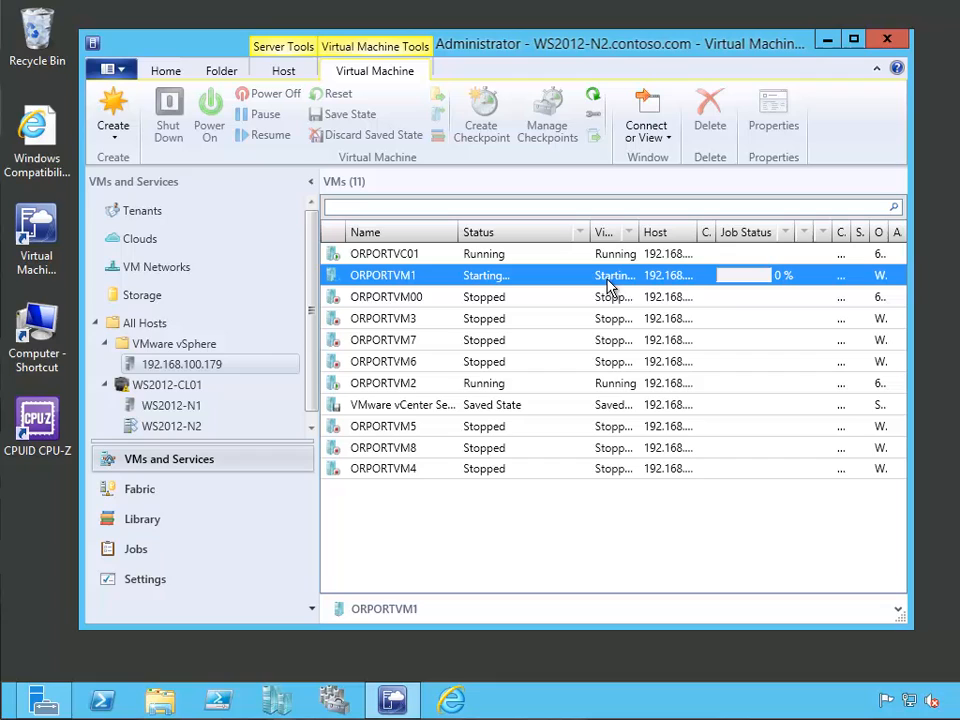
mouse_move(670, 276)
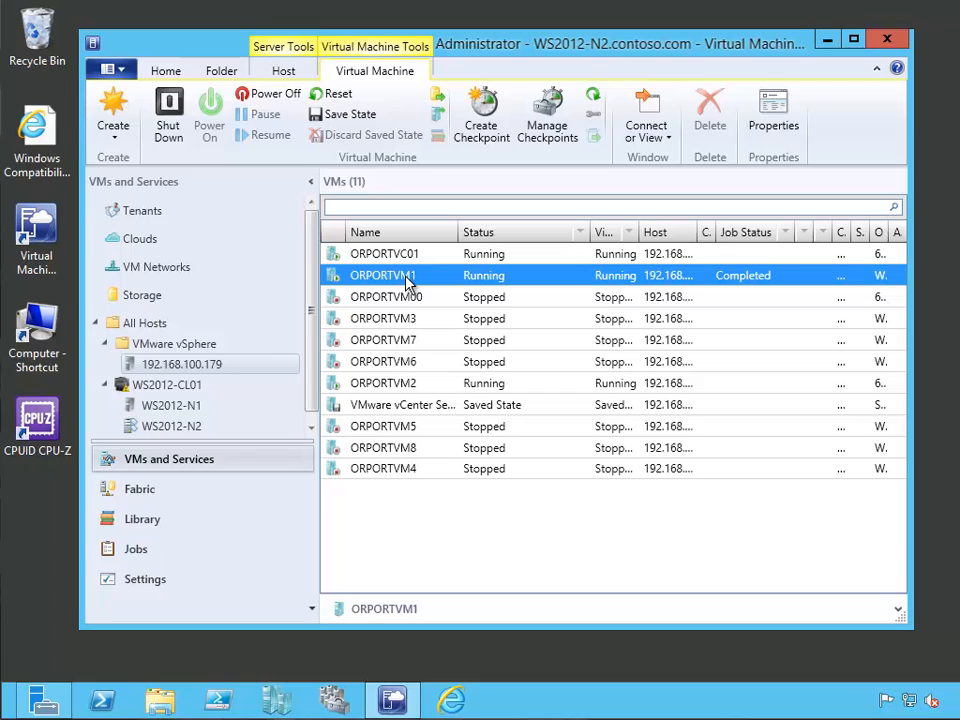
mouse_move(420, 280)
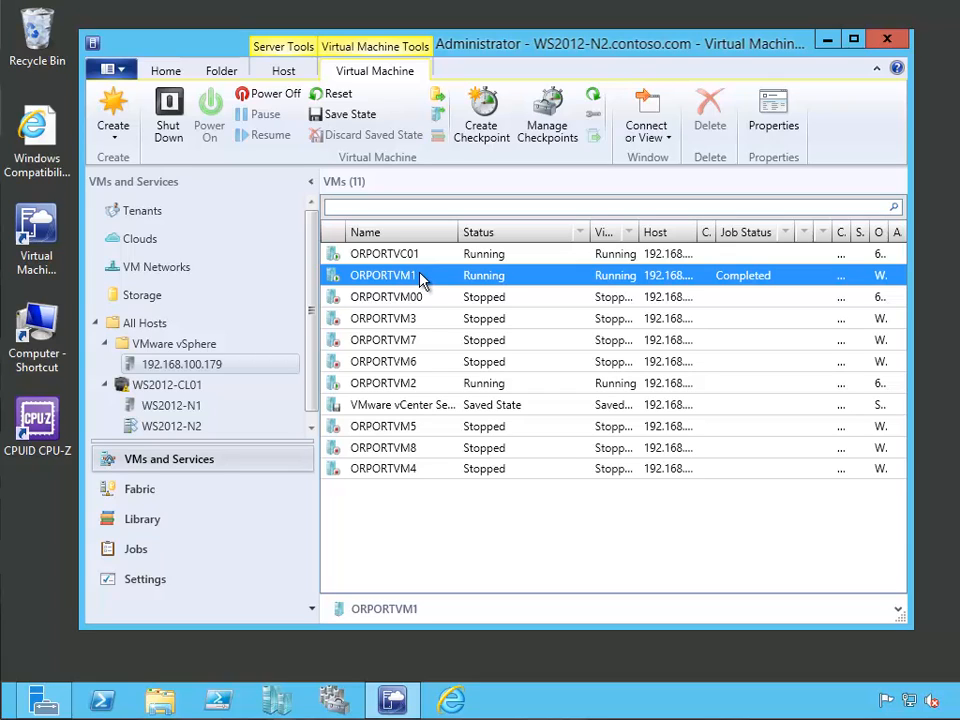
mouse_move(438, 312)
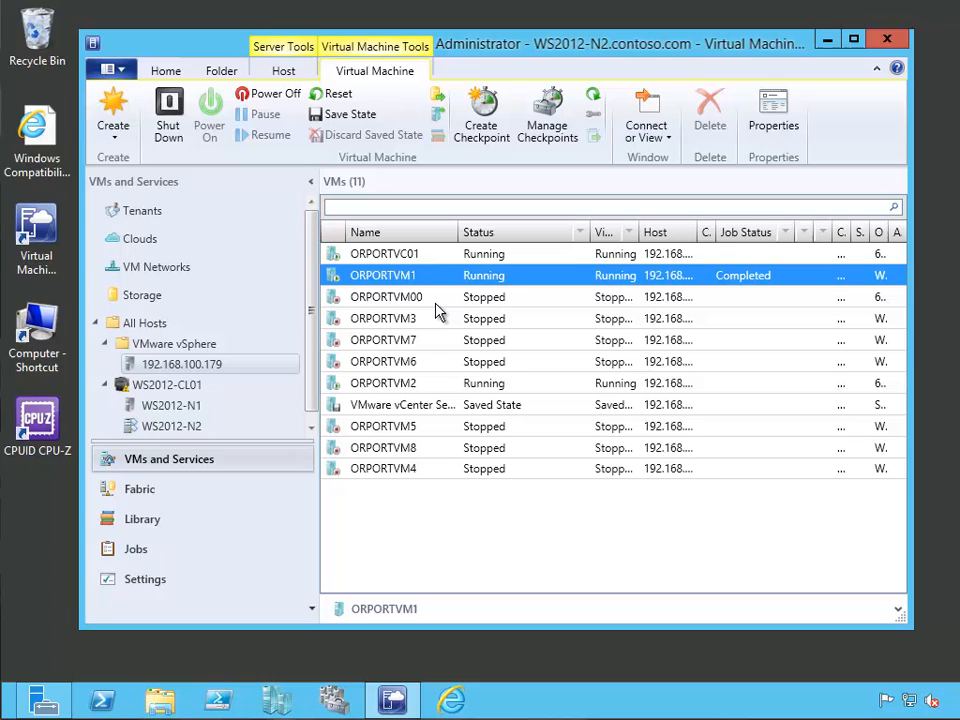
mouse_move(404, 304)
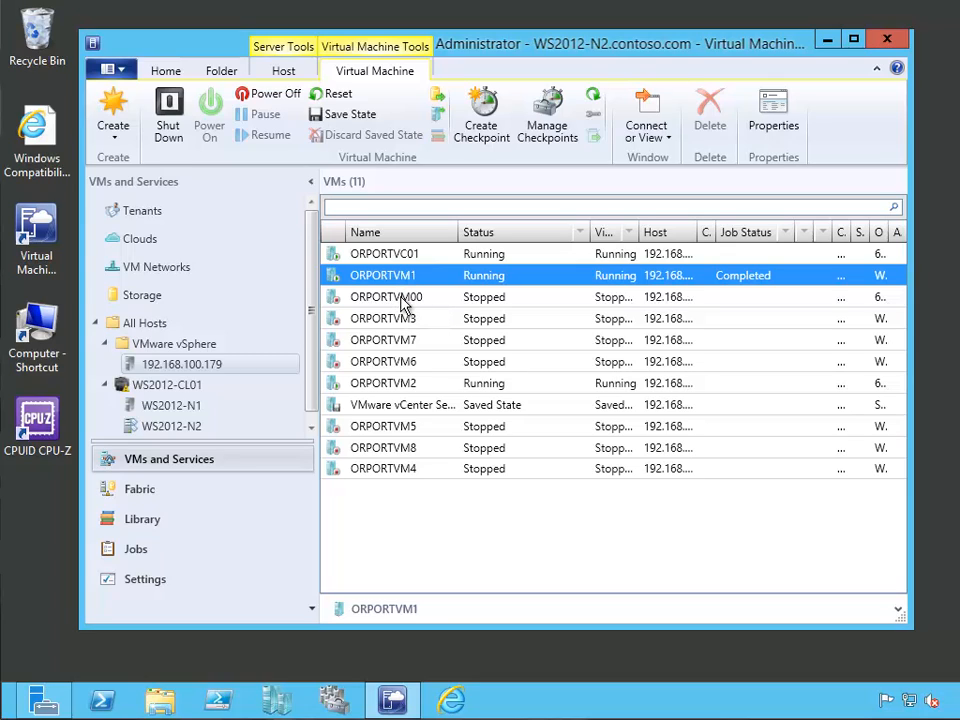
mouse_move(420, 290)
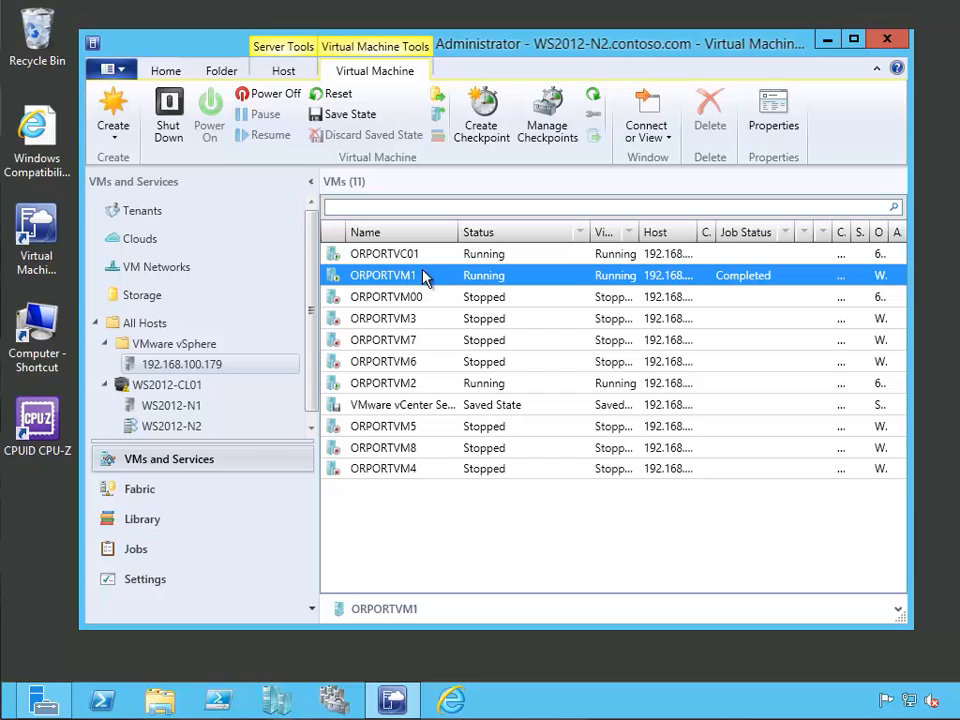
mouse_move(352, 304)
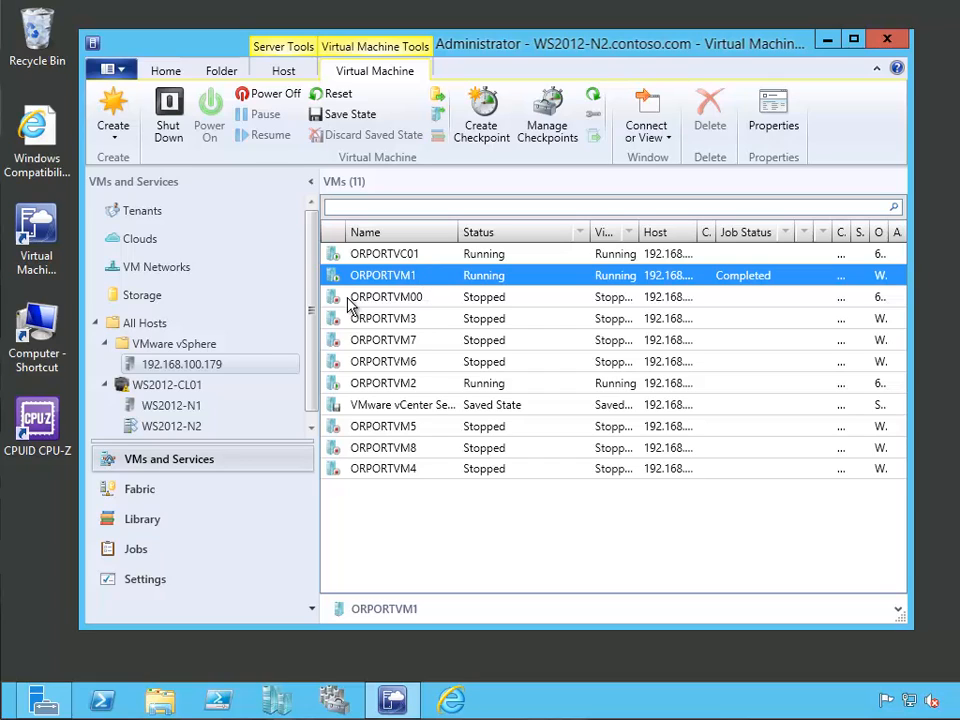
click(386, 296)
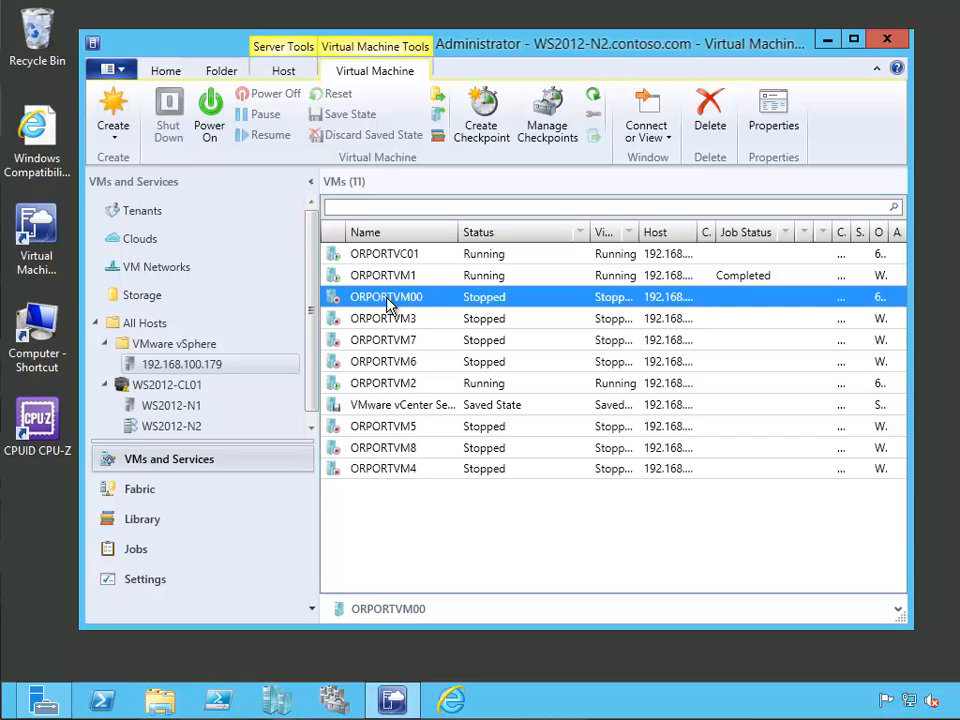
mouse_move(430, 302)
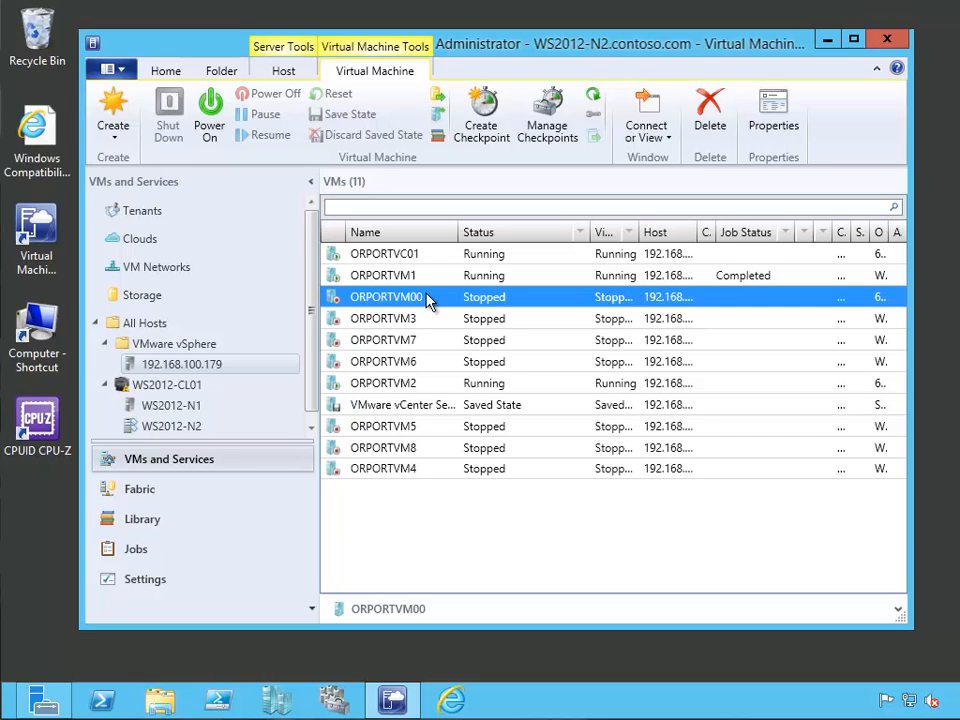
mouse_move(418, 304)
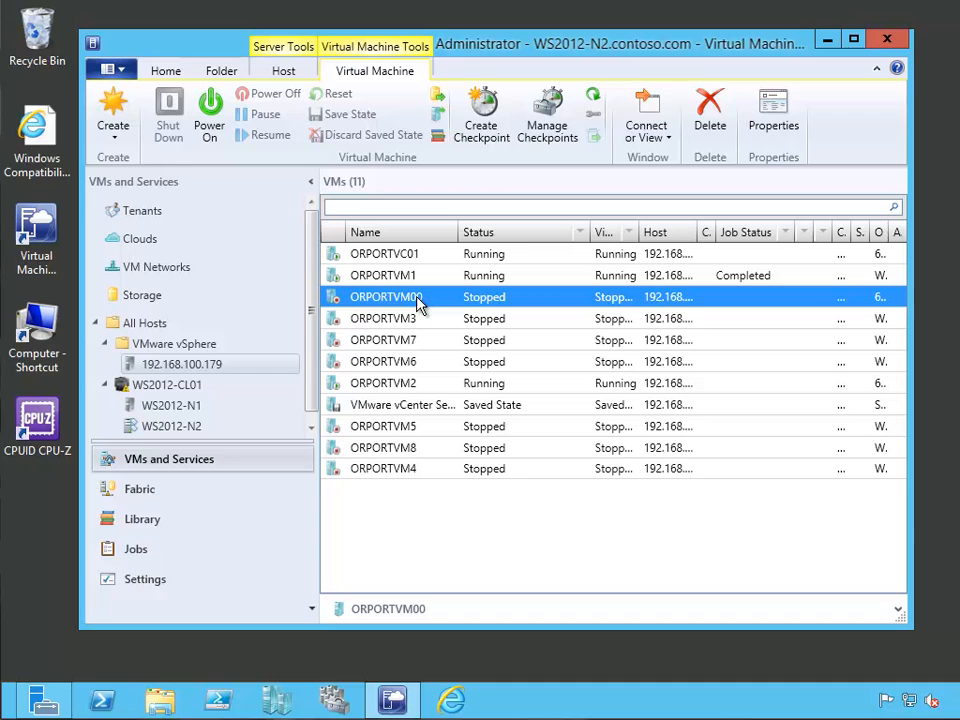